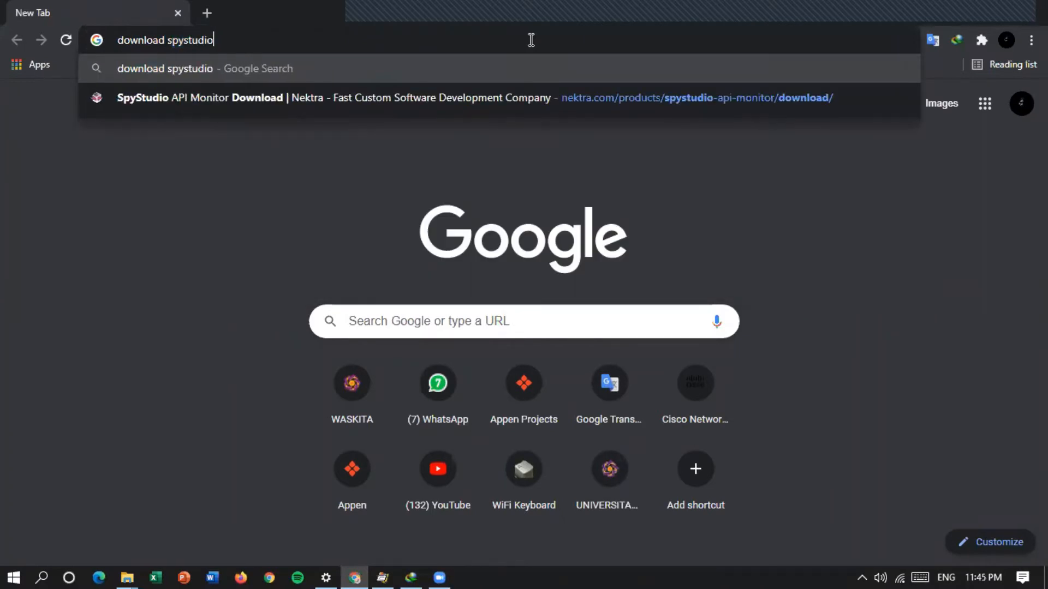
Search for 'download spystudio' and open Nektra's SpyStudio download page
key("Return")
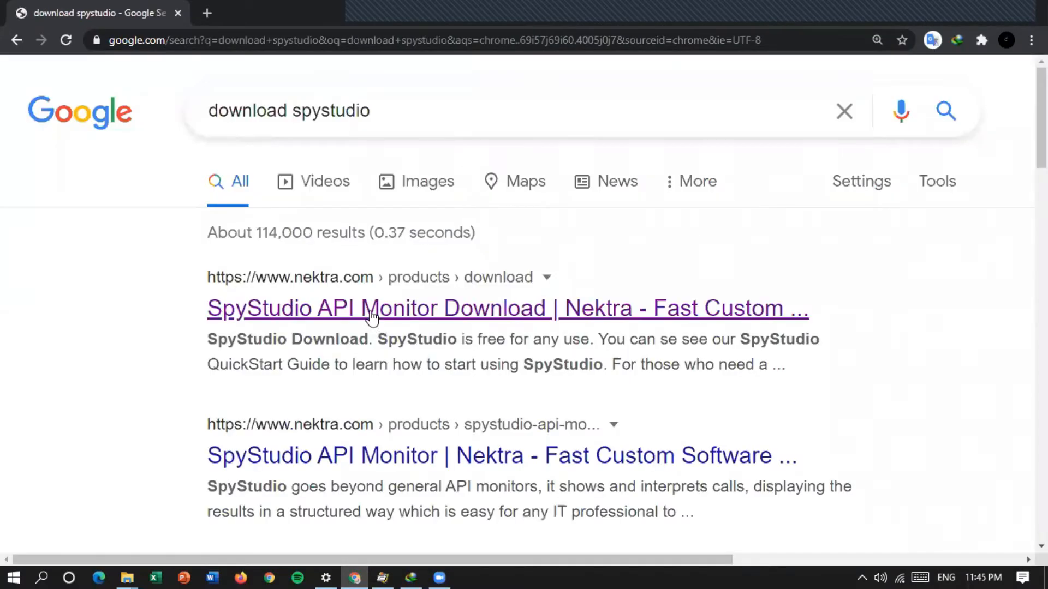
left_click(373, 308)
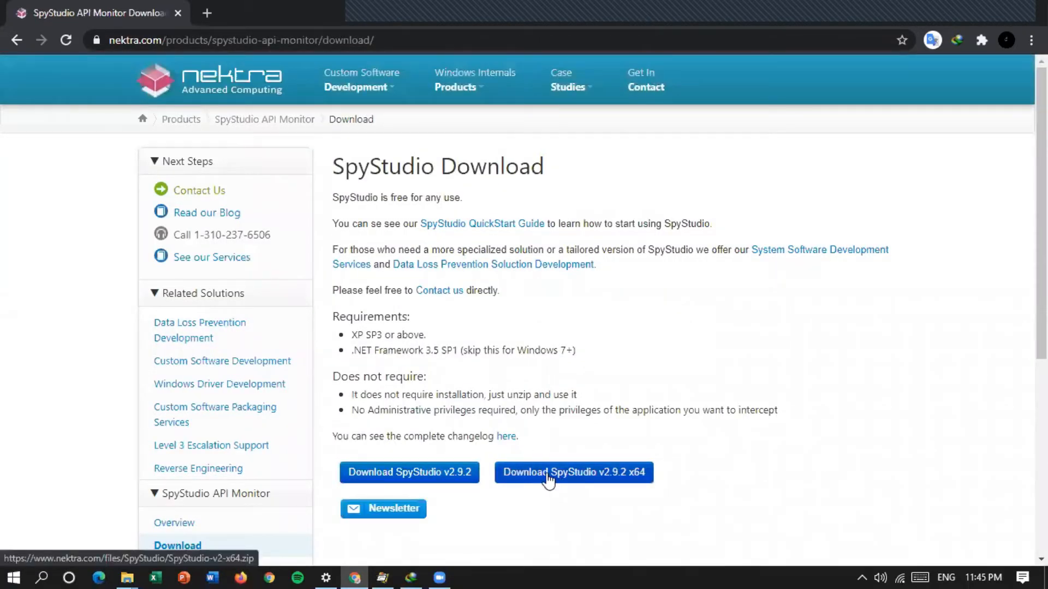
mouse_move(613, 483)
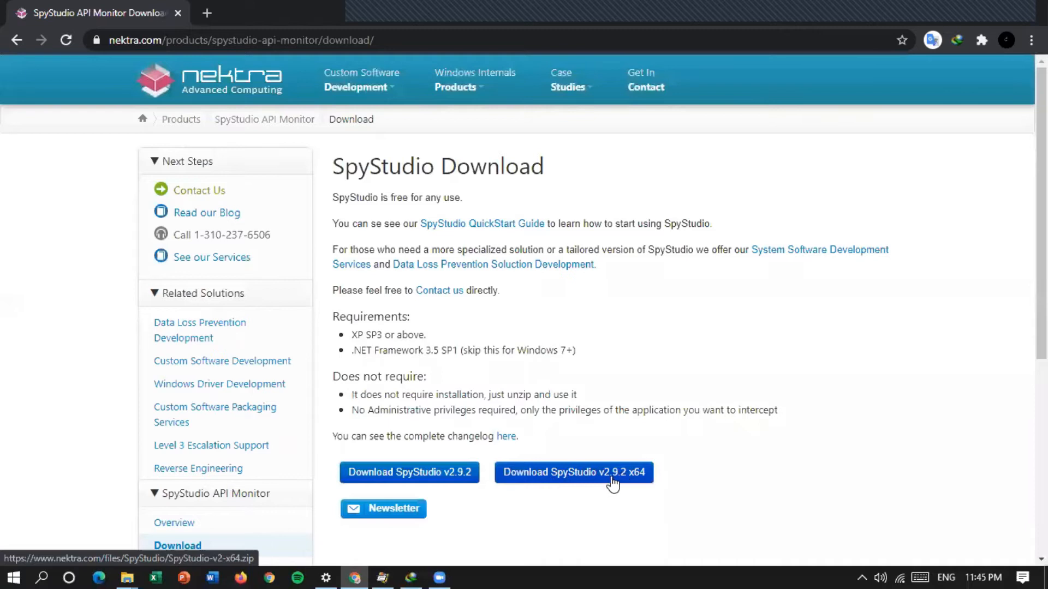
mouse_move(591, 481)
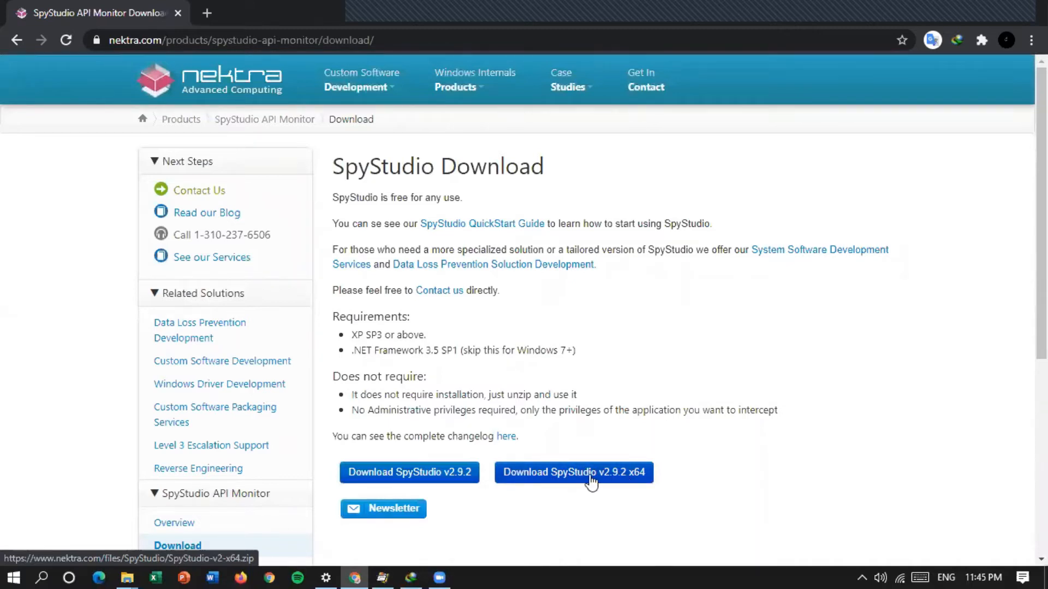
mouse_move(508, 473)
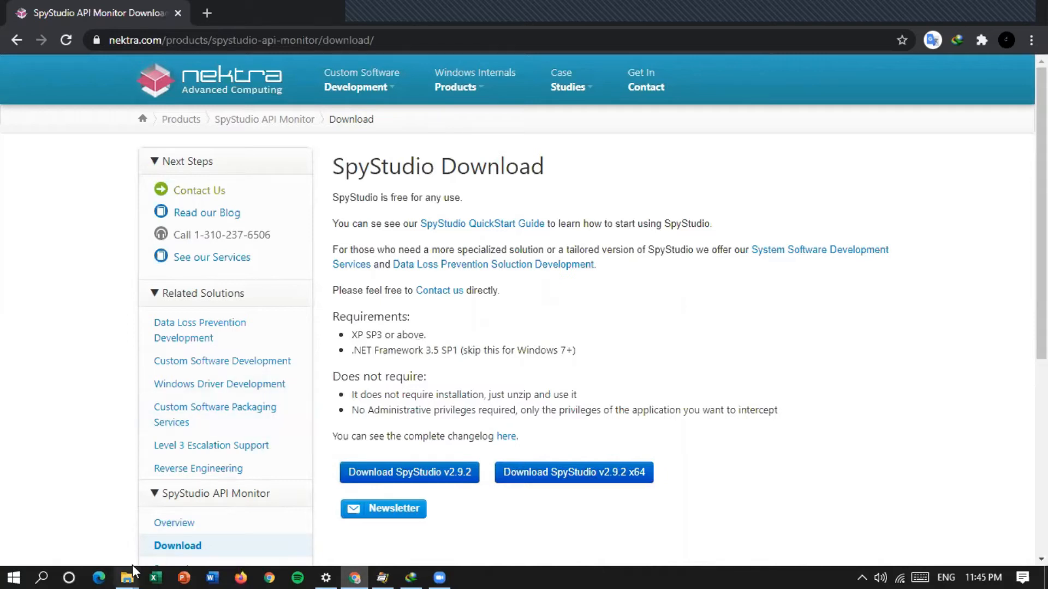
mouse_move(126, 578)
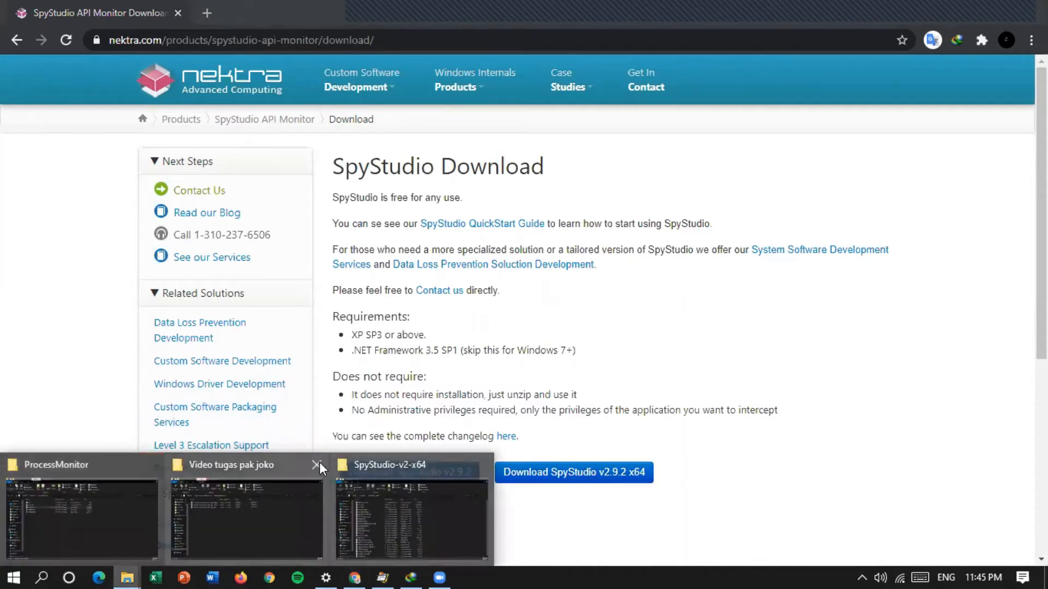
From Downloads, open the extracted SpyStudio-v2-x64 folder and bring up SpyStudio.exe's context menu
left_click(411, 512)
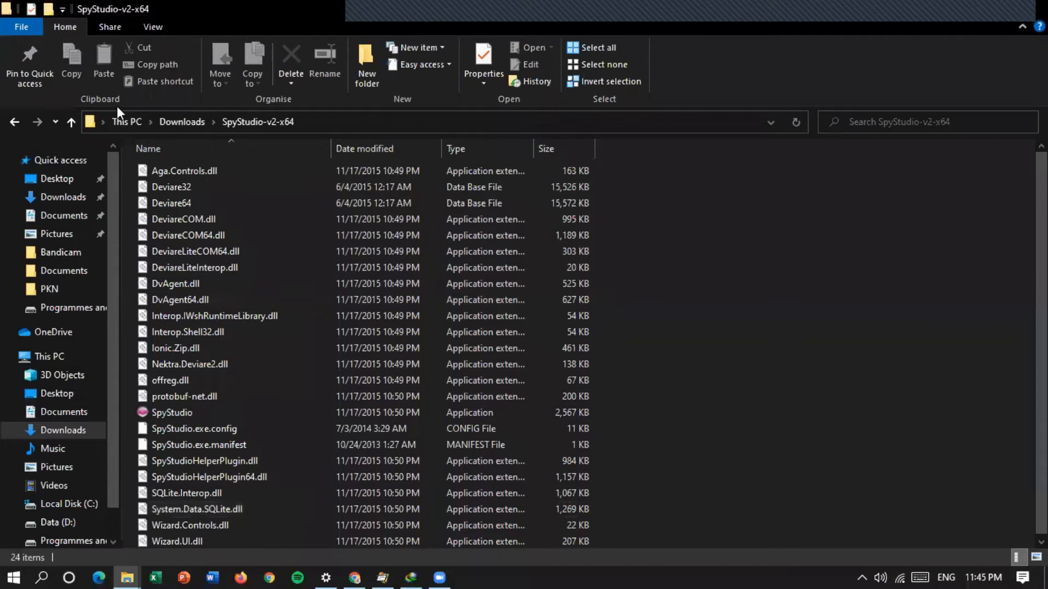
left_click(70, 122)
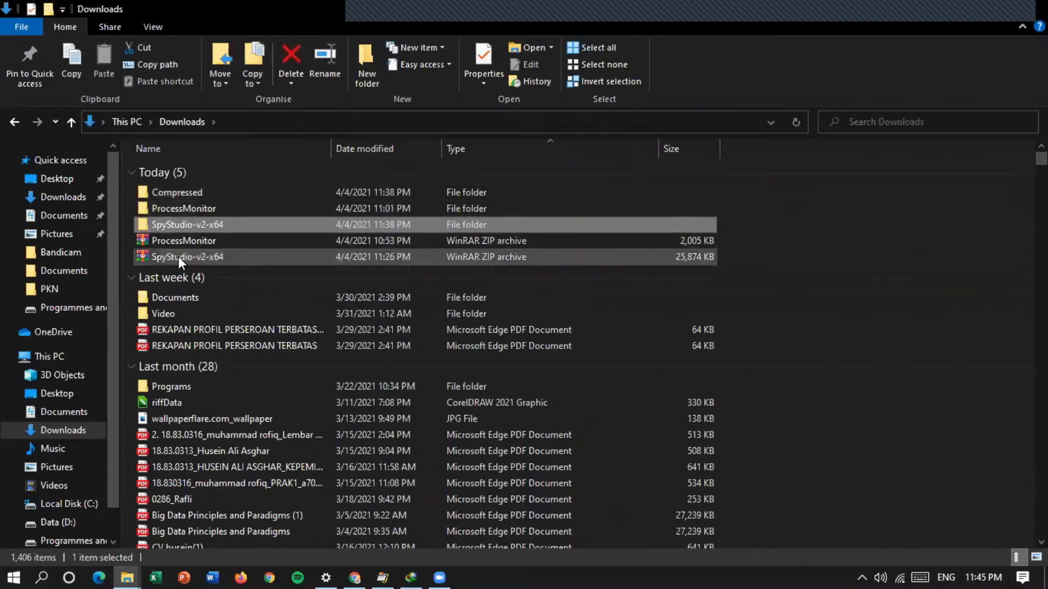
right_click(187, 256)
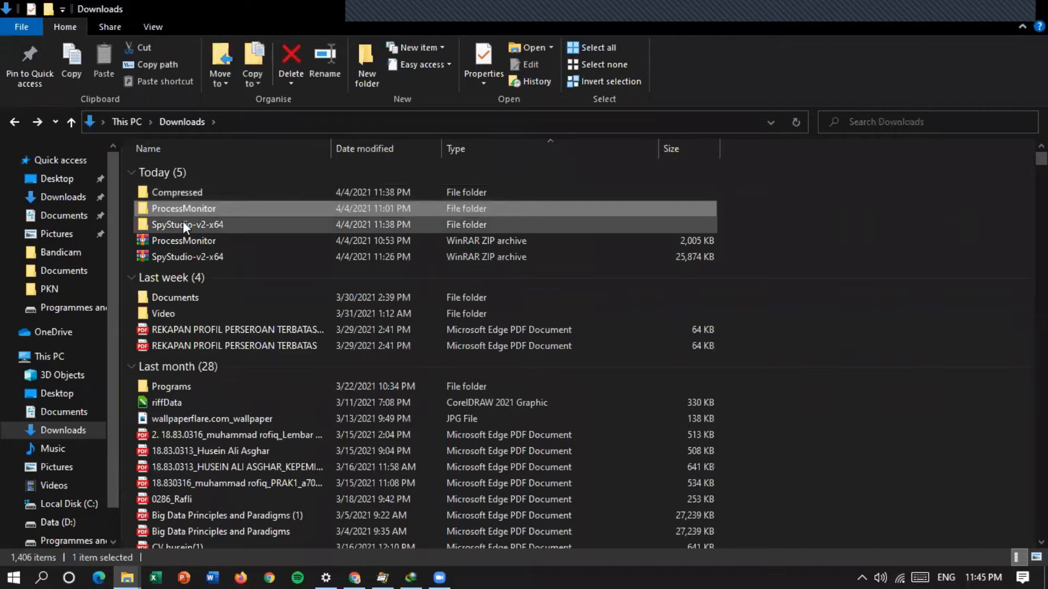
double_click(187, 224)
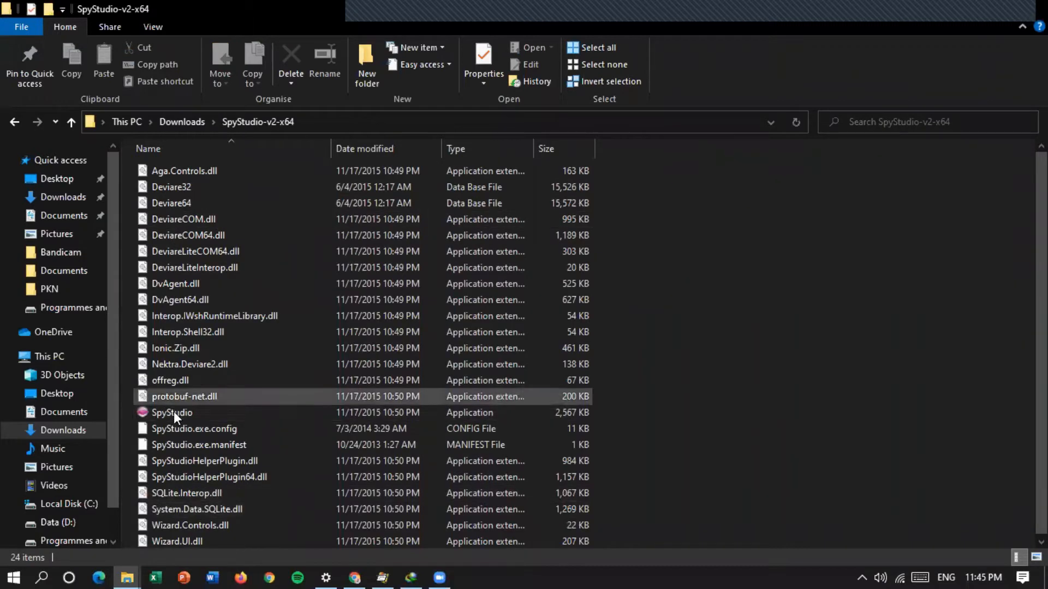
right_click(171, 412)
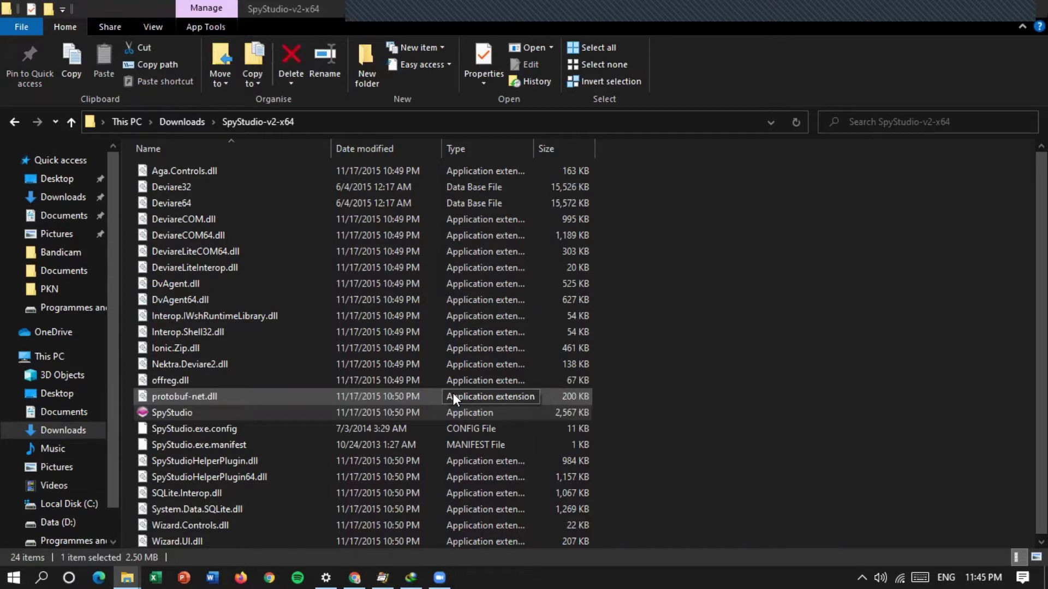
Launch SpyStudio.exe, agree to the license, then launch it again for the main window
double_click(172, 412)
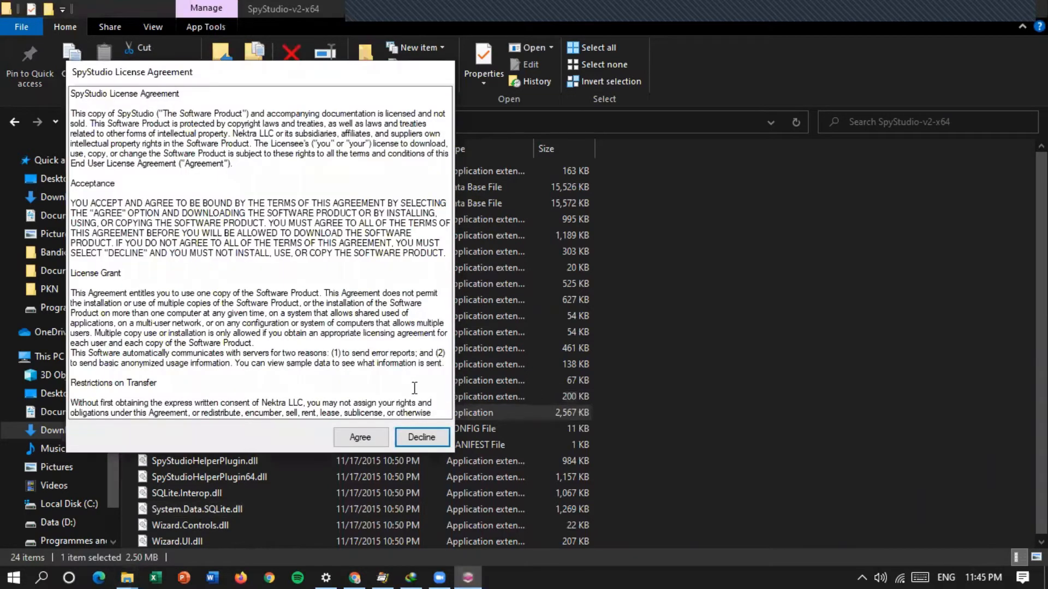
left_click(422, 437)
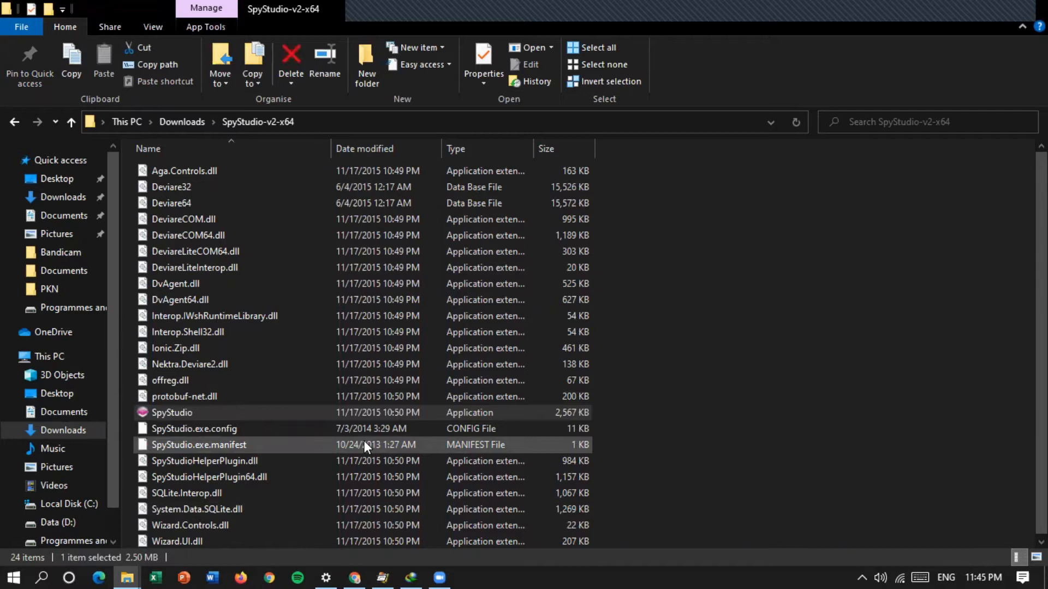
double_click(171, 413)
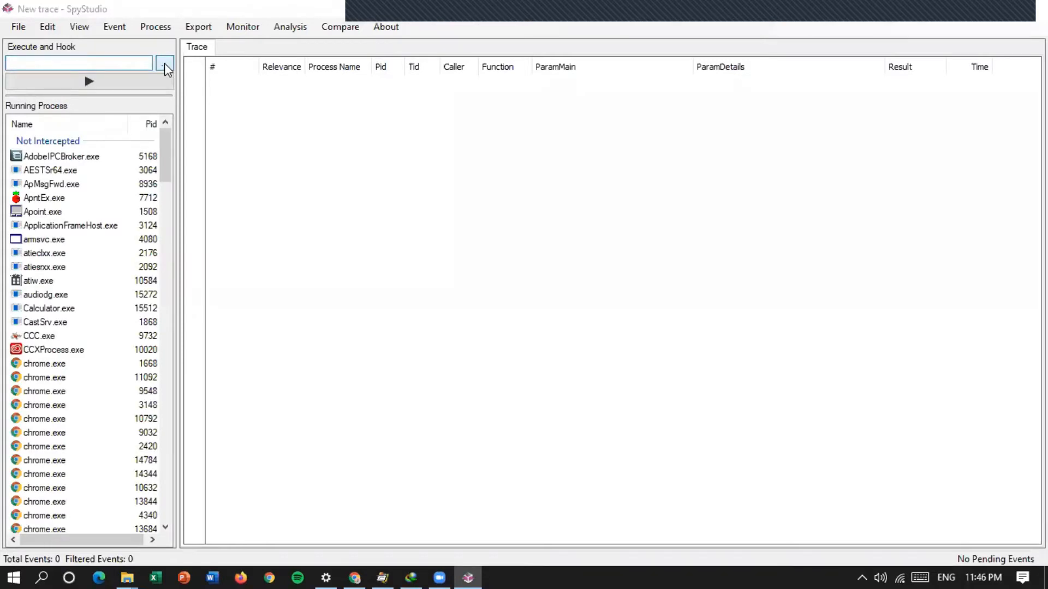
Set C:\Program Files\Logitech\SetPointP\SetPoint.exe as the Execute and Hook target
left_click(165, 63)
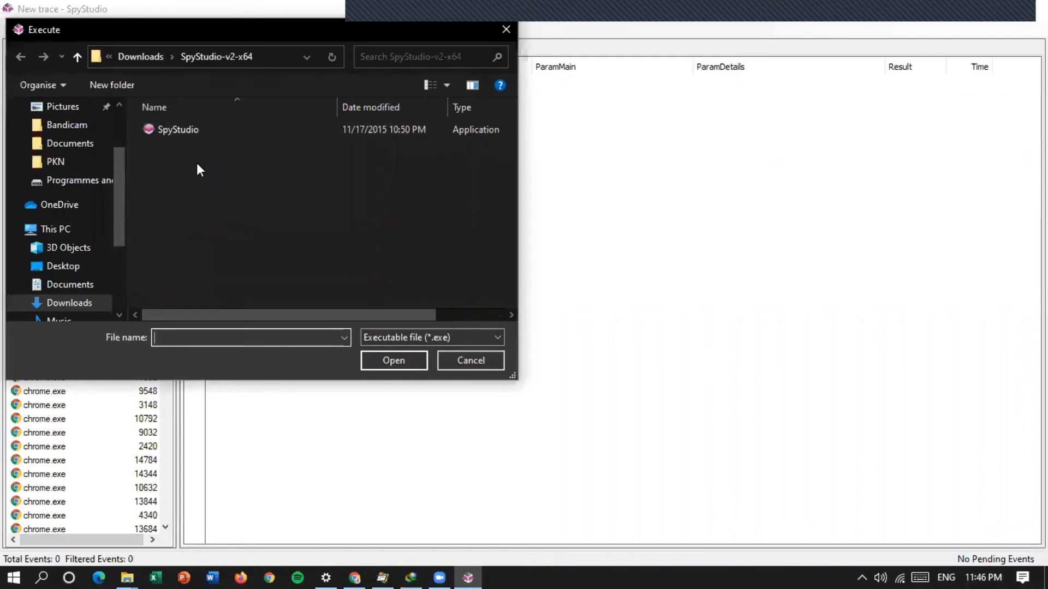
scroll("down", 3)
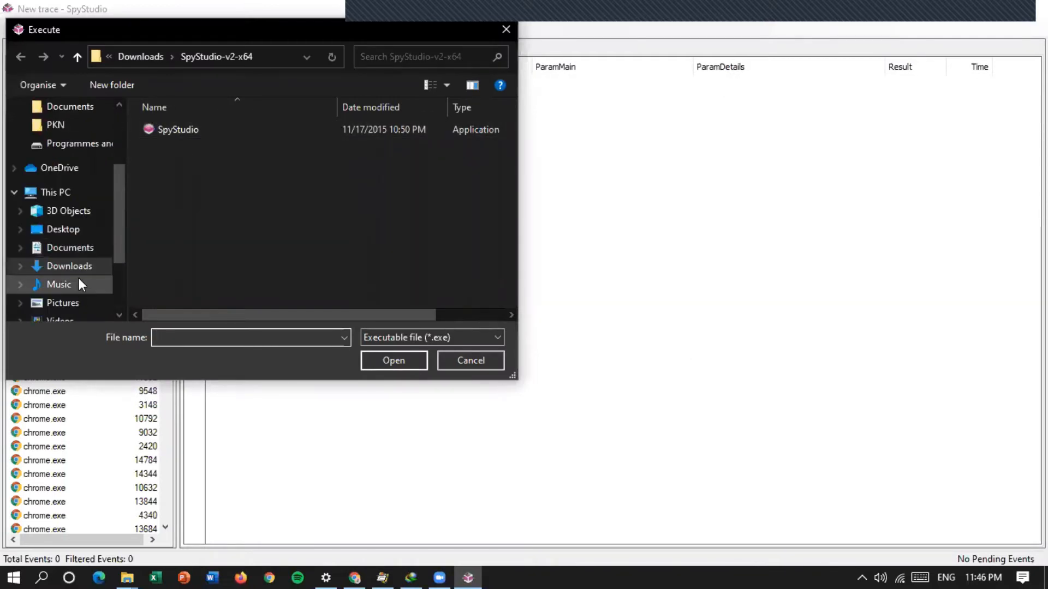
left_click(75, 284)
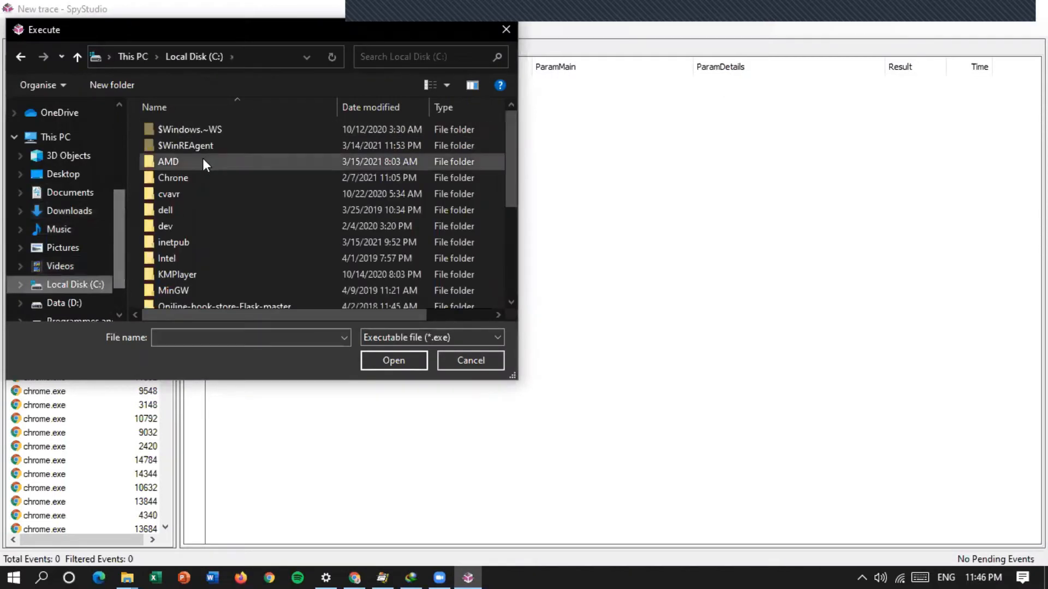
scroll("down", 3)
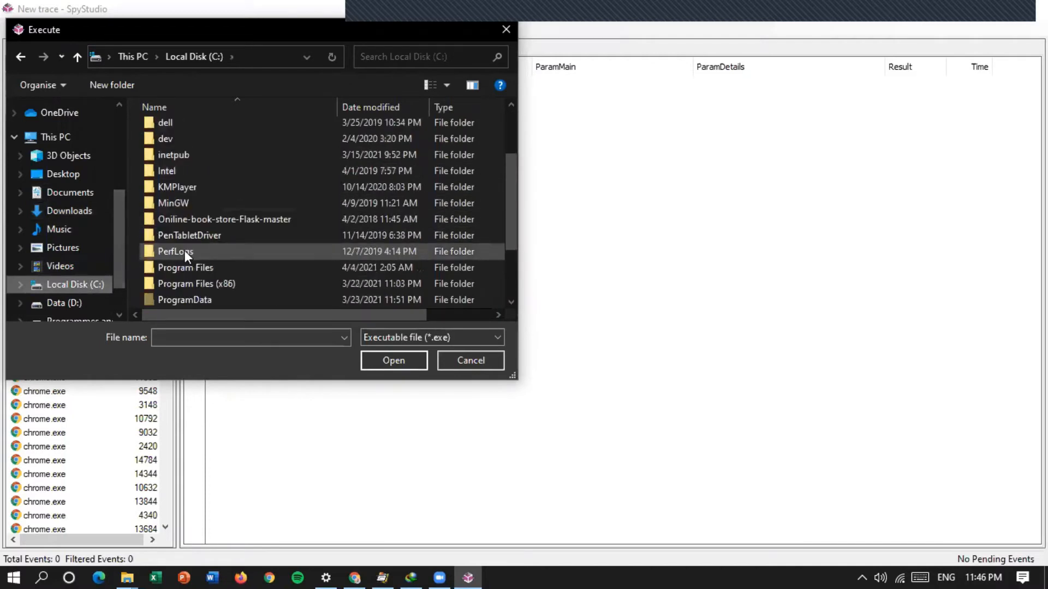
double_click(185, 267)
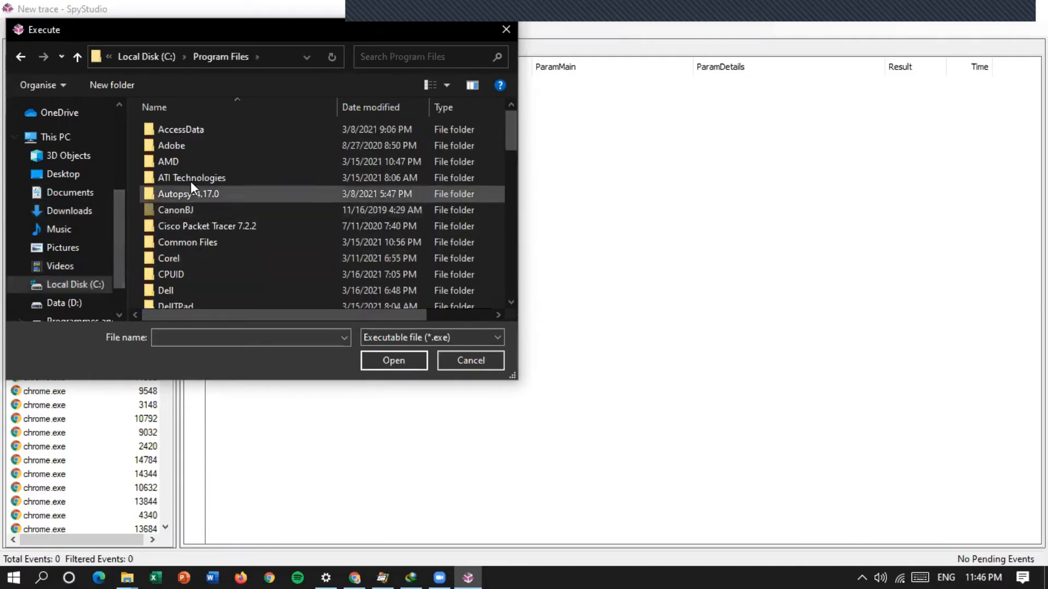
scroll("down", 3)
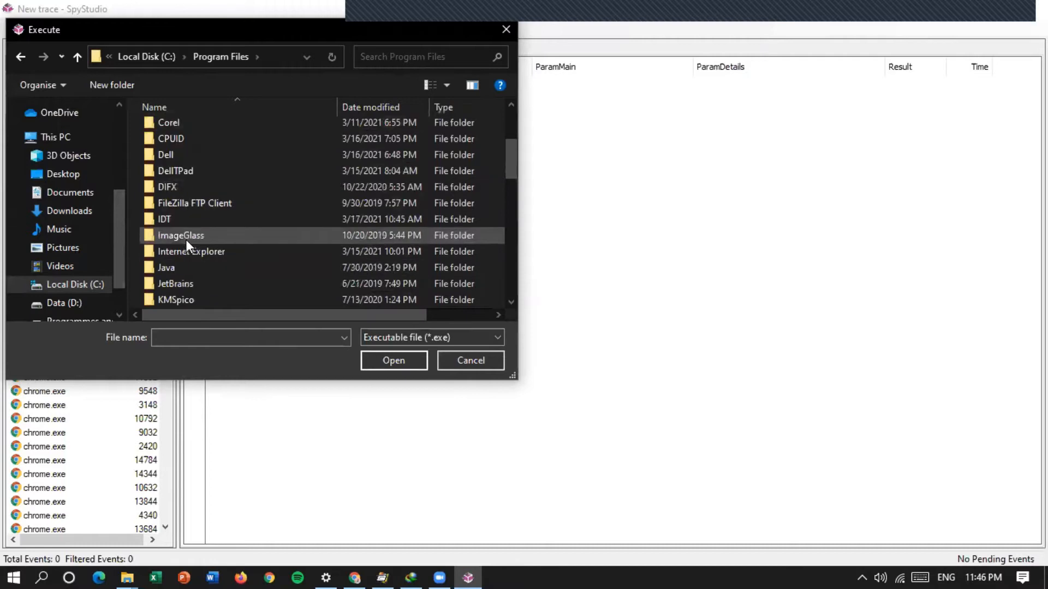
scroll("down", 3)
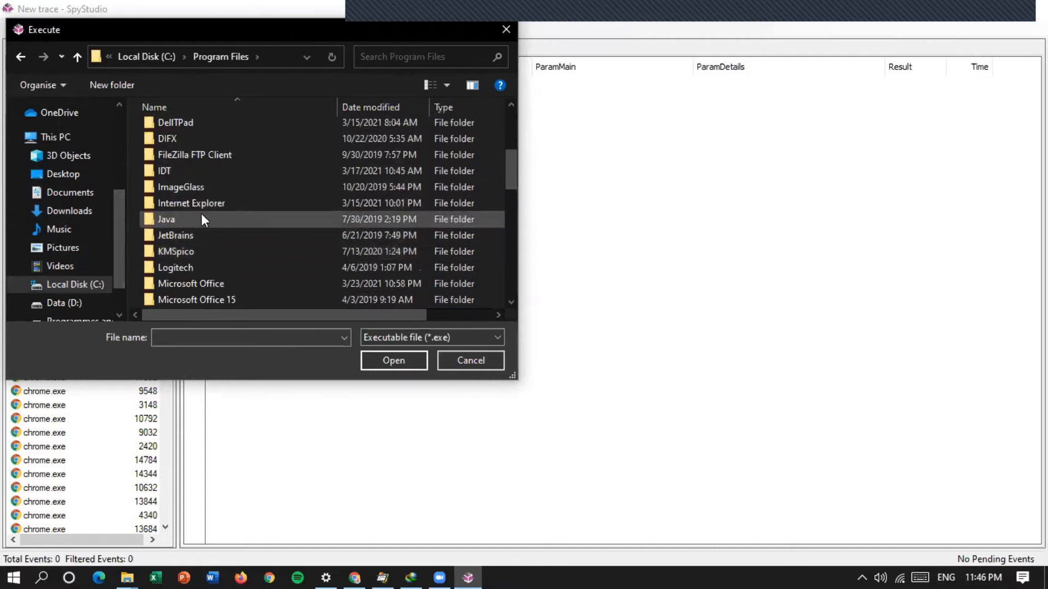
scroll("down", 3)
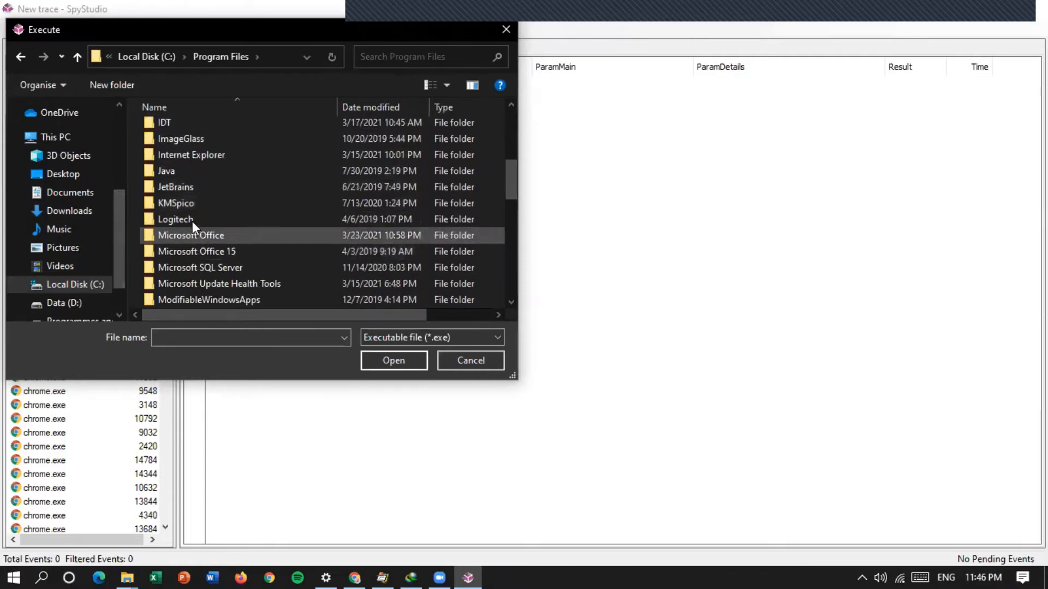
double_click(175, 219)
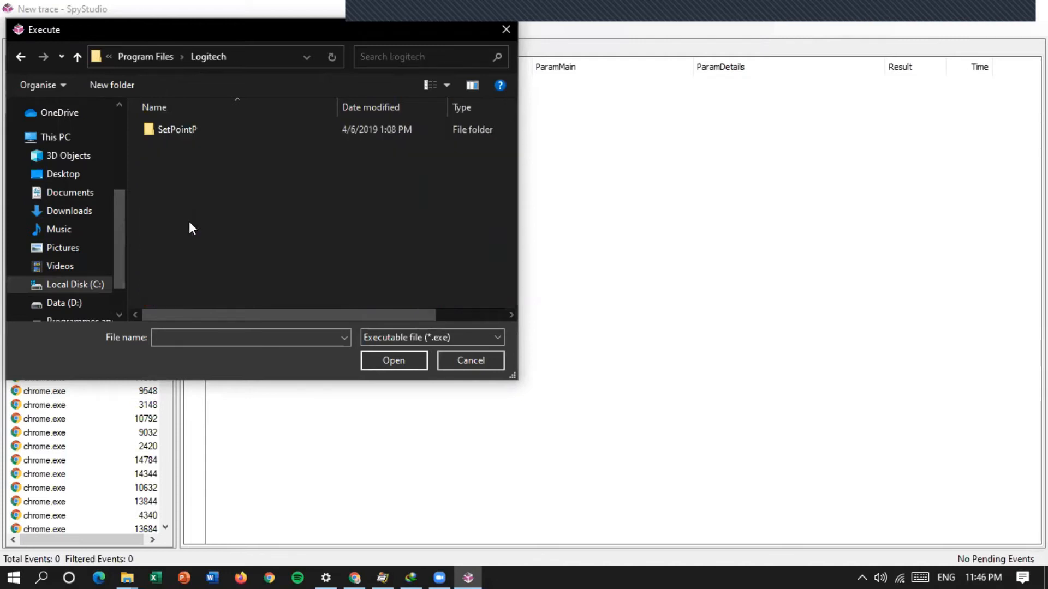
double_click(177, 129)
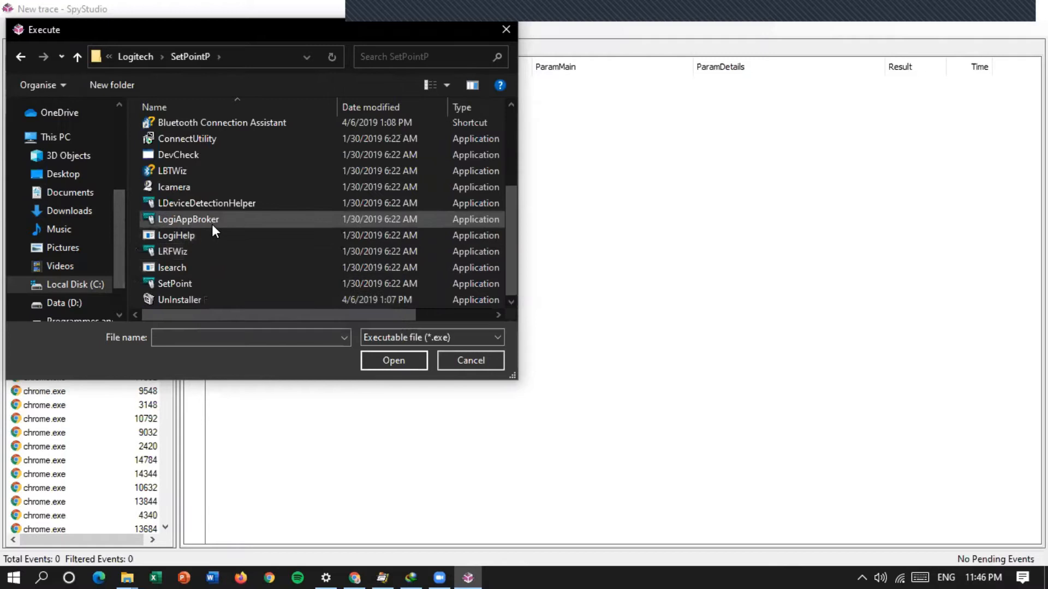
left_click(175, 283)
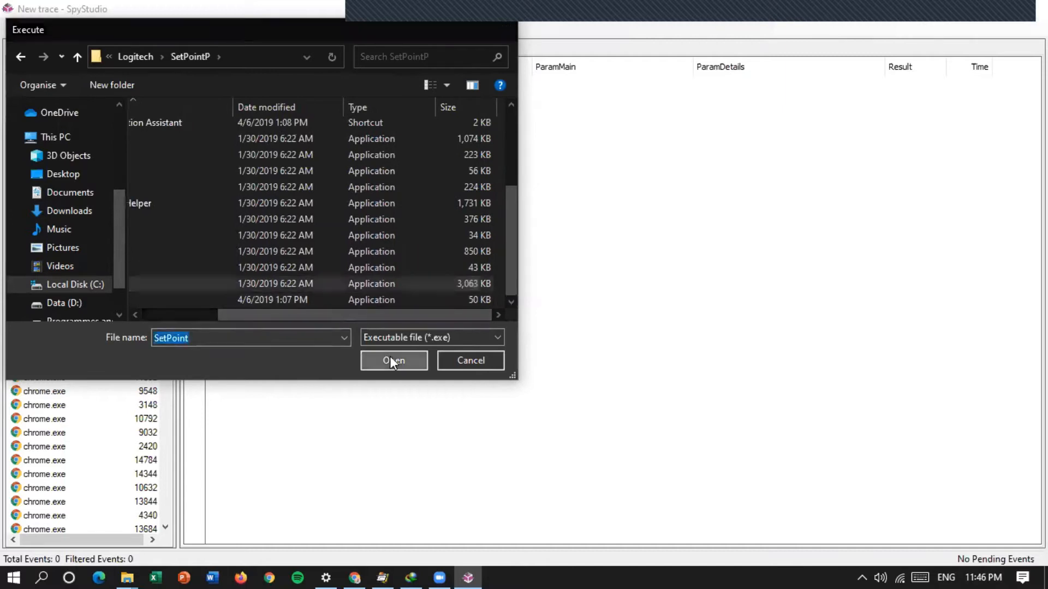
left_click(394, 360)
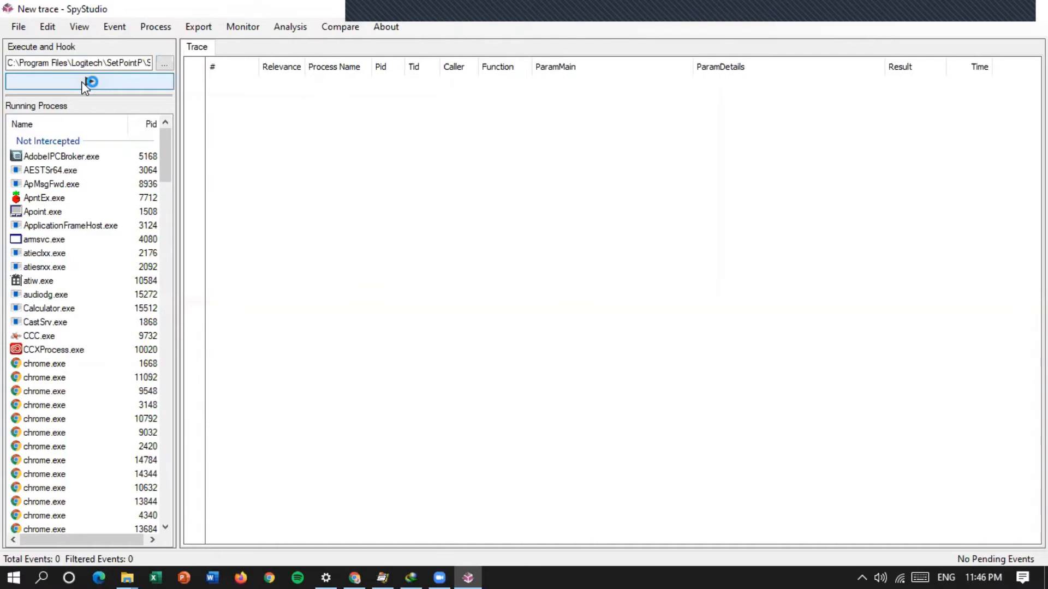
Execute SetPoint with hooking, then view the captured Registry and Windows tabs
left_click(89, 81)
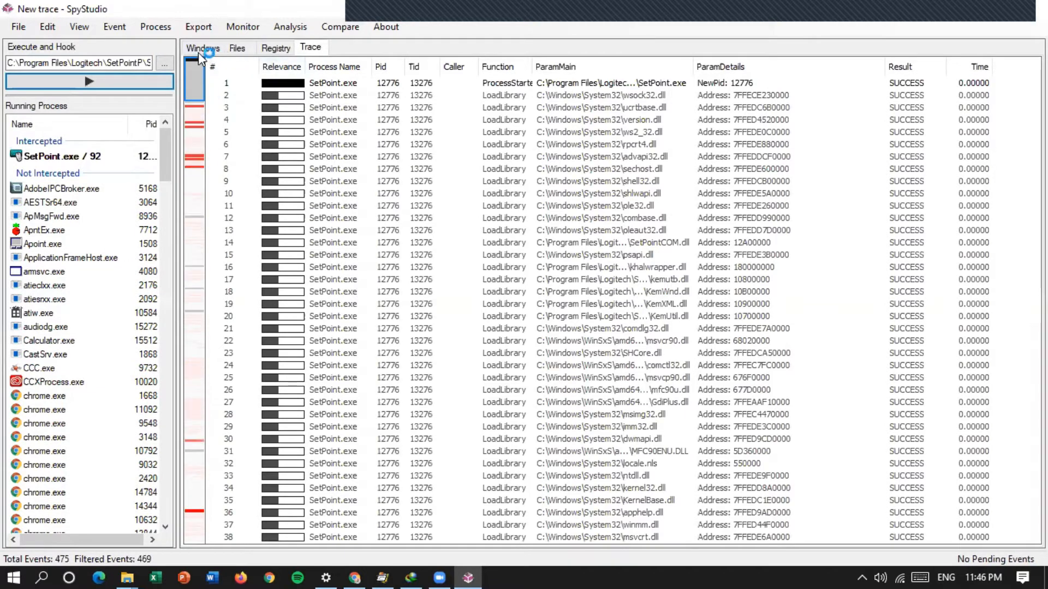
left_click(202, 47)
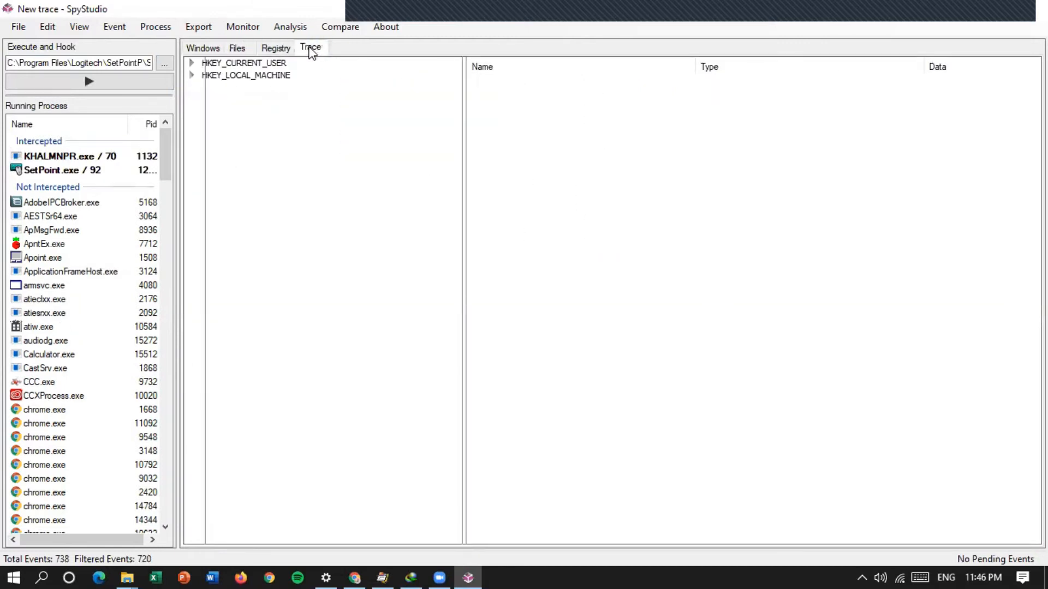
left_click(203, 47)
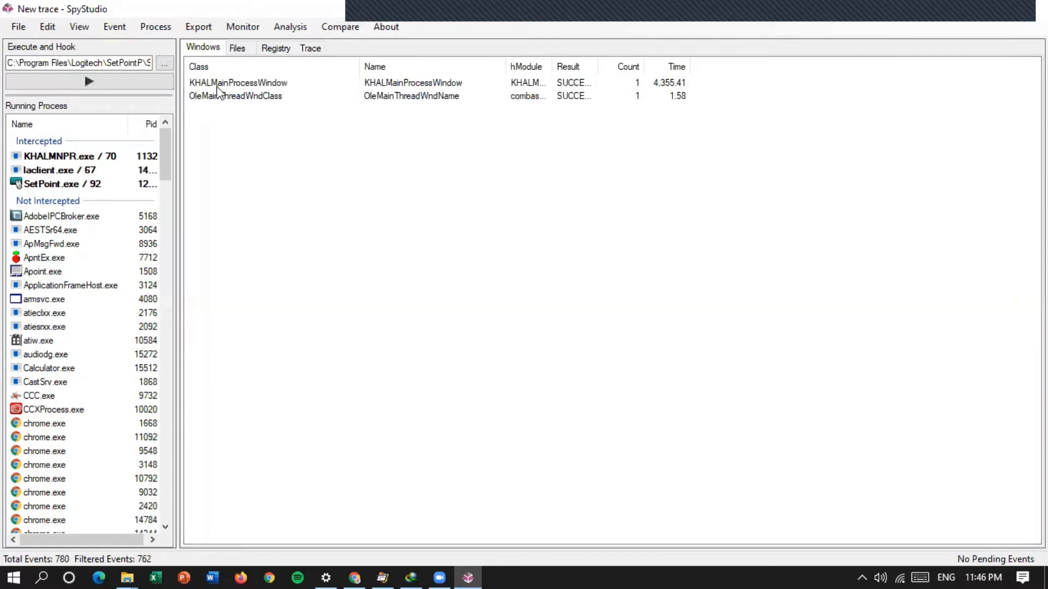
Watch captured events reach about 4,570 as KHAL and Logi window classes appear
left_click(89, 80)
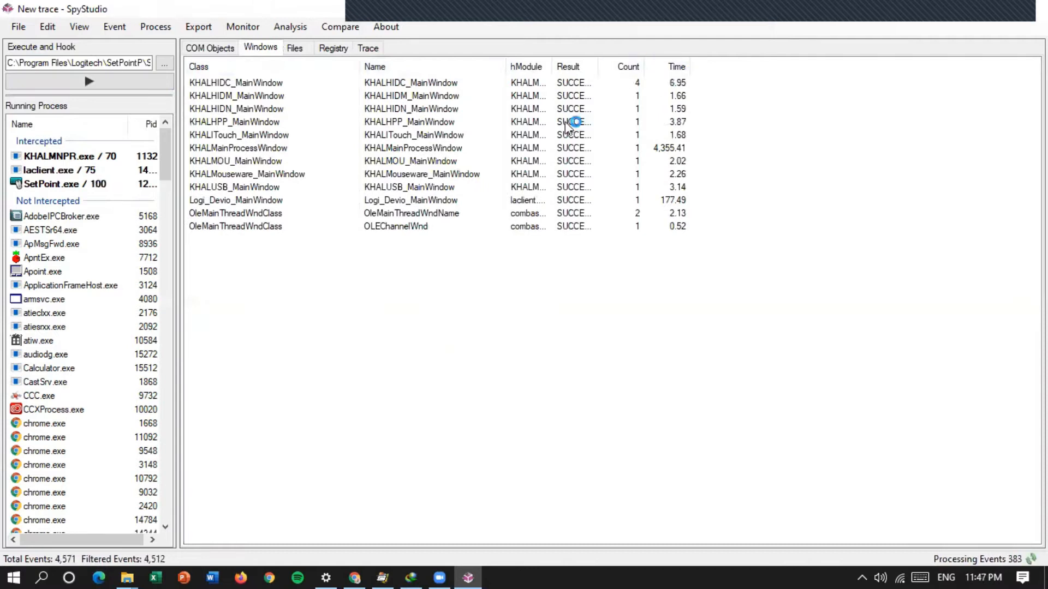
mouse_move(286, 83)
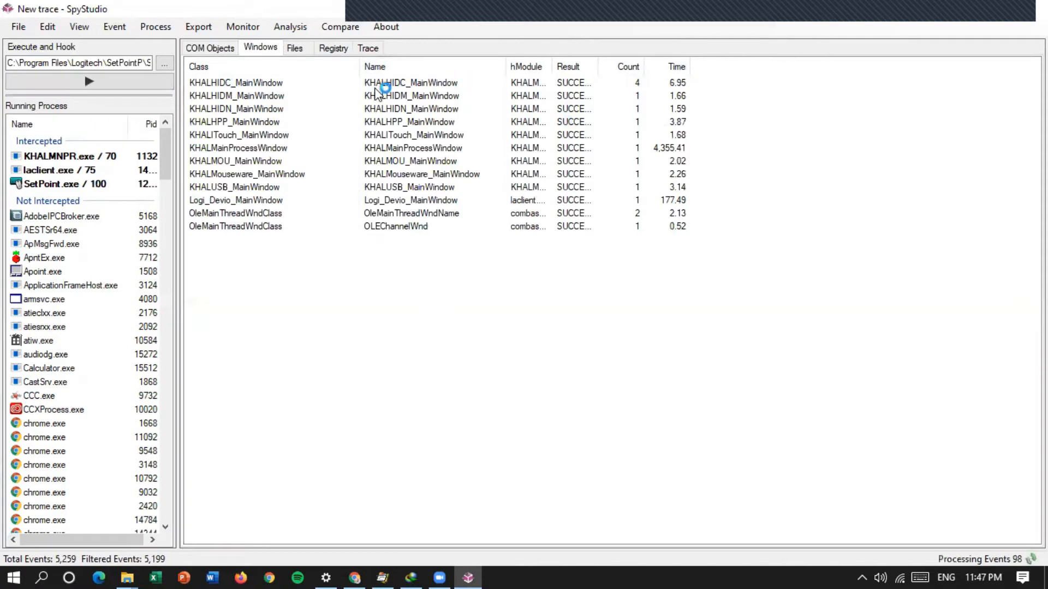
mouse_move(297, 95)
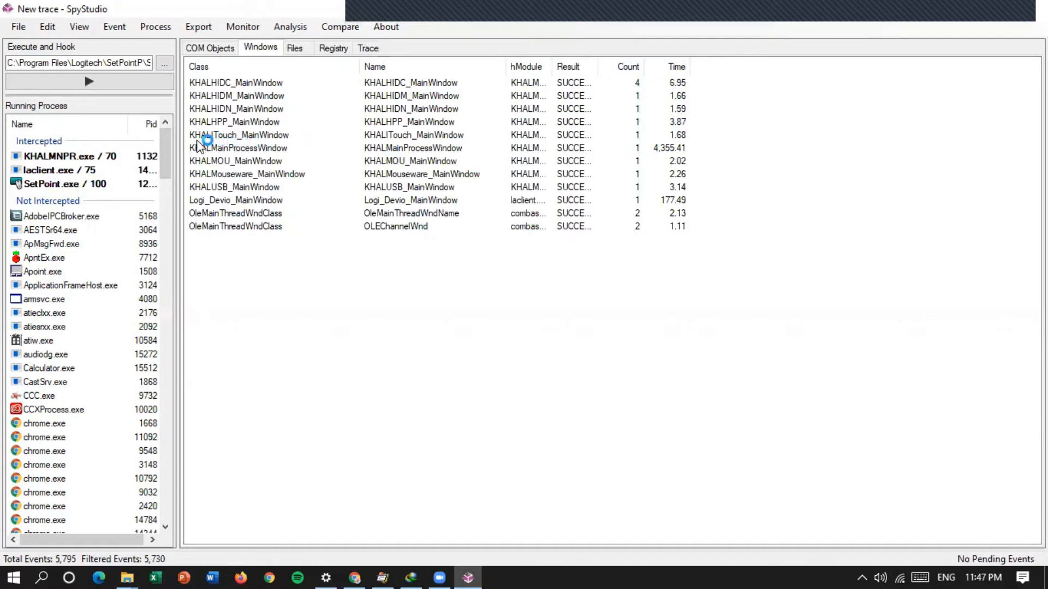
mouse_move(592, 140)
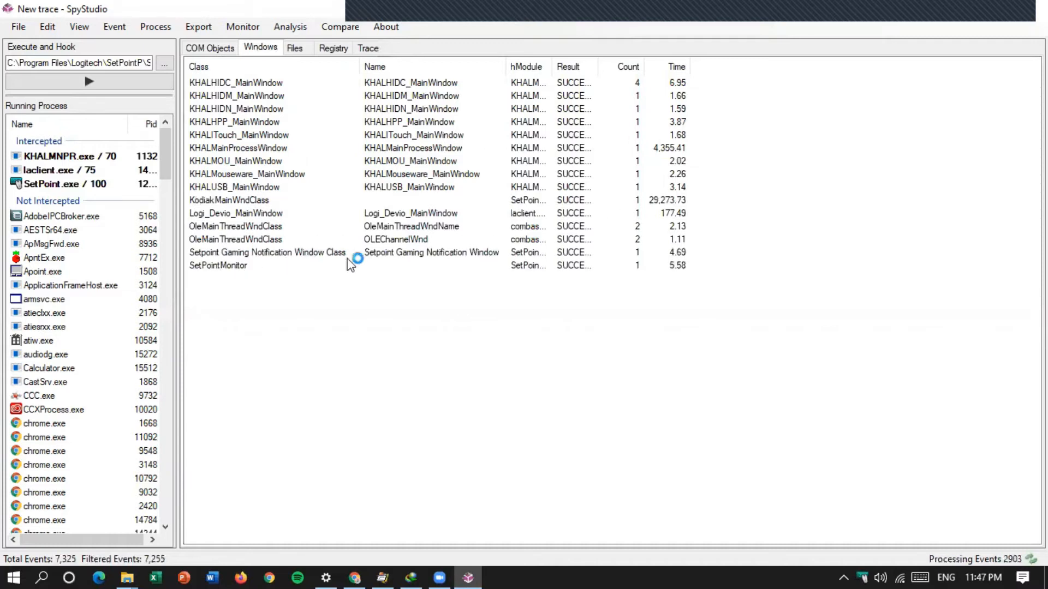
mouse_move(678, 273)
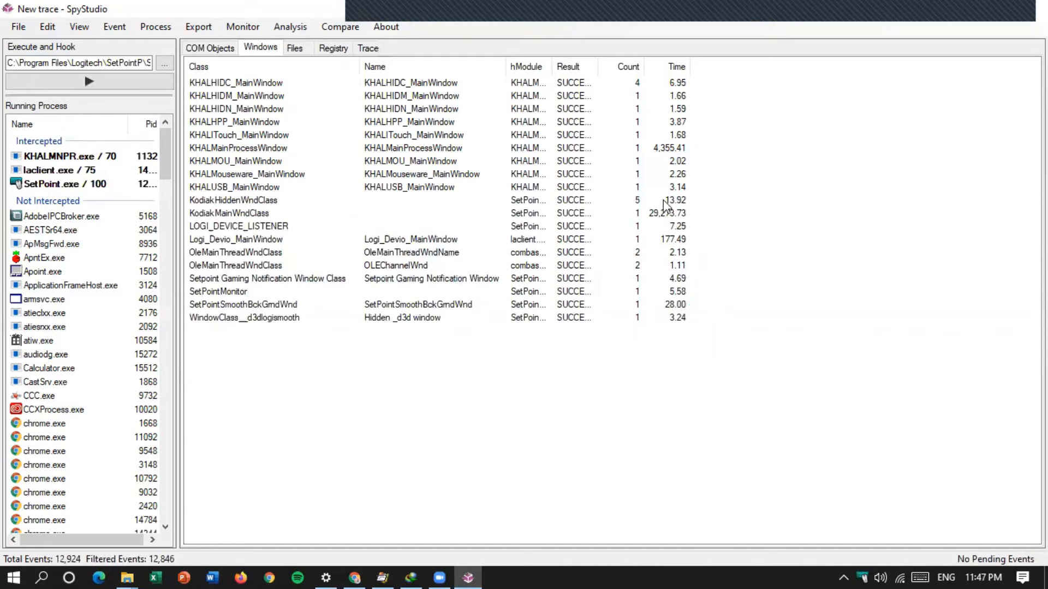
mouse_move(284, 227)
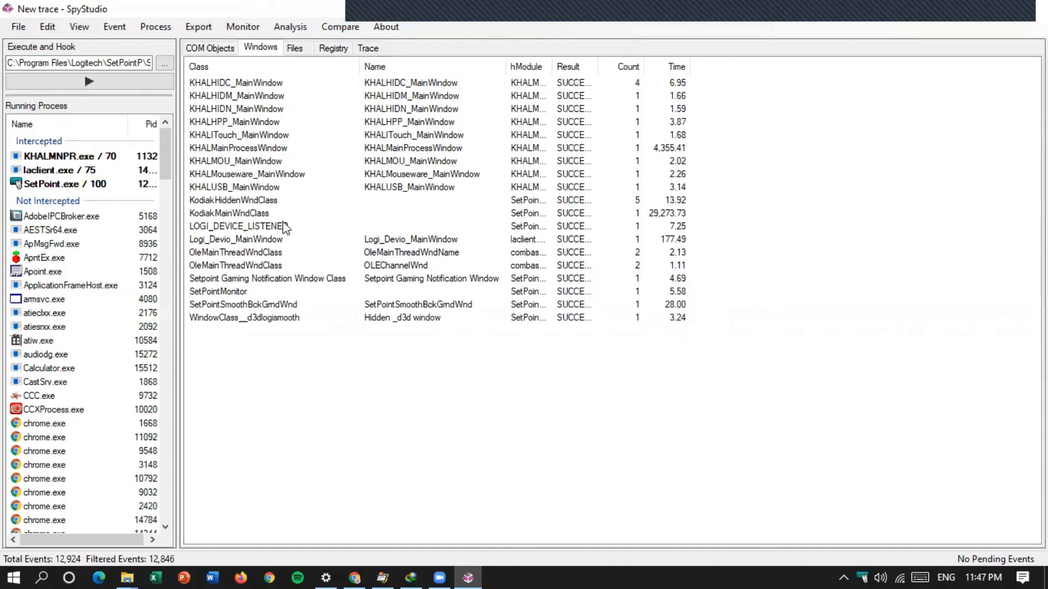
Sort COM Objects by Object and browse MarshalByValueValueSet, WBEM and ShellItemArray entries
left_click(209, 48)
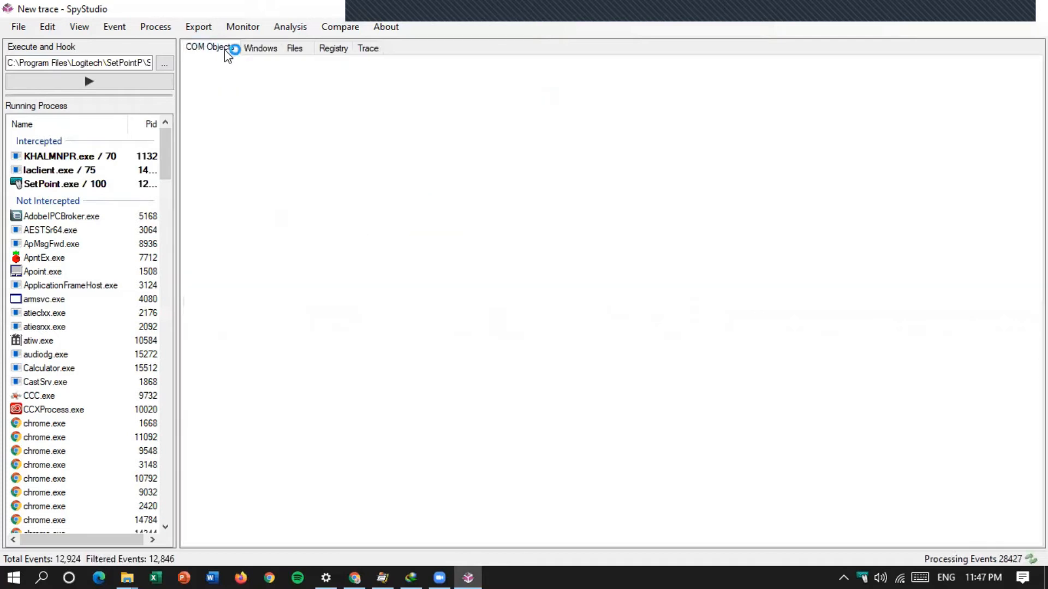
left_click(209, 47)
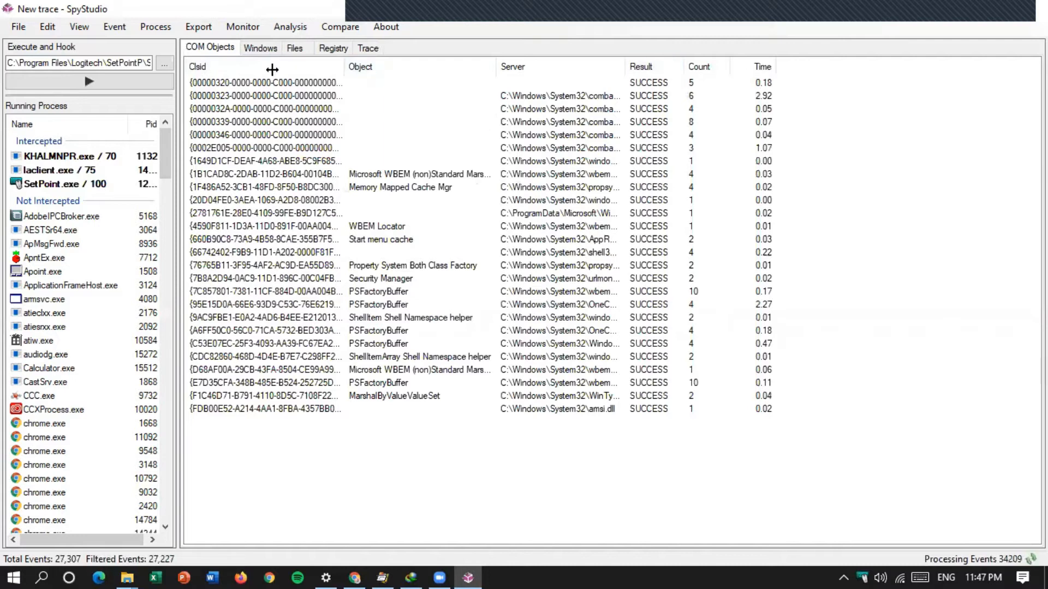
left_click(265, 82)
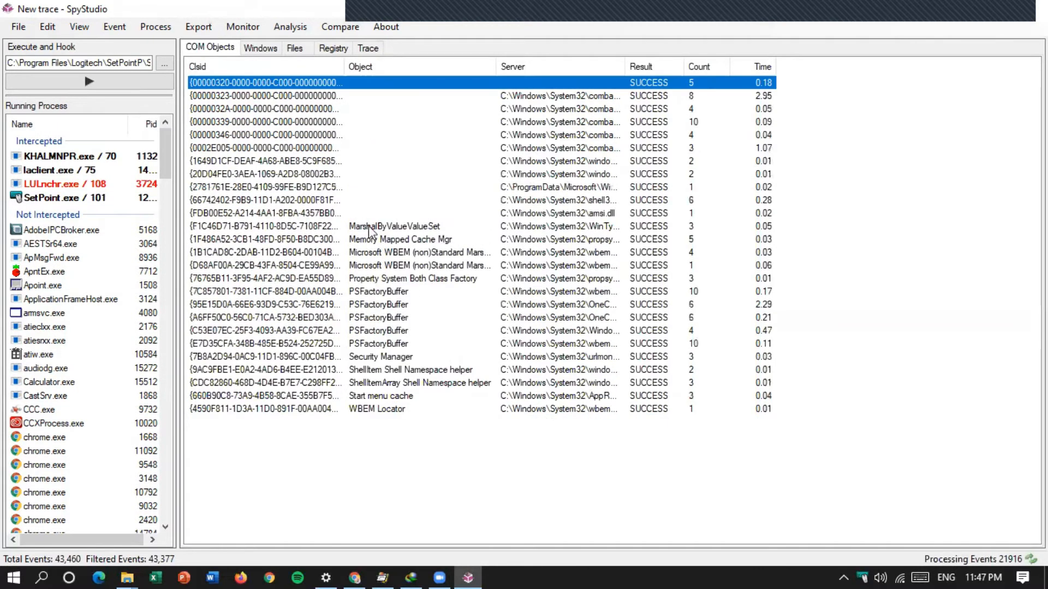
left_click(394, 226)
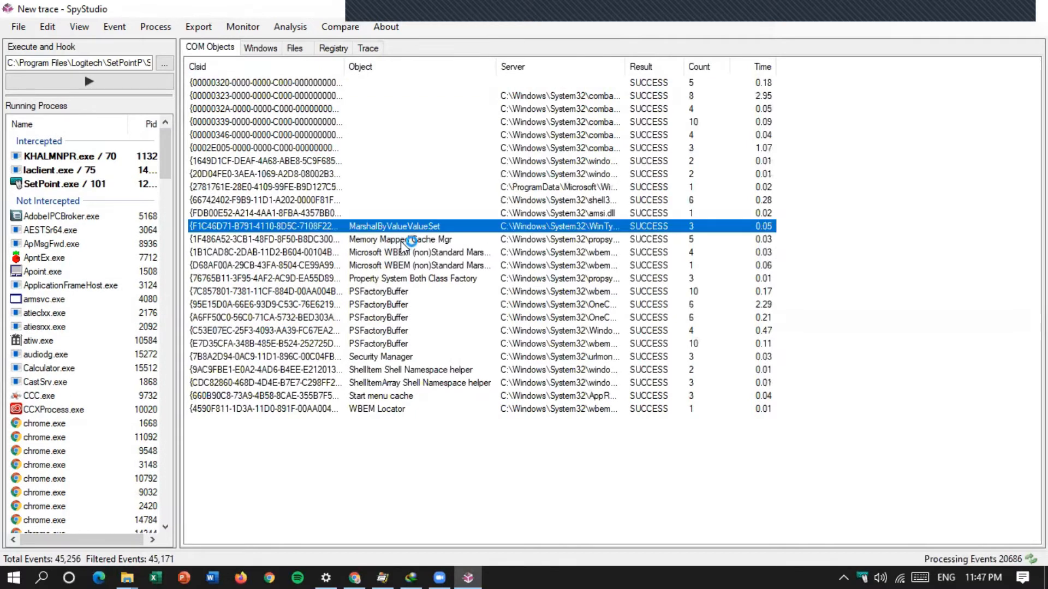
left_click(419, 266)
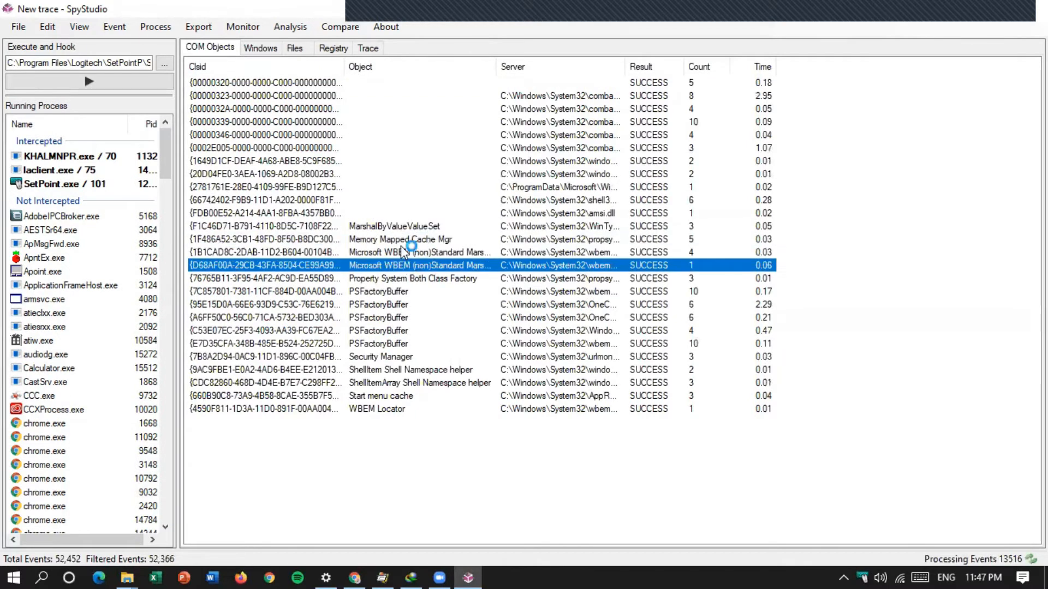
left_click(377, 330)
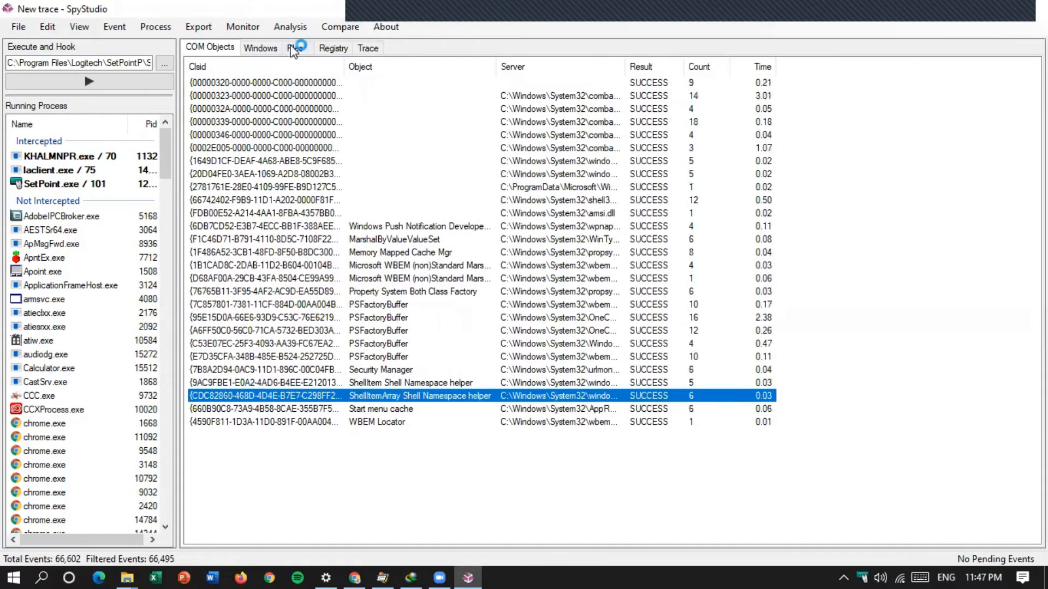
In the Files view, expand PenTabletDriver and Program Files (x86), then collapse C:\
left_click(294, 47)
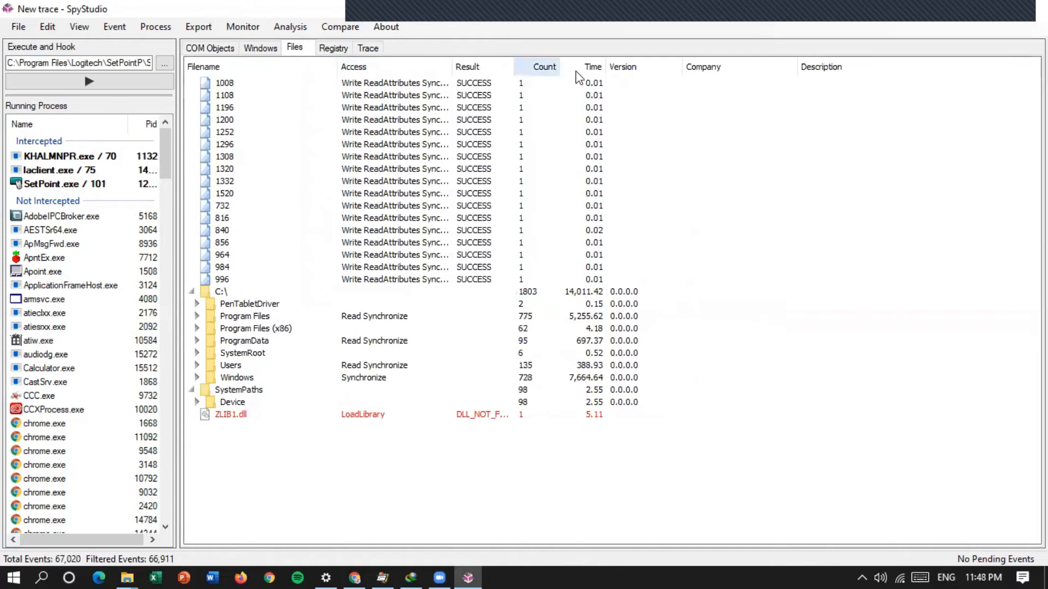
mouse_move(711, 127)
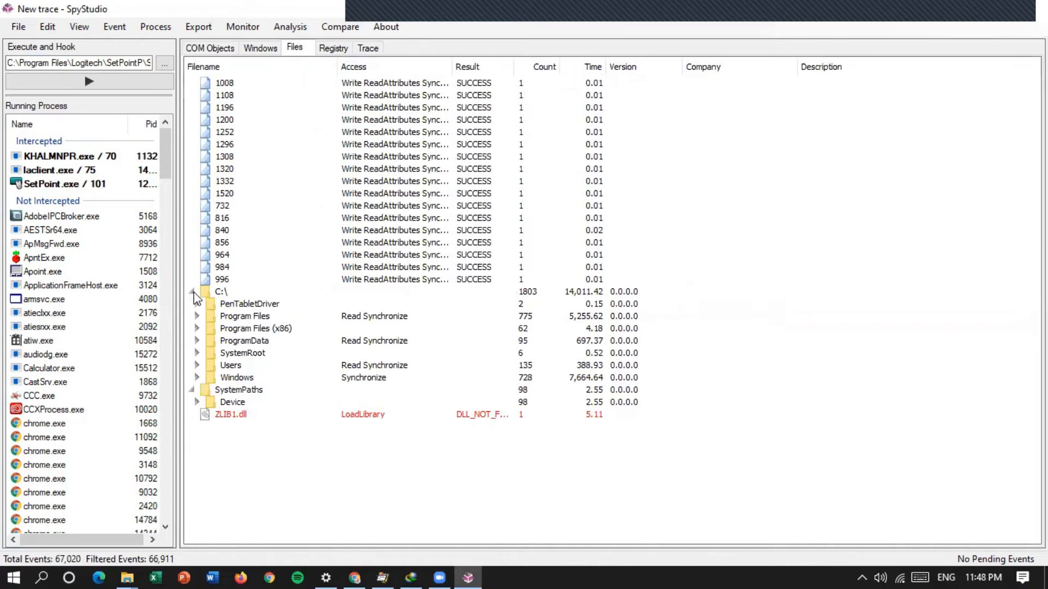
left_click(197, 304)
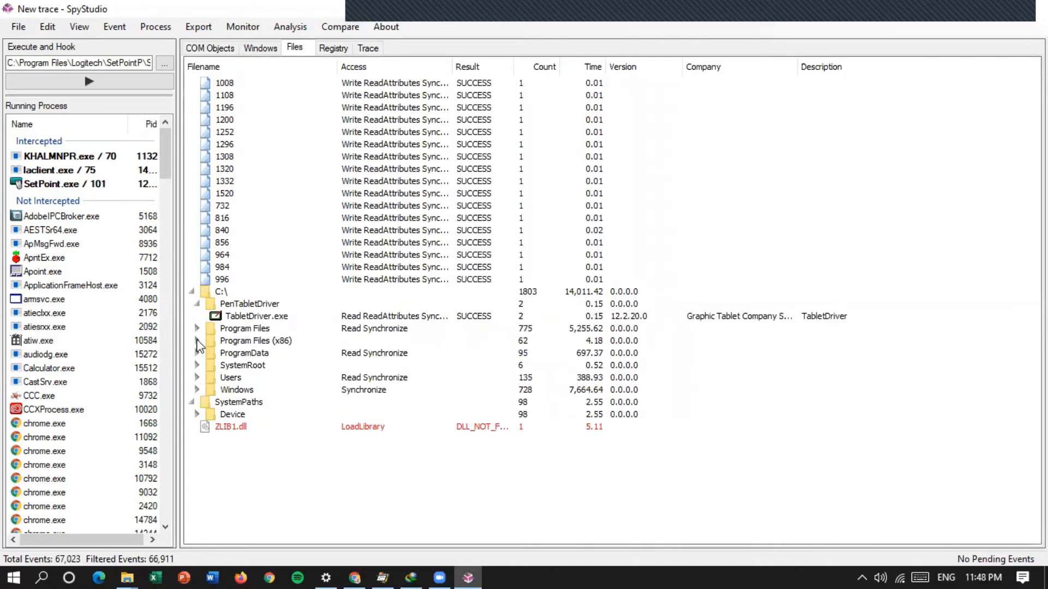
left_click(196, 340)
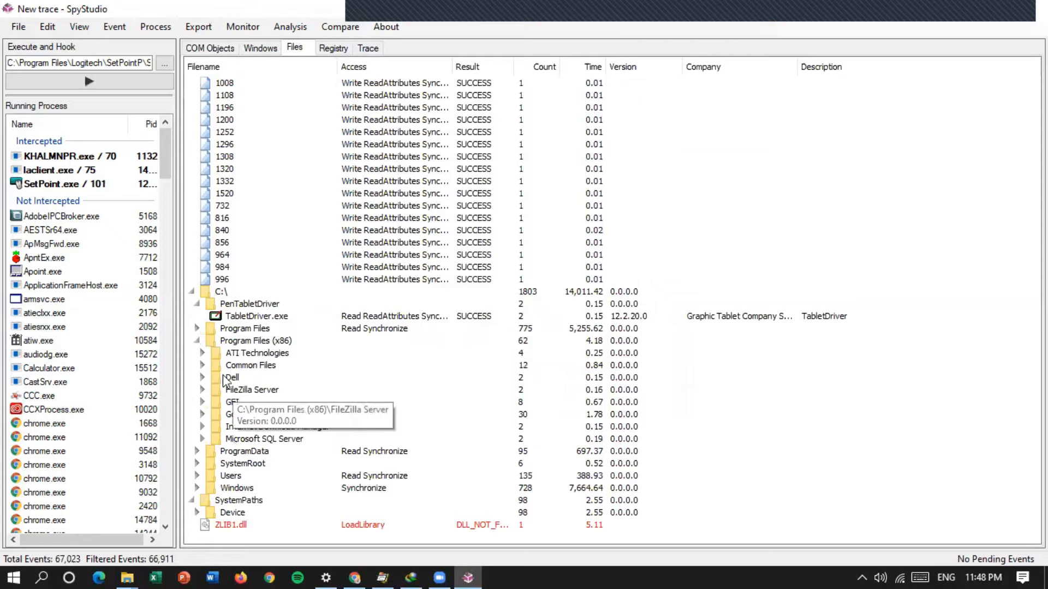
mouse_move(199, 333)
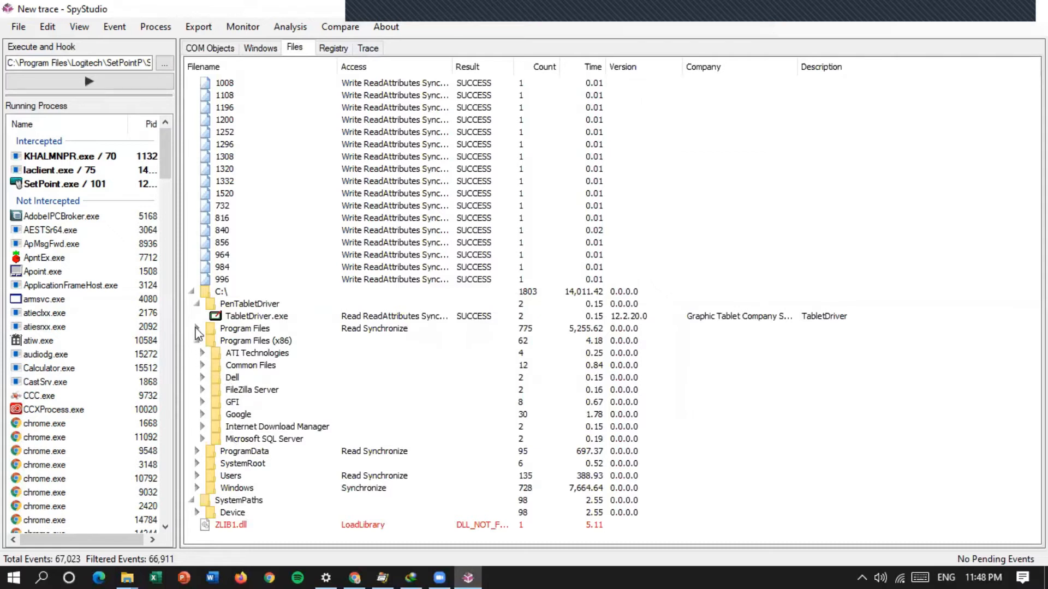
mouse_move(194, 295)
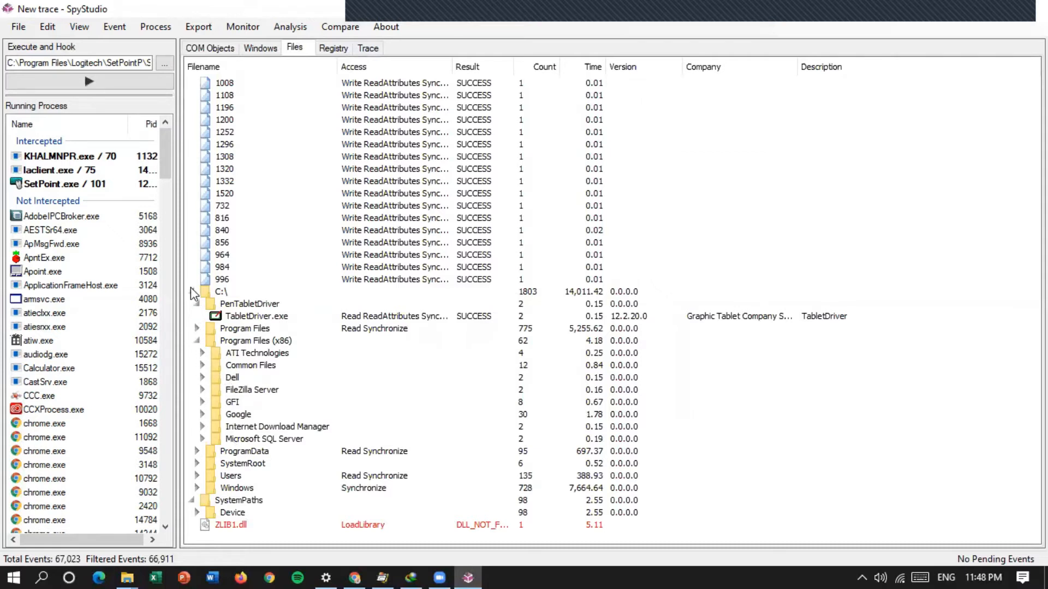
left_click(191, 292)
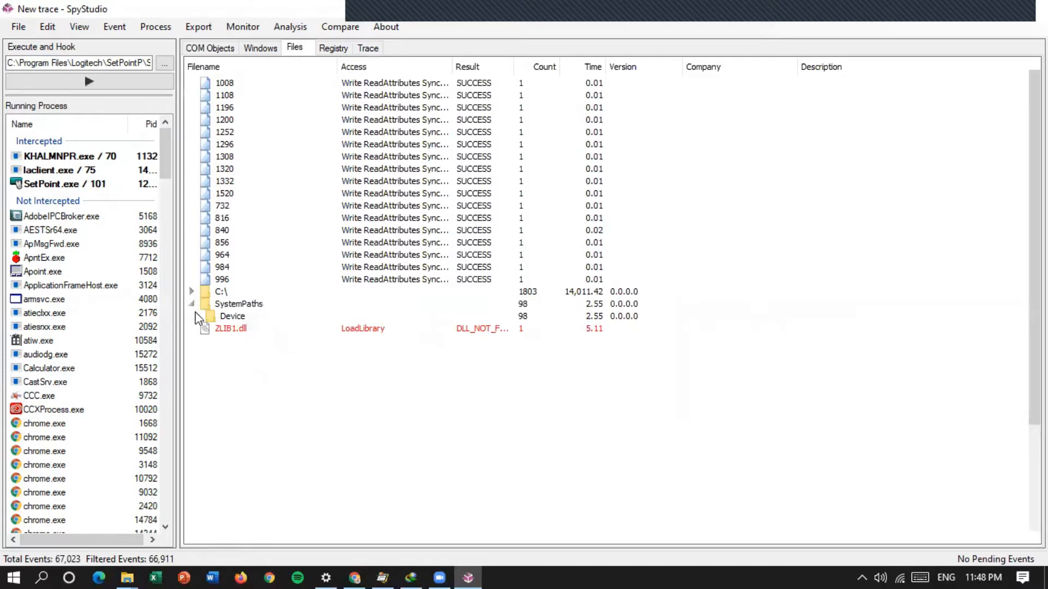
Expand the Device system paths, including the Pipe and DeviceApi entries
left_click(197, 316)
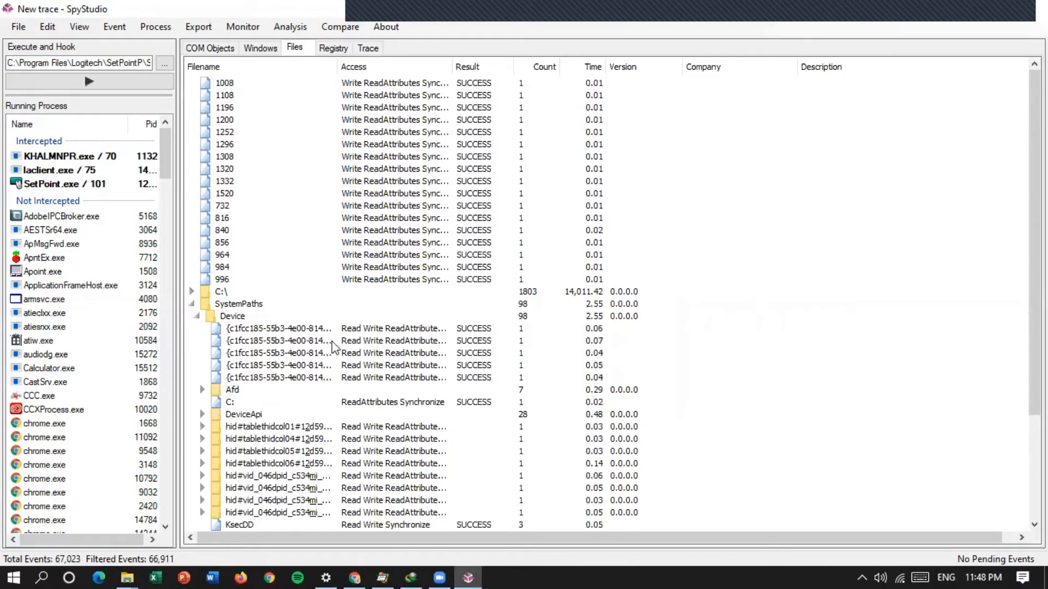
scroll("down", 3)
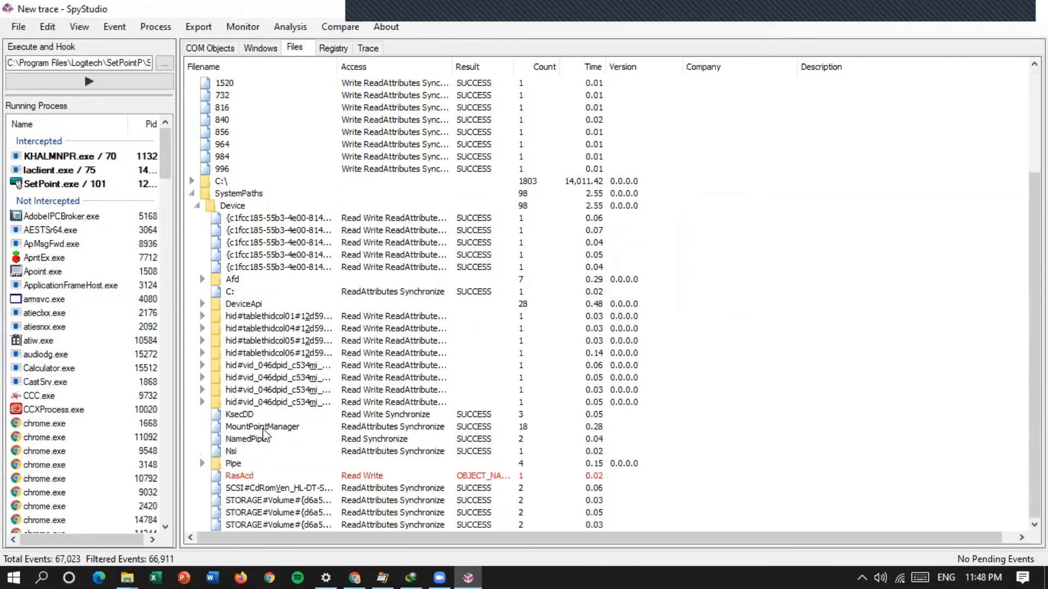
left_click(233, 439)
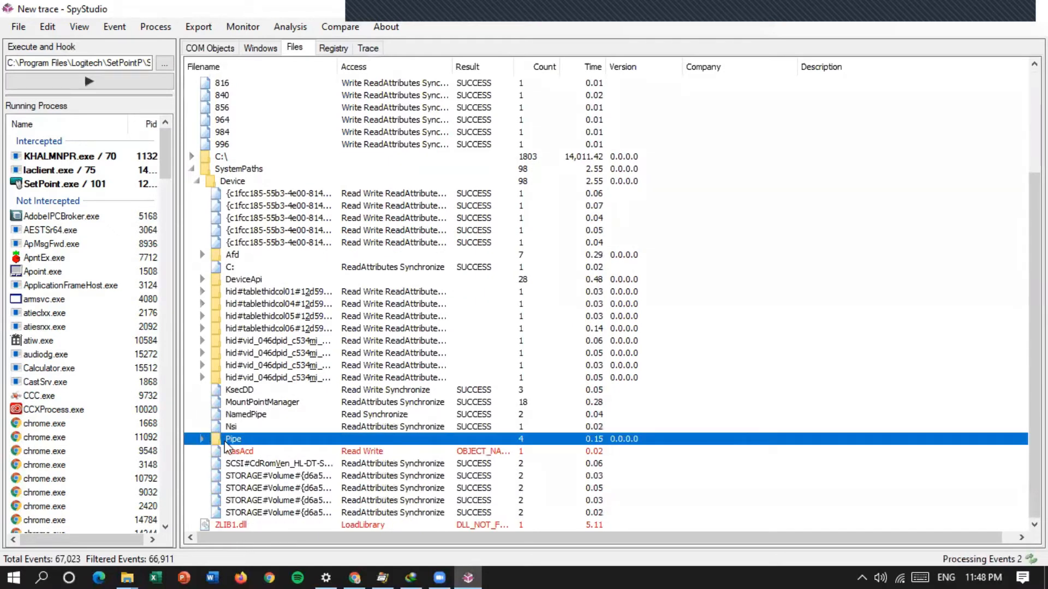
left_click(202, 438)
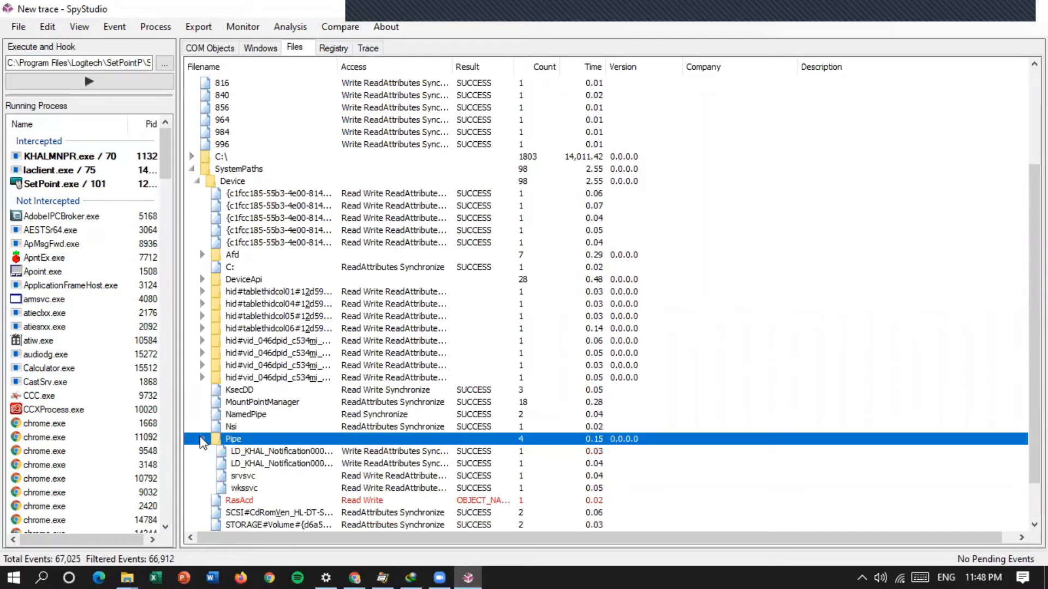
scroll("down", 3)
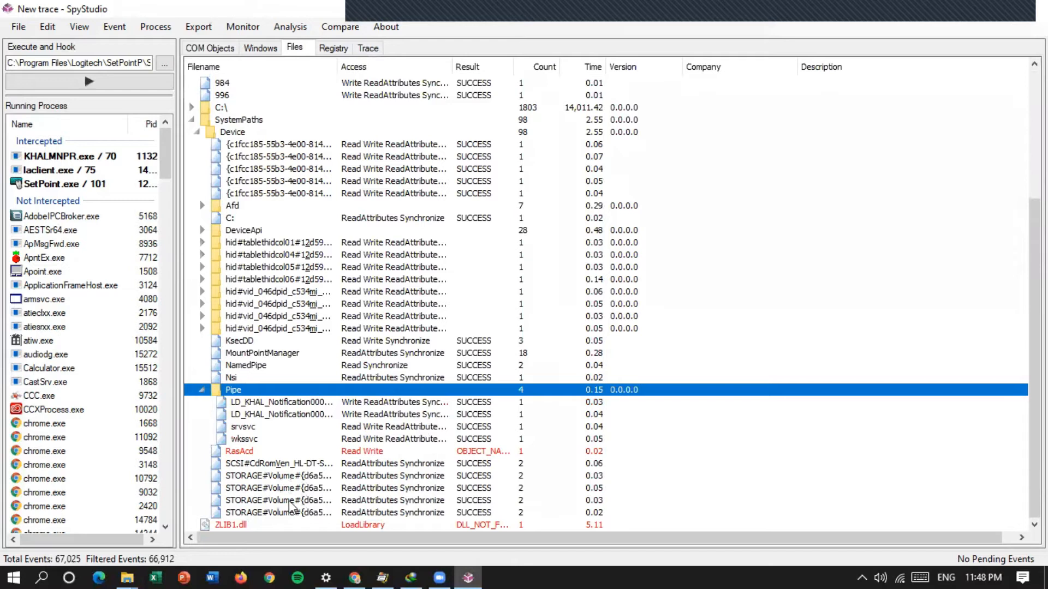
left_click(202, 230)
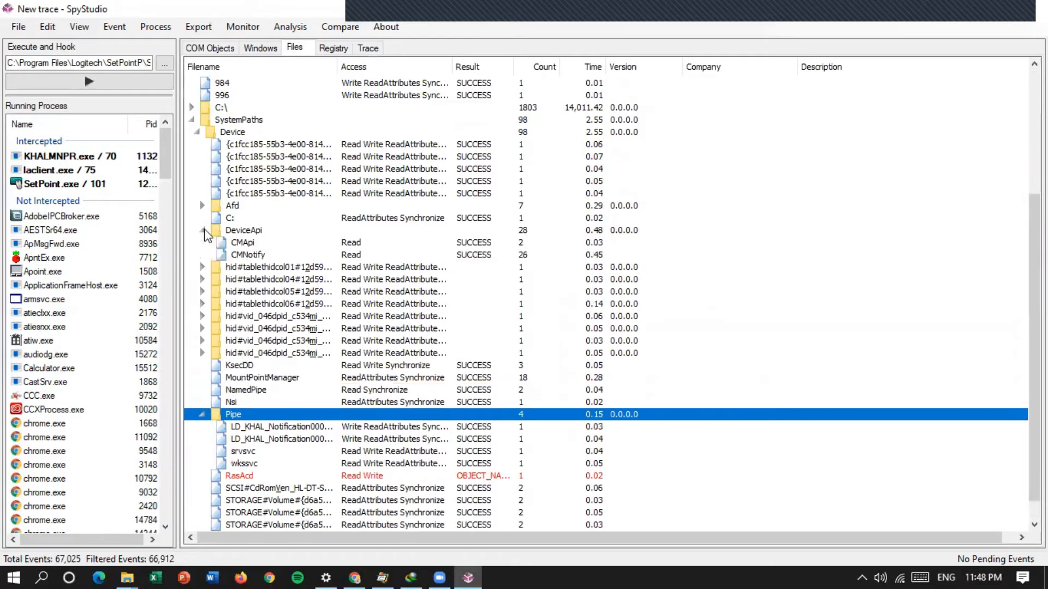
Open Properties for a Device entry and inspect CreateFile's thread id, path and returned path
right_click(280, 181)
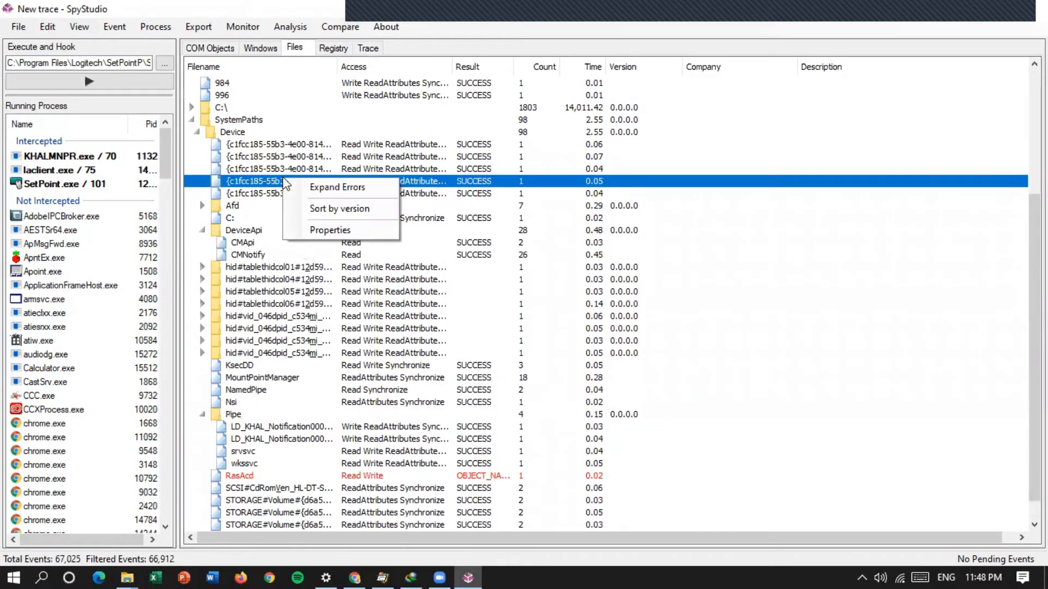
left_click(330, 230)
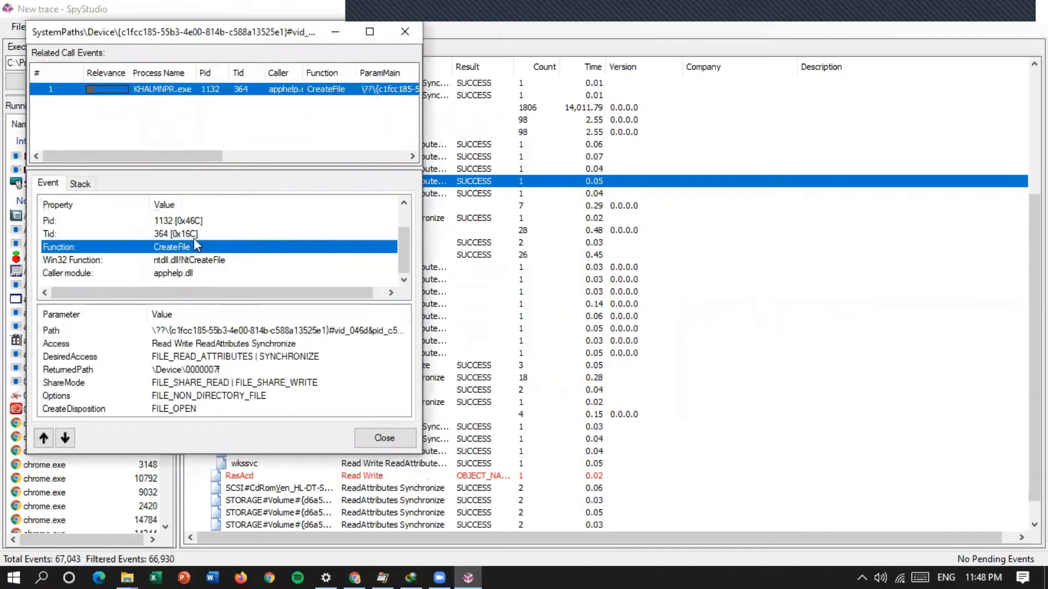
left_click(174, 233)
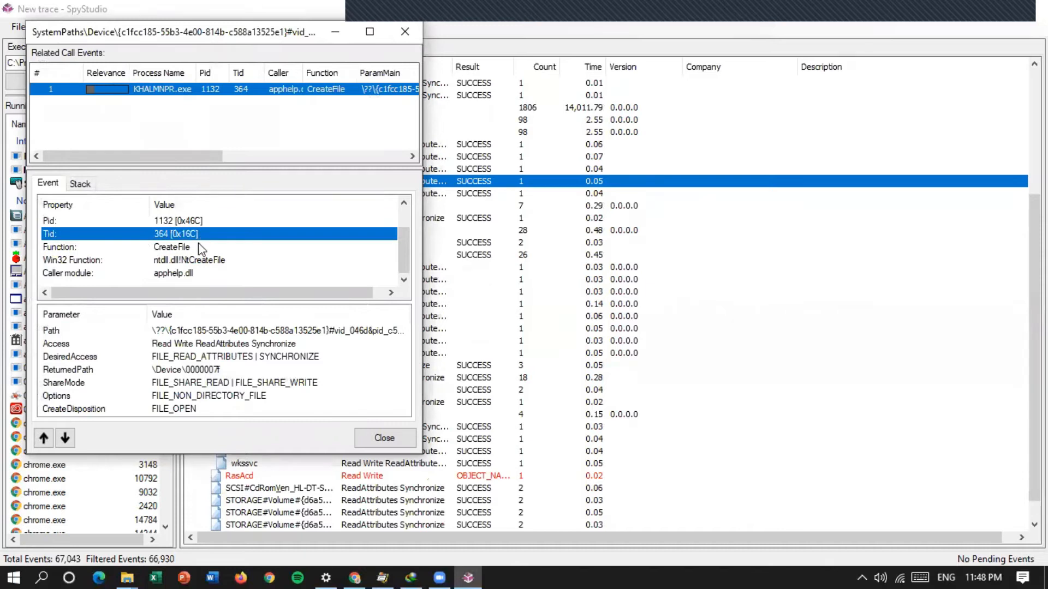
mouse_move(90, 268)
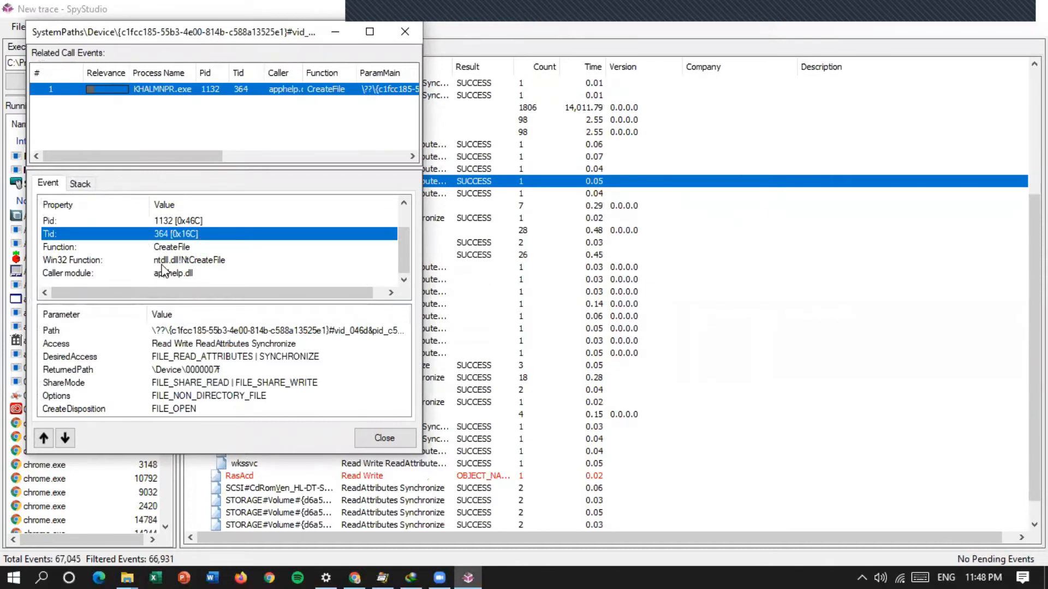
mouse_move(91, 334)
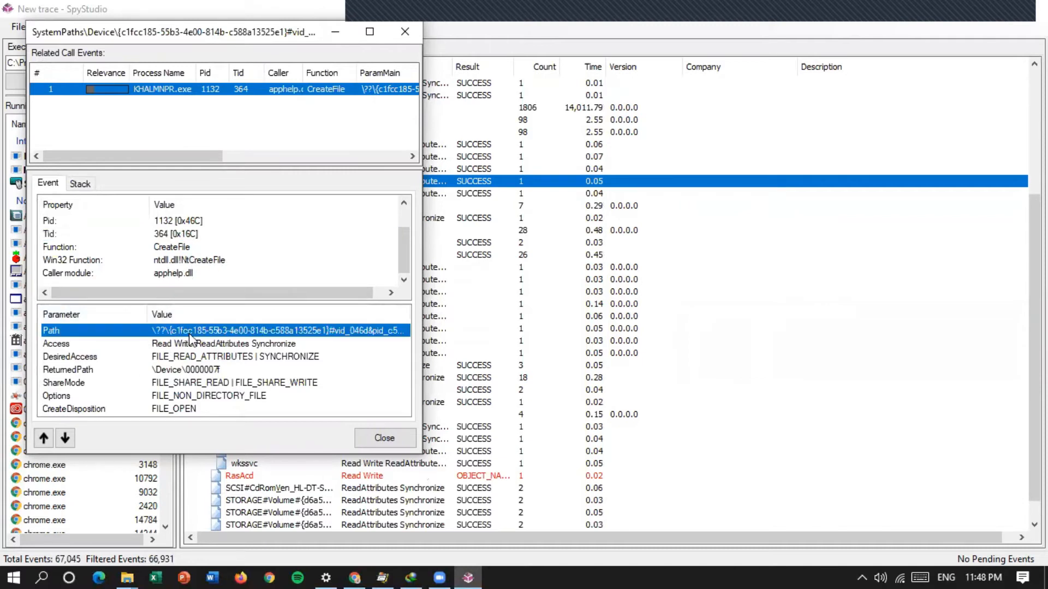
left_click(56, 343)
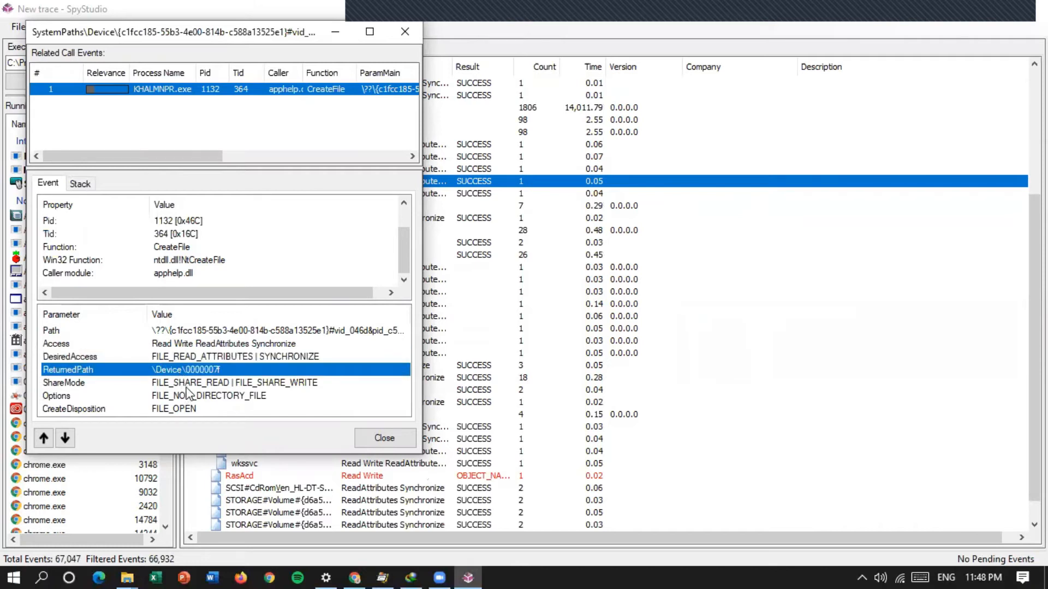
left_click(167, 396)
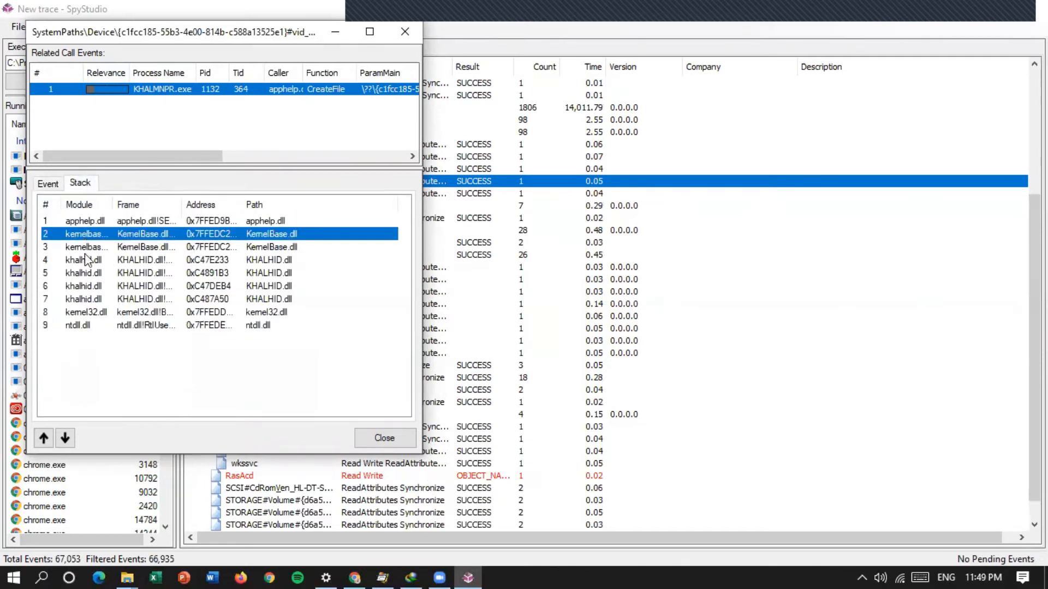
Select the khalhid.dll frame, sort the stack by address, and close the details window
left_click(83, 260)
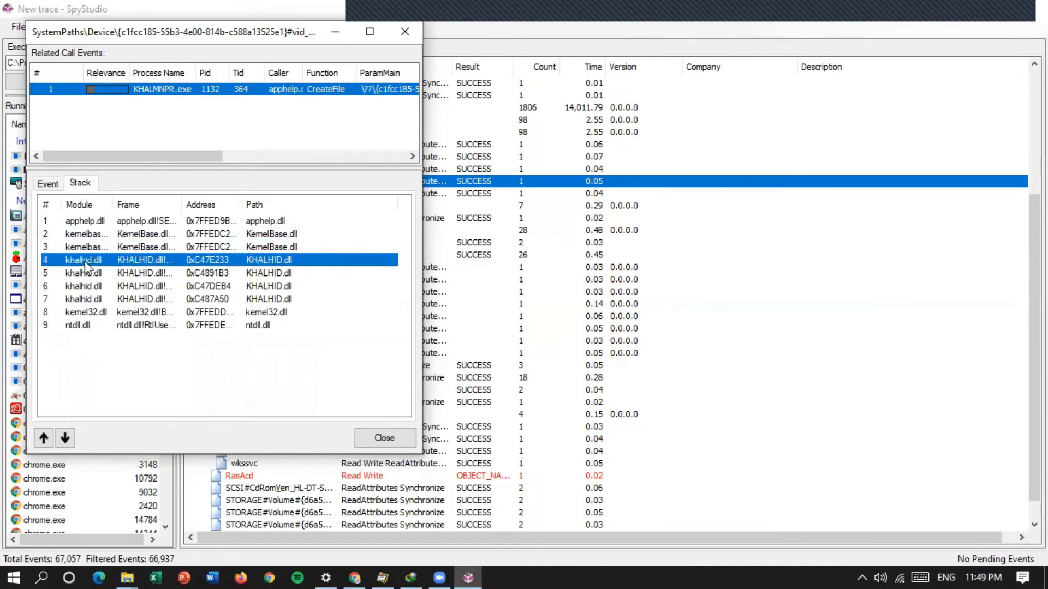
mouse_move(134, 205)
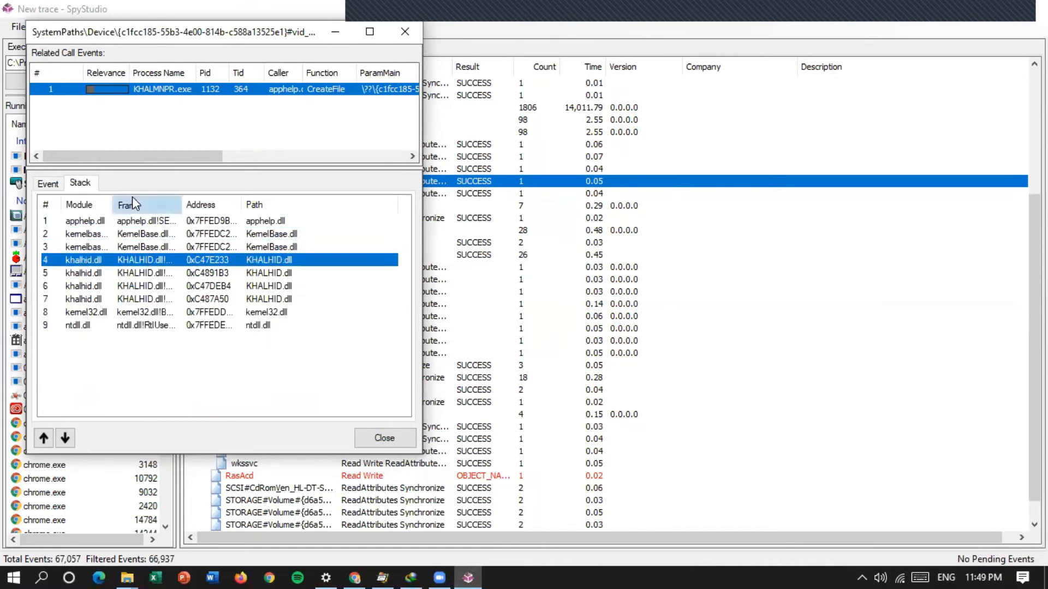
left_click(128, 204)
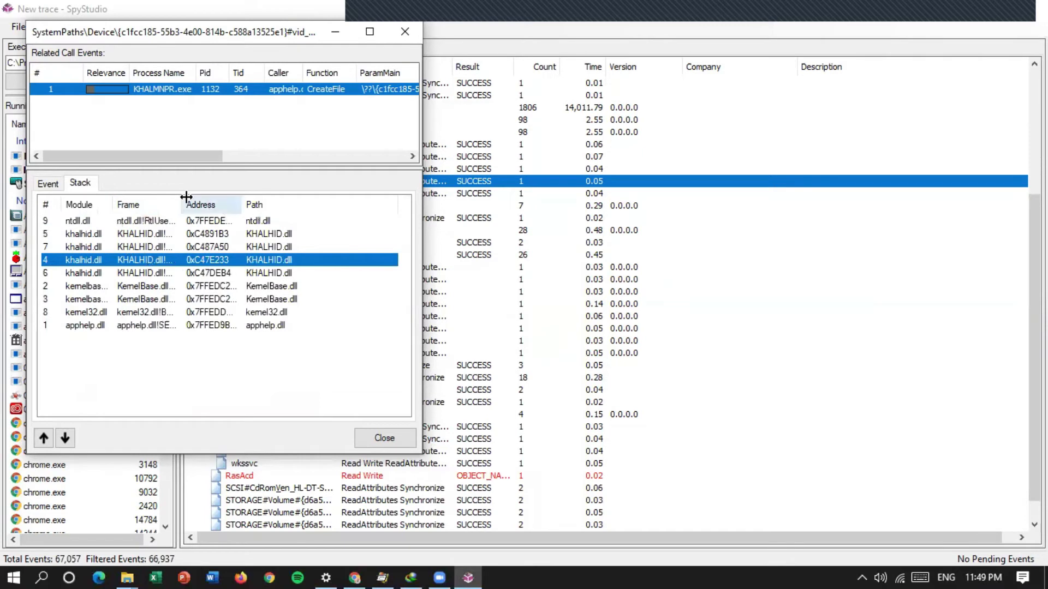
mouse_move(371, 432)
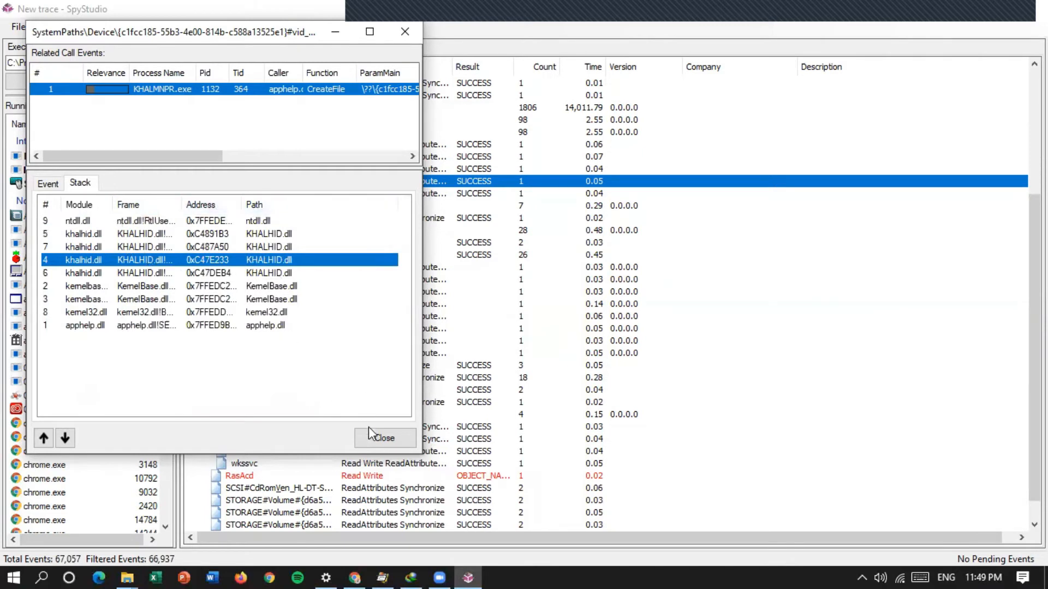
left_click(383, 439)
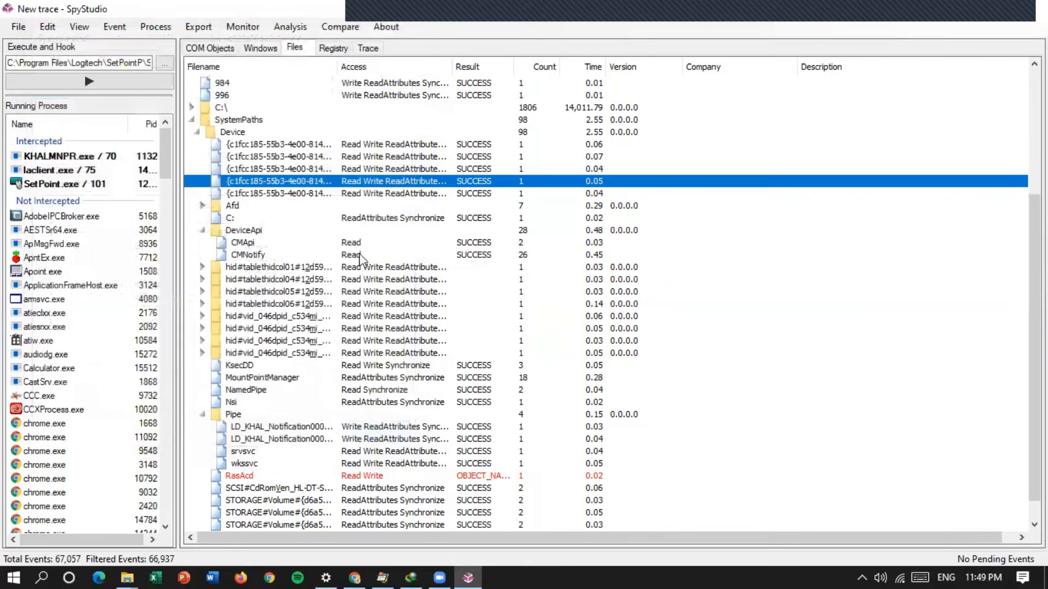
Show captured registry keys and expand Control Panel's Desktop, International and User Profile keys
left_click(260, 47)
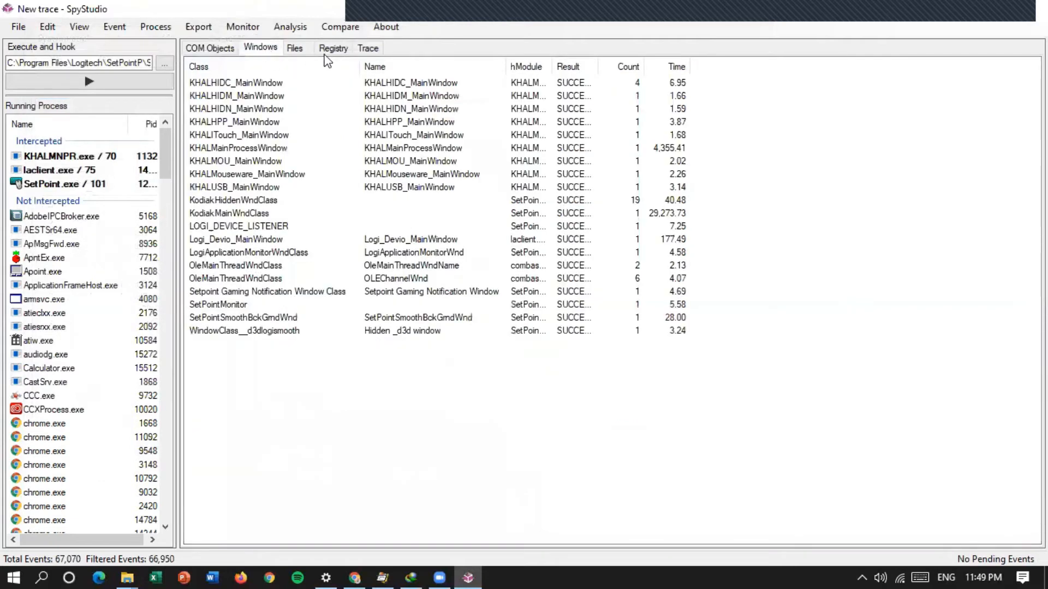
left_click(333, 47)
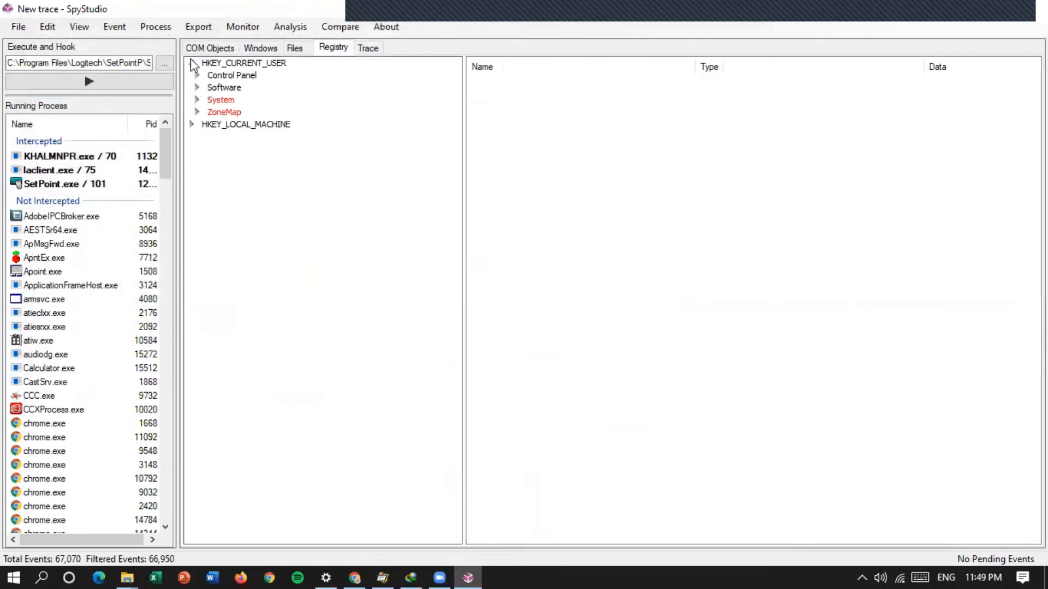
left_click(192, 125)
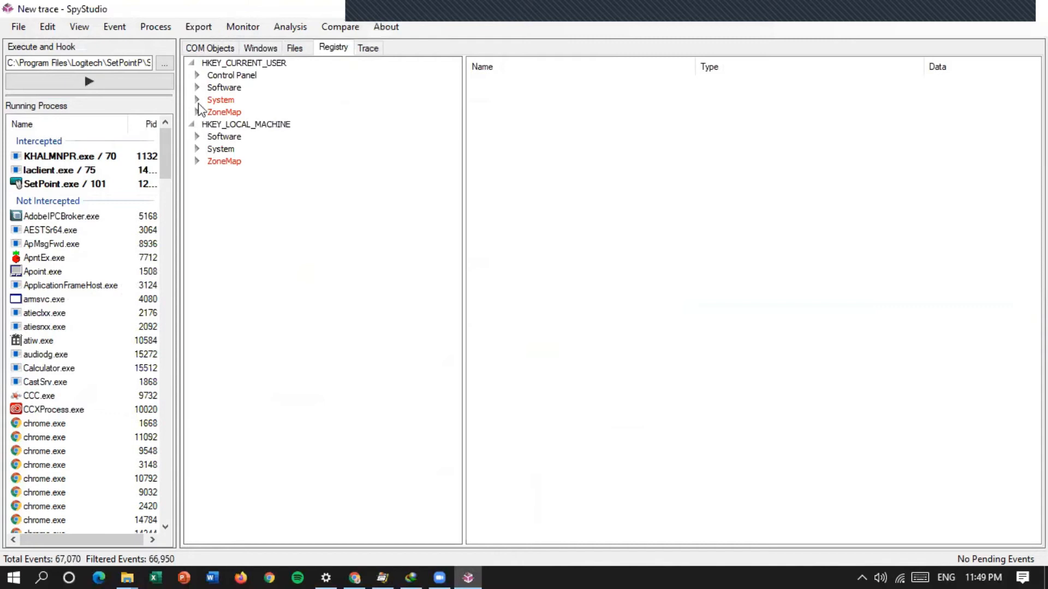
left_click(197, 75)
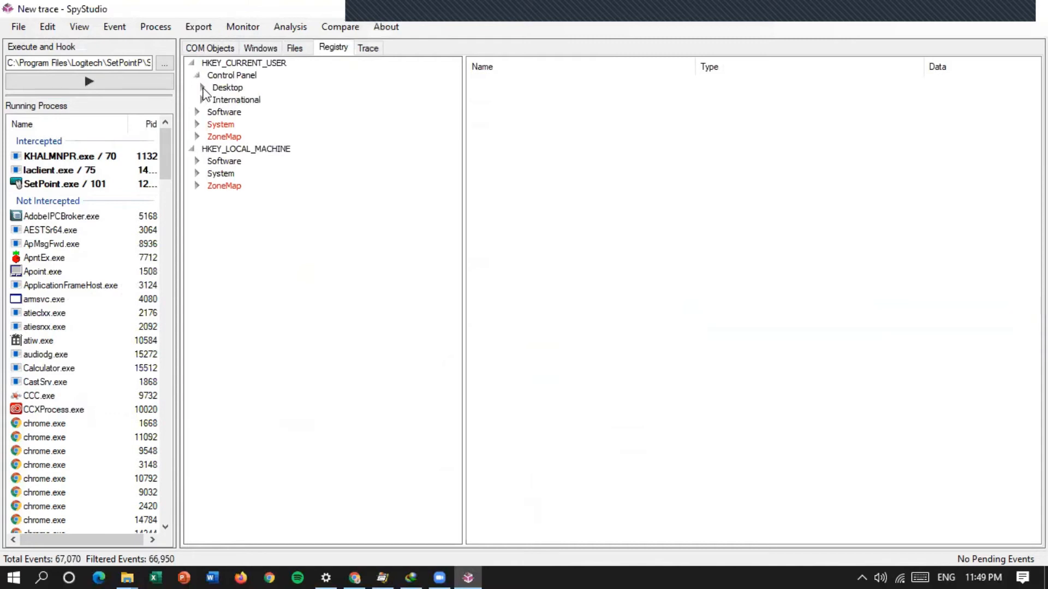
left_click(227, 87)
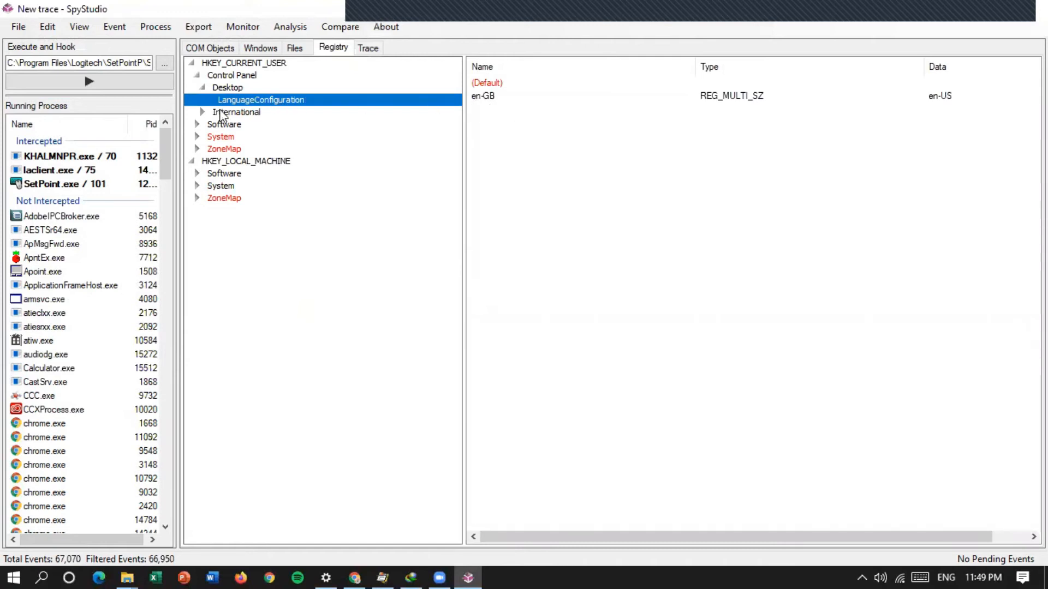
left_click(225, 124)
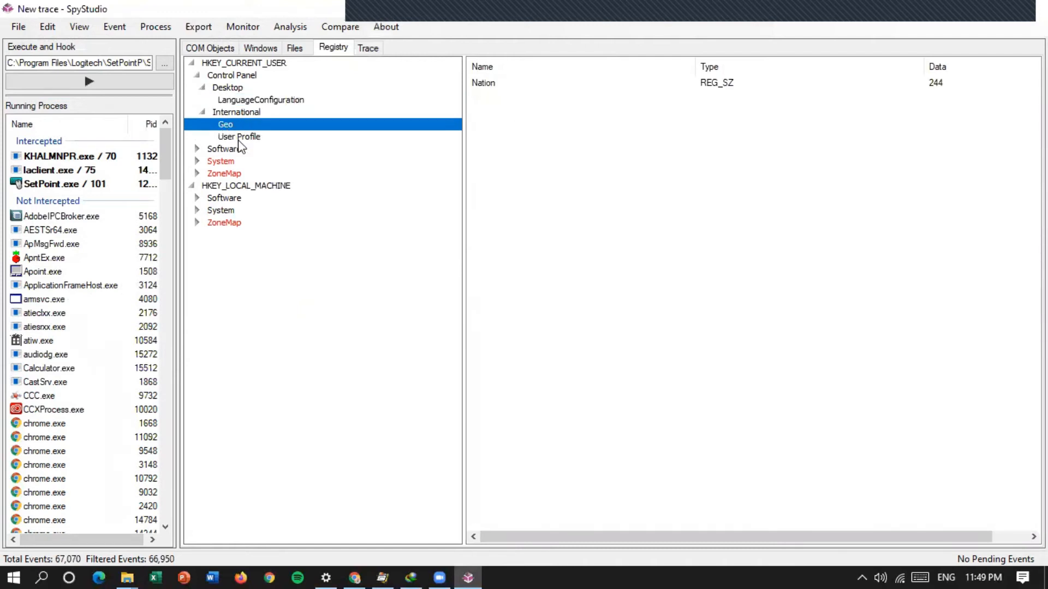
left_click(239, 136)
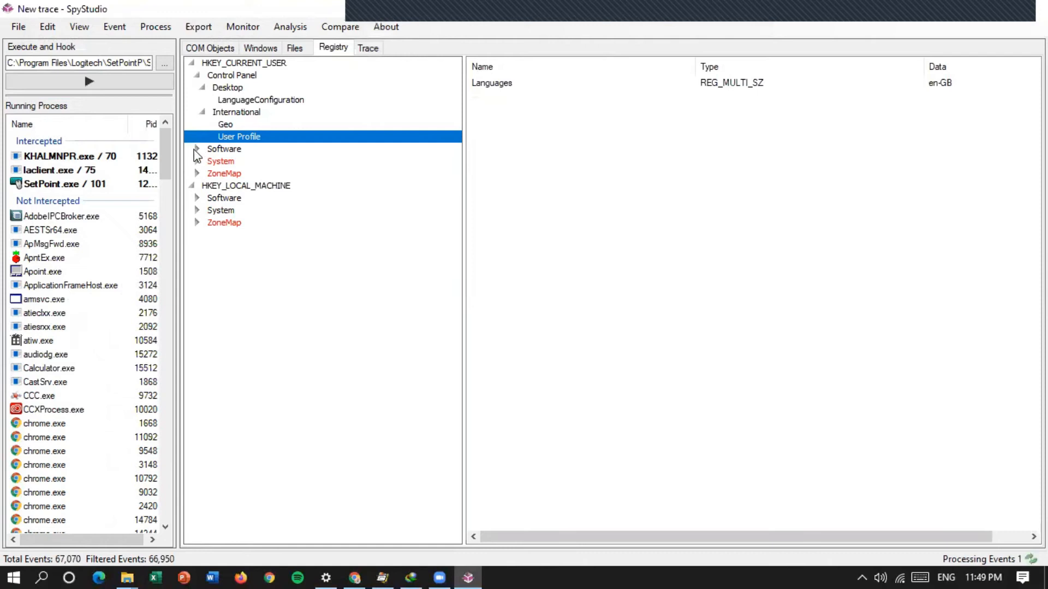
Expand Software\Classes, CLSID and Intel\Display\igfxcui, then view the 3D key's values
left_click(197, 149)
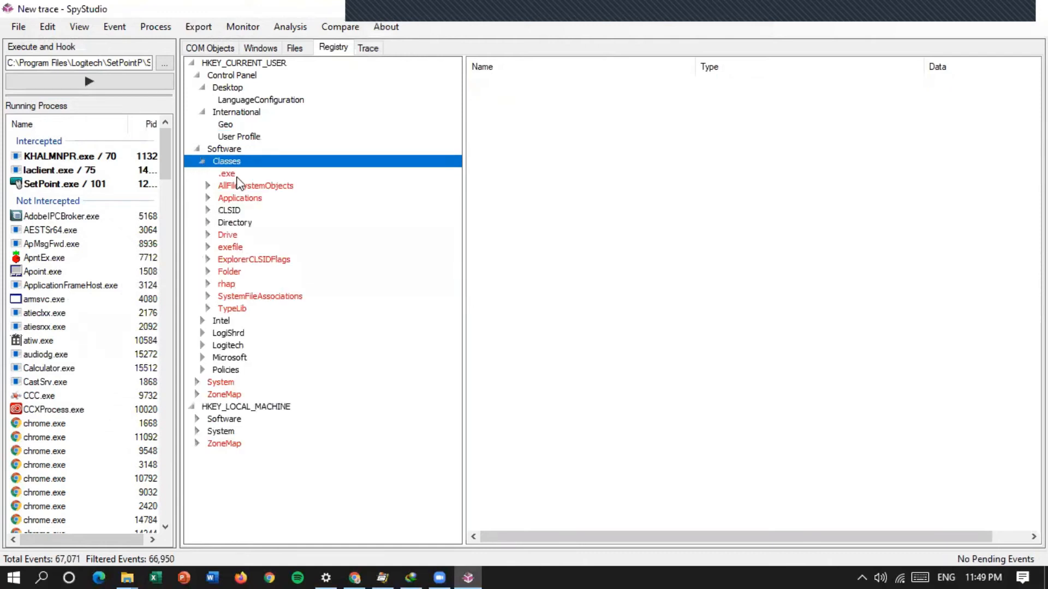
left_click(256, 185)
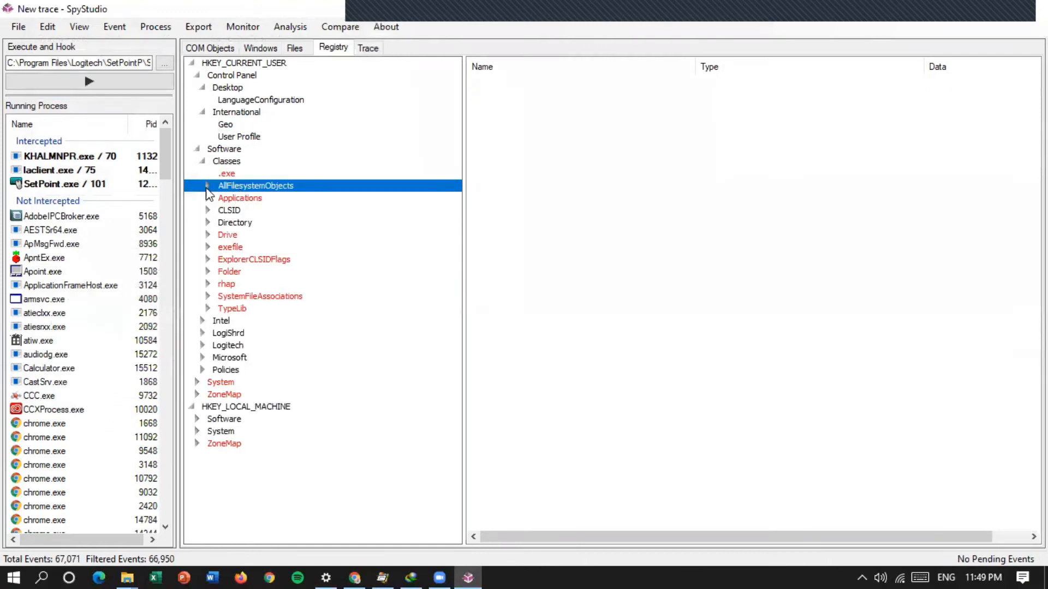
left_click(207, 185)
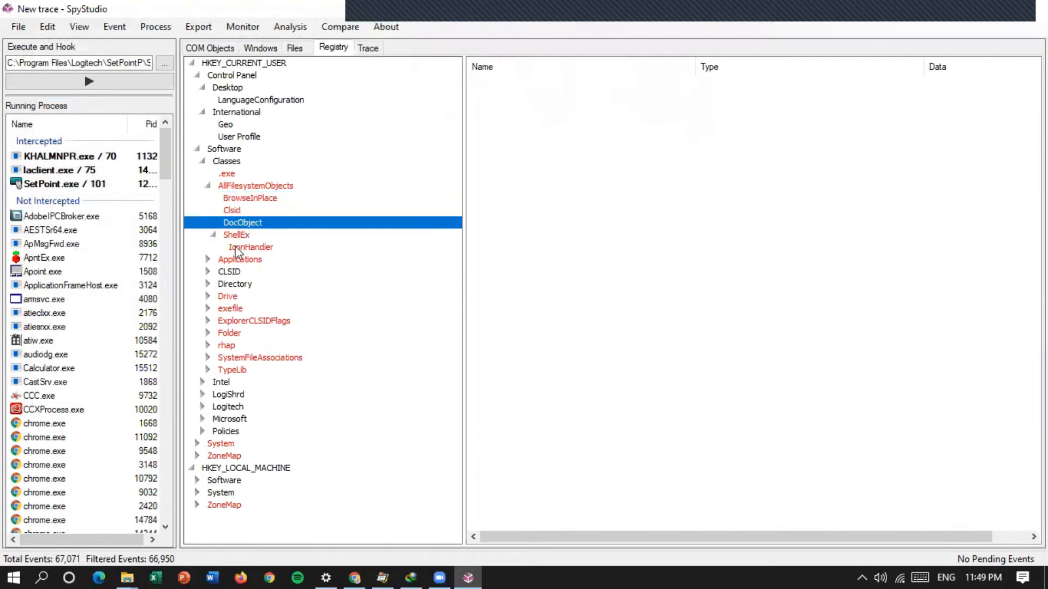
left_click(252, 247)
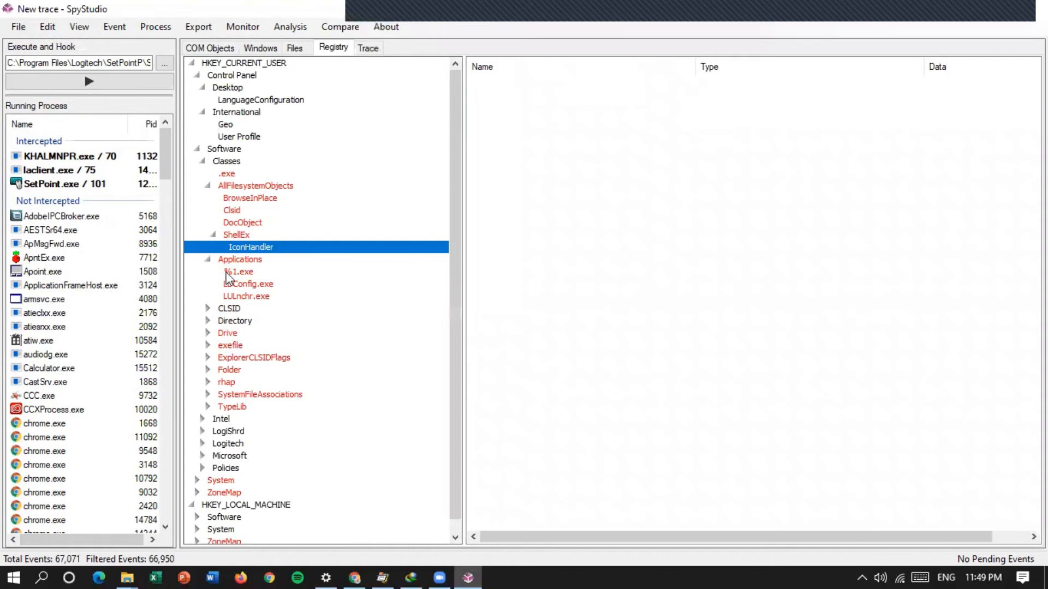
left_click(207, 307)
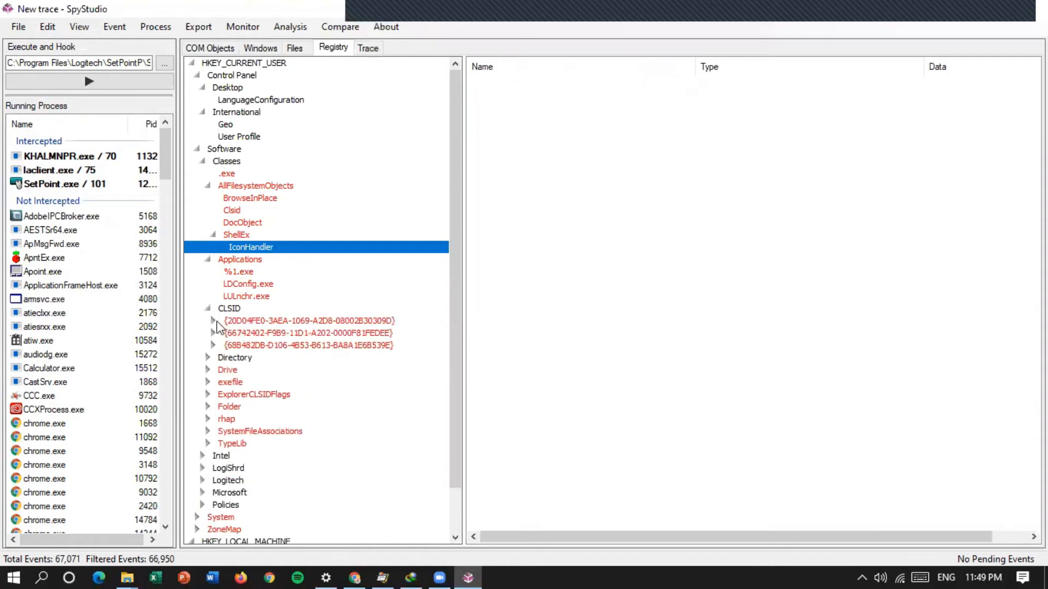
left_click(212, 321)
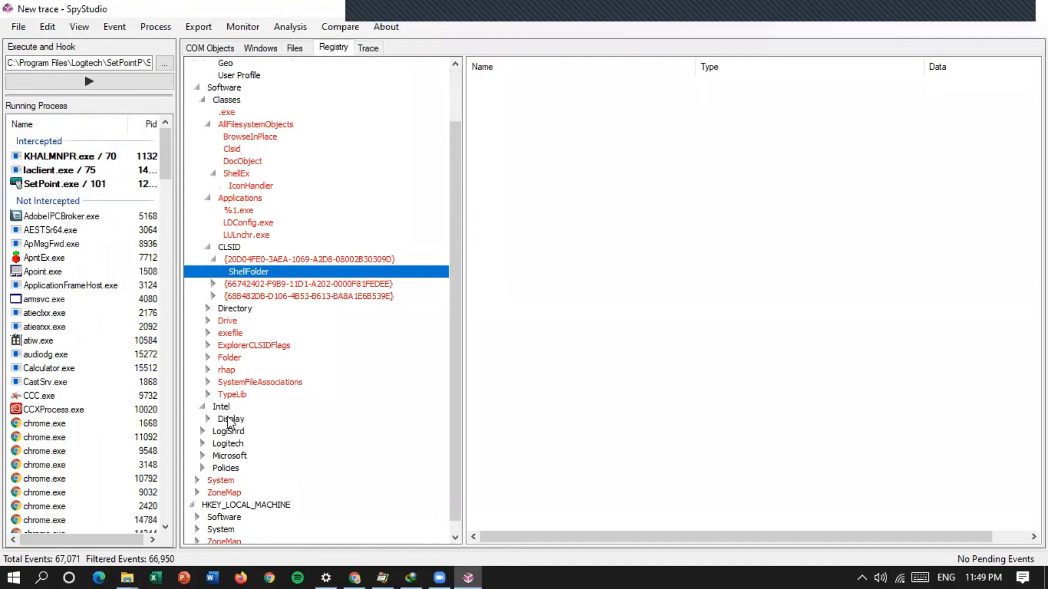
left_click(207, 419)
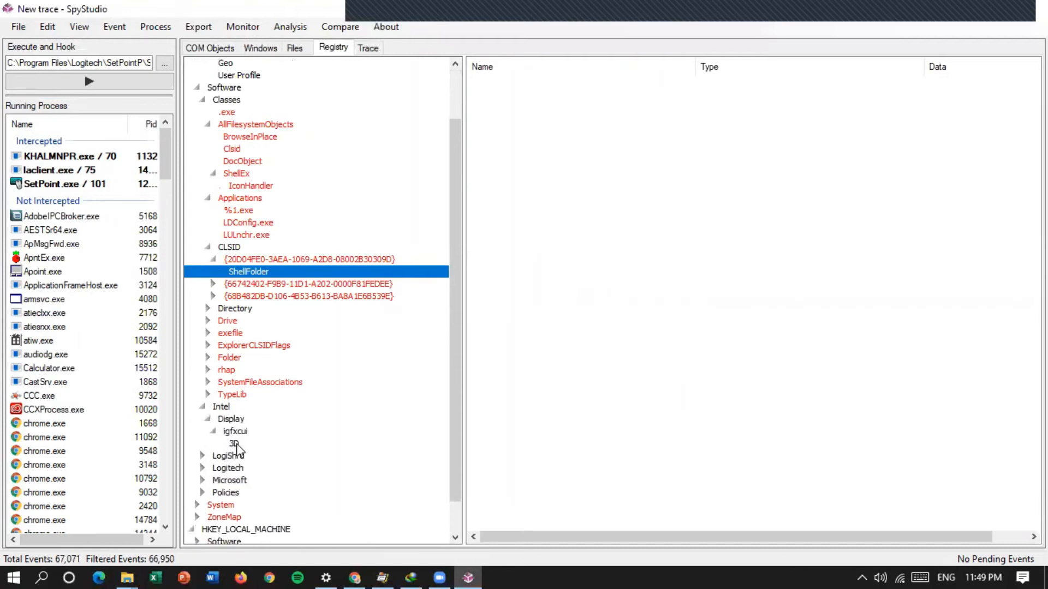
left_click(234, 443)
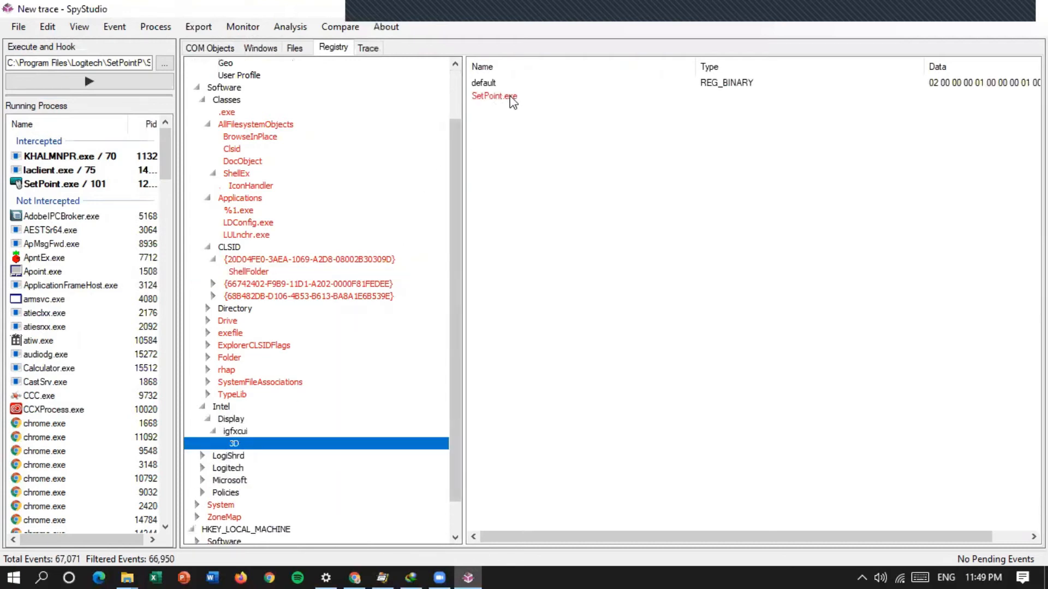
mouse_move(739, 104)
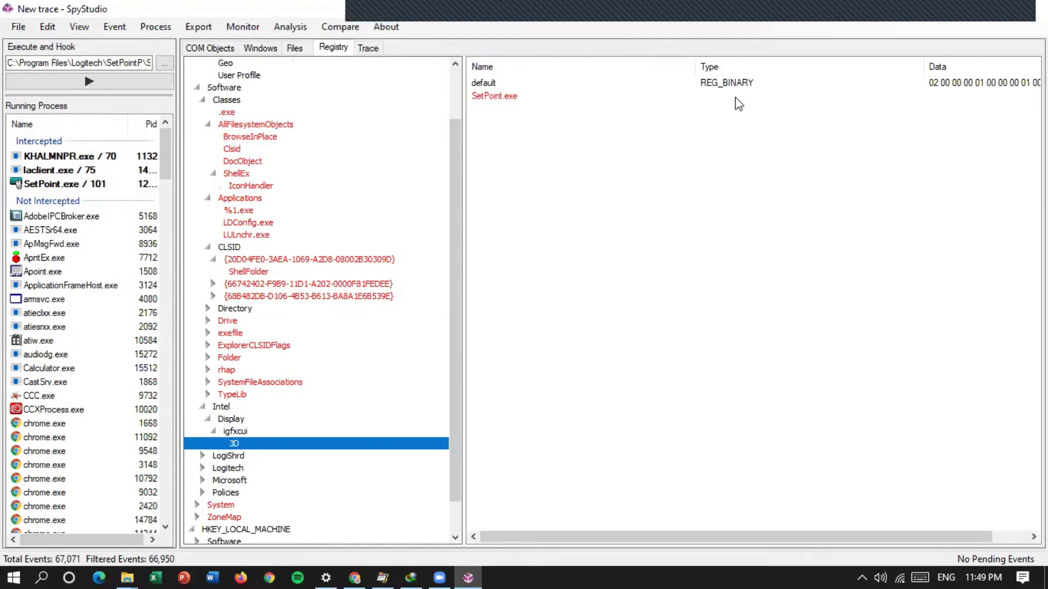
mouse_move(766, 527)
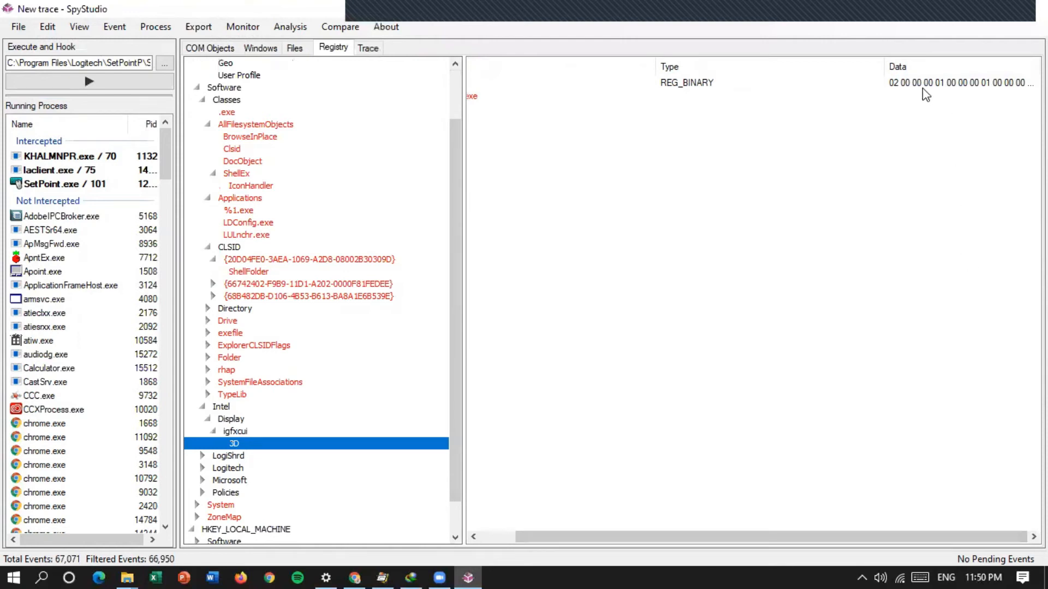
scroll("down", 3)
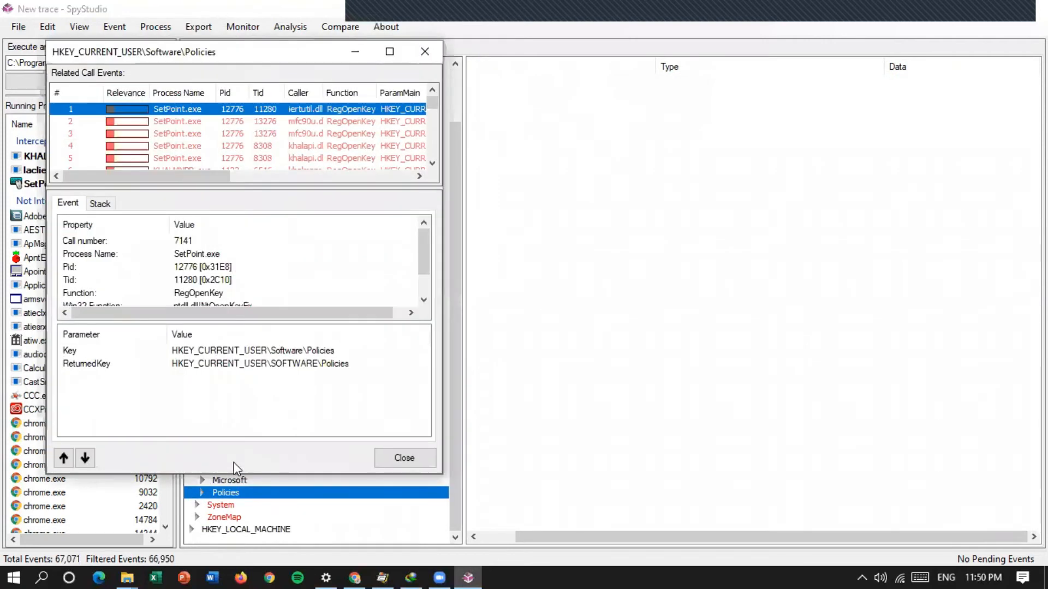
Open the Policies key's related call events and inspect the RegOpenKey calls, ending on the third
left_click(404, 458)
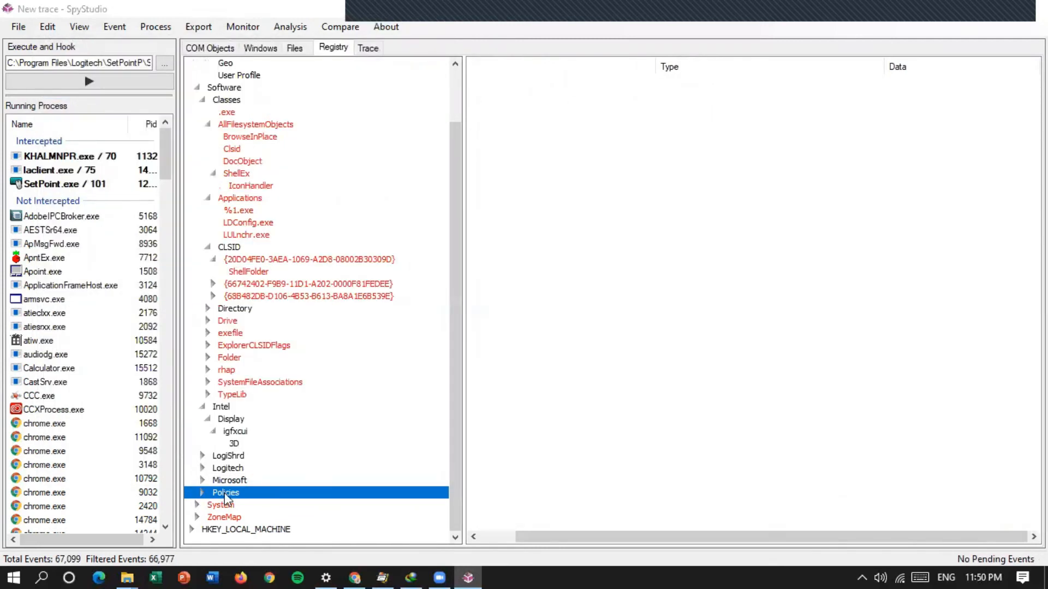
double_click(226, 492)
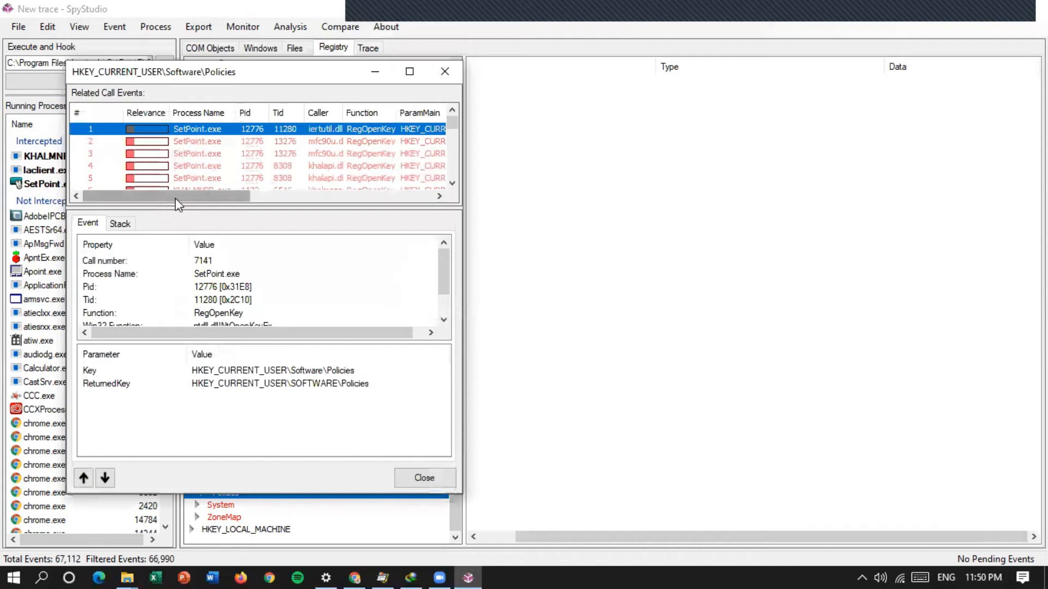
mouse_move(219, 307)
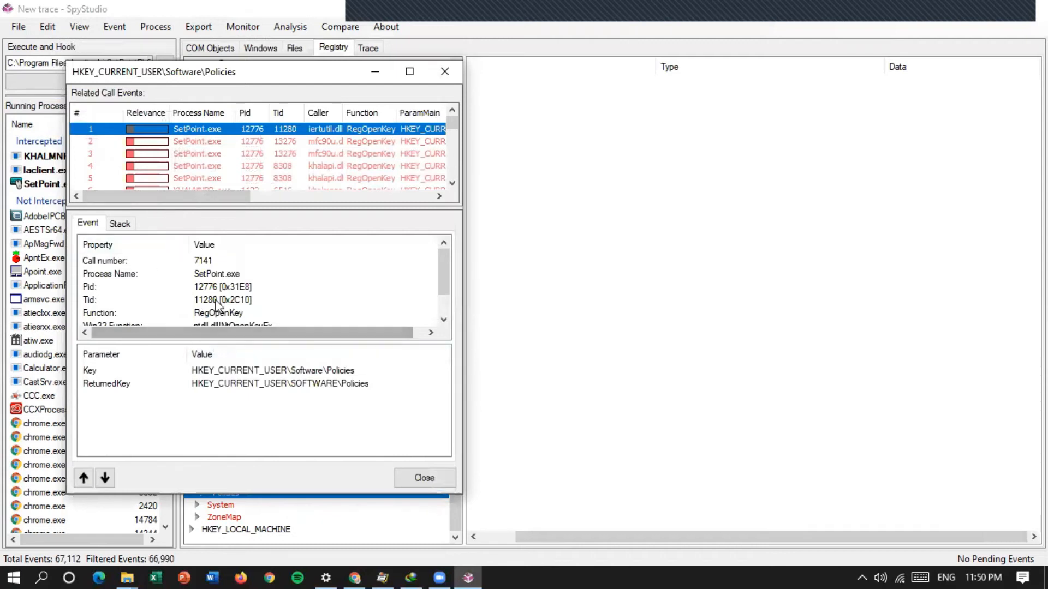
scroll("down", 3)
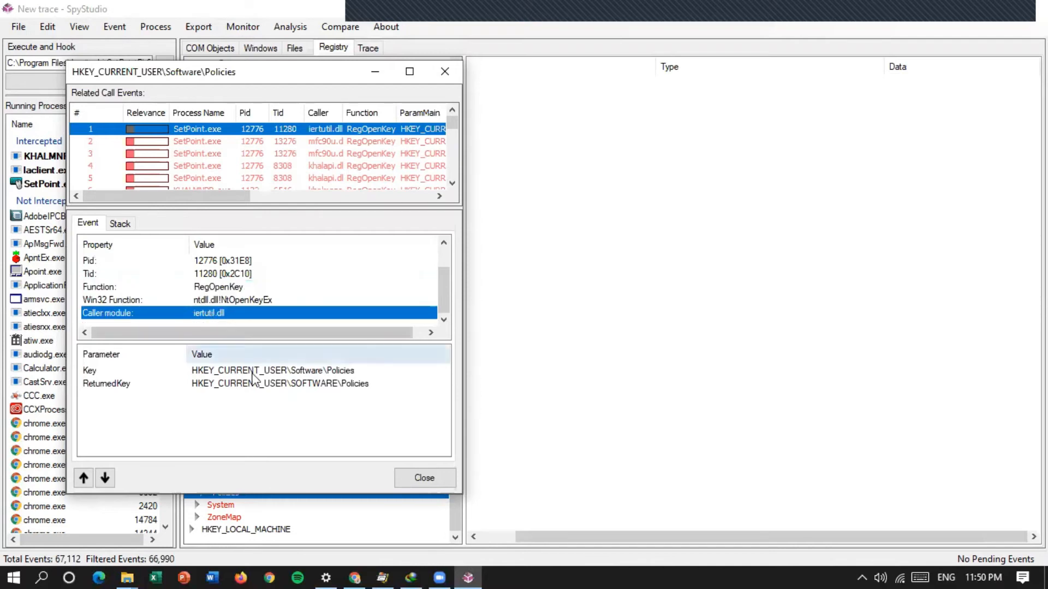
left_click(273, 370)
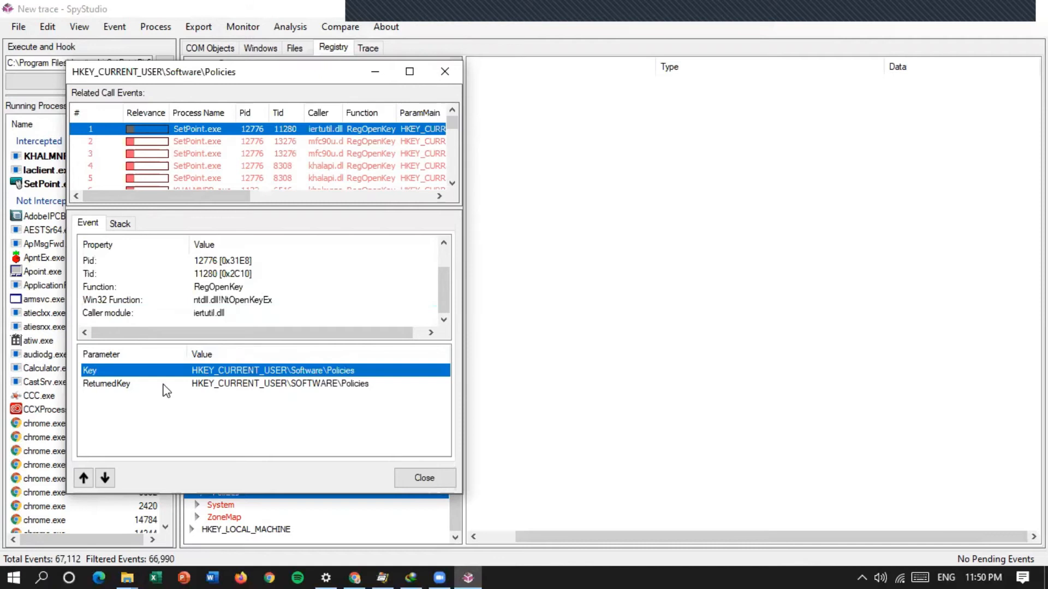
left_click(106, 383)
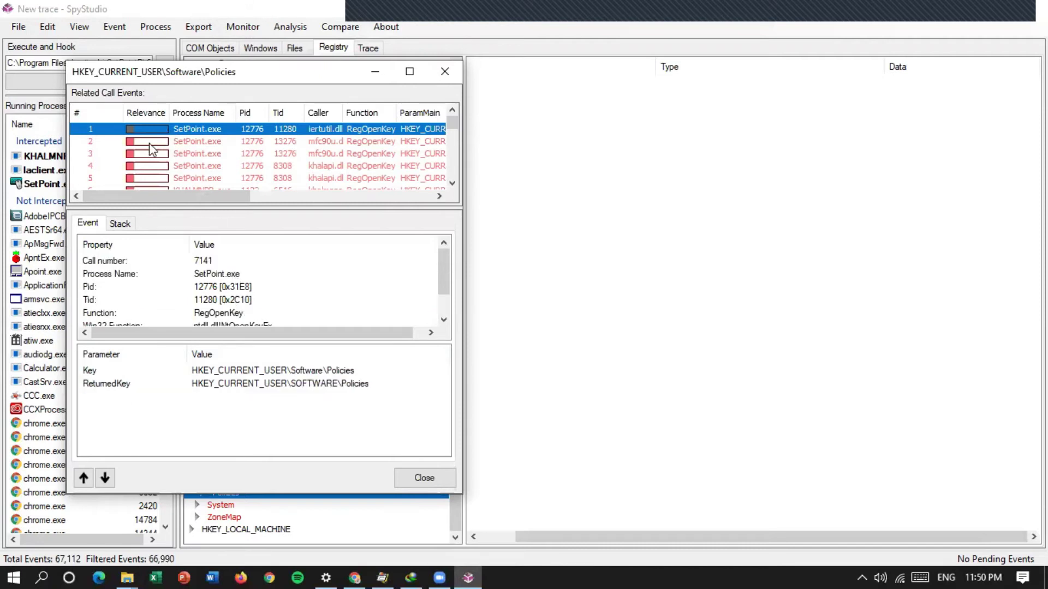
left_click(197, 164)
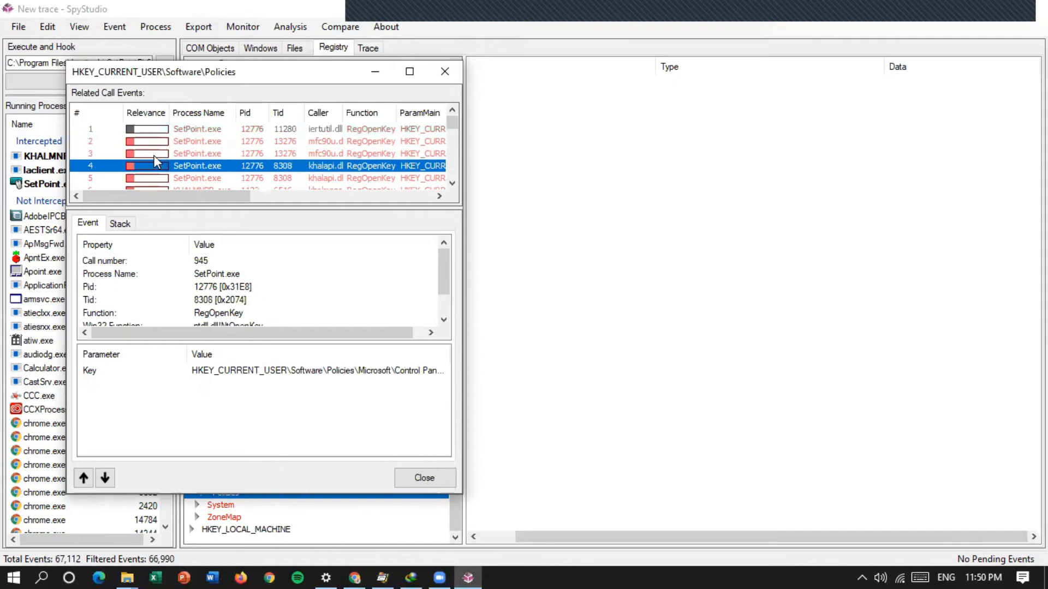
left_click(268, 153)
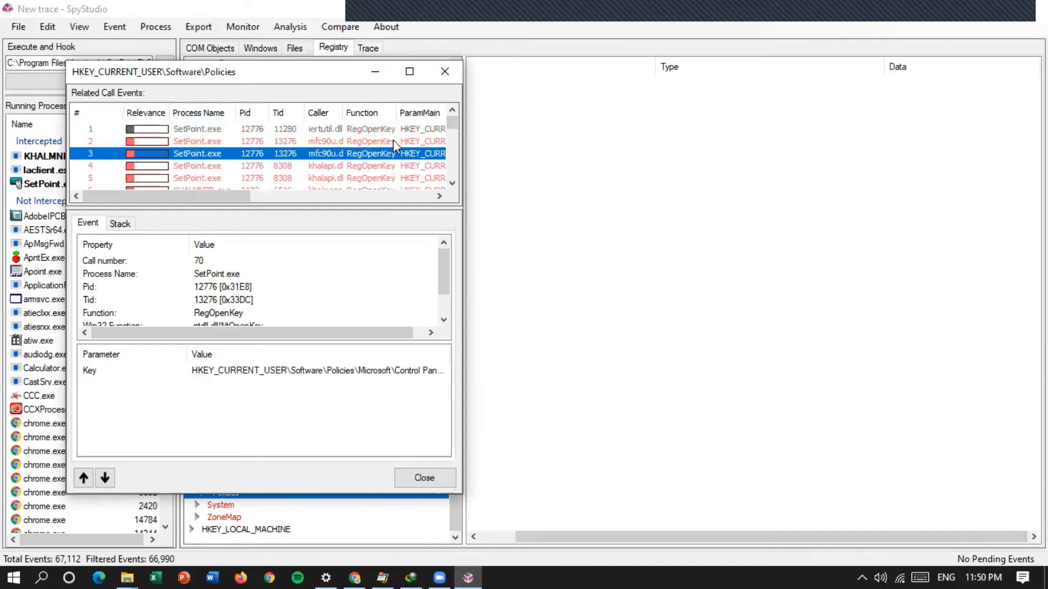
mouse_move(465, 174)
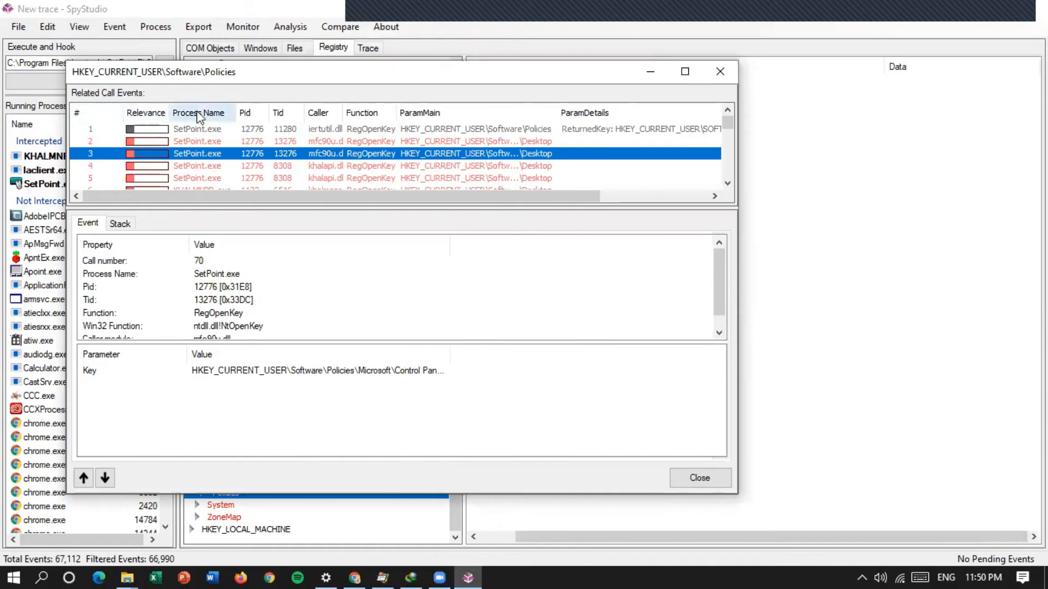
mouse_move(357, 118)
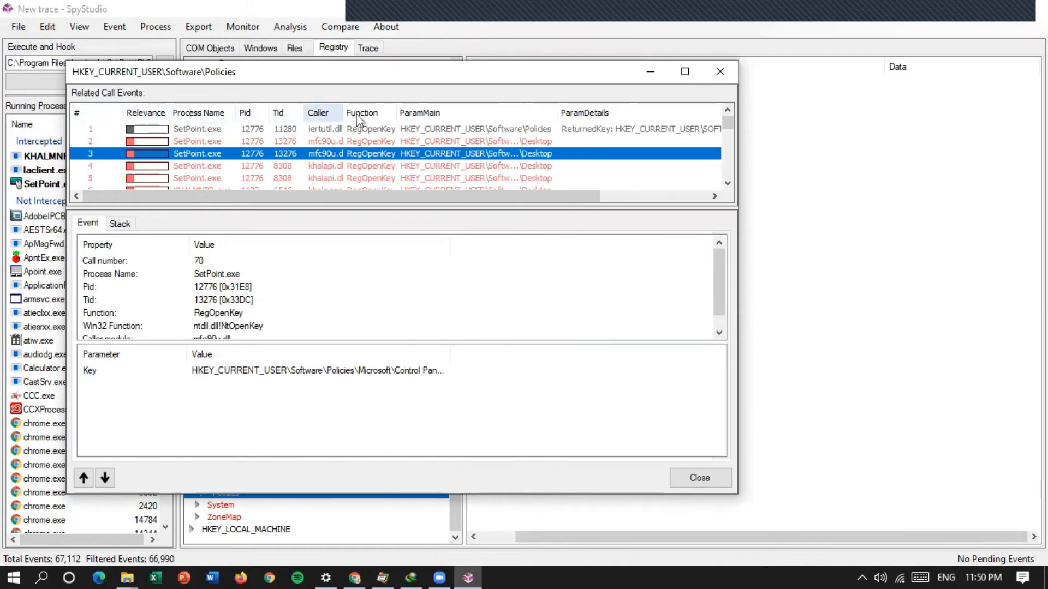
mouse_move(566, 111)
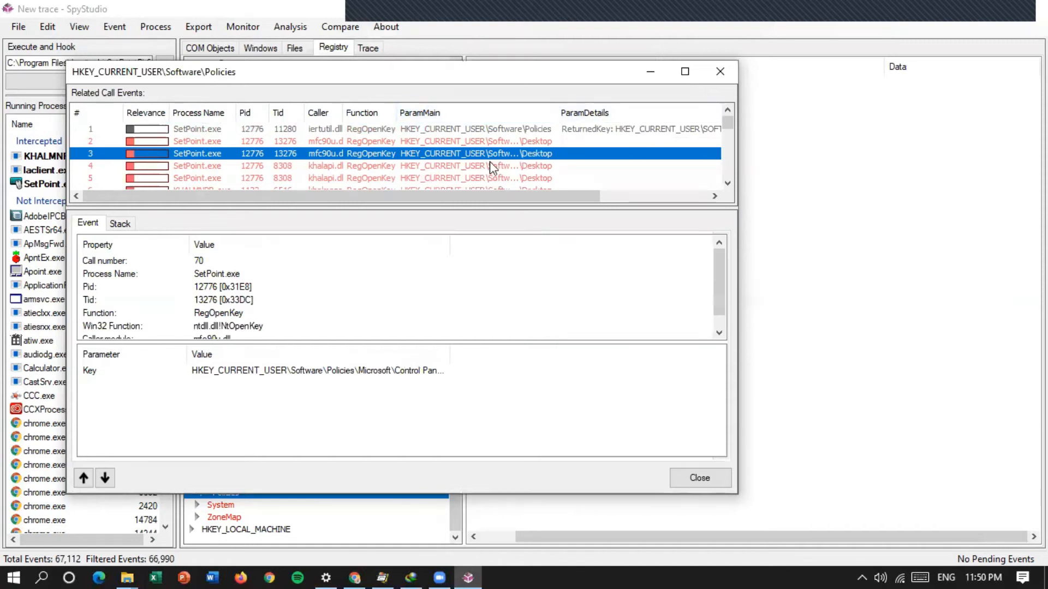
mouse_move(393, 274)
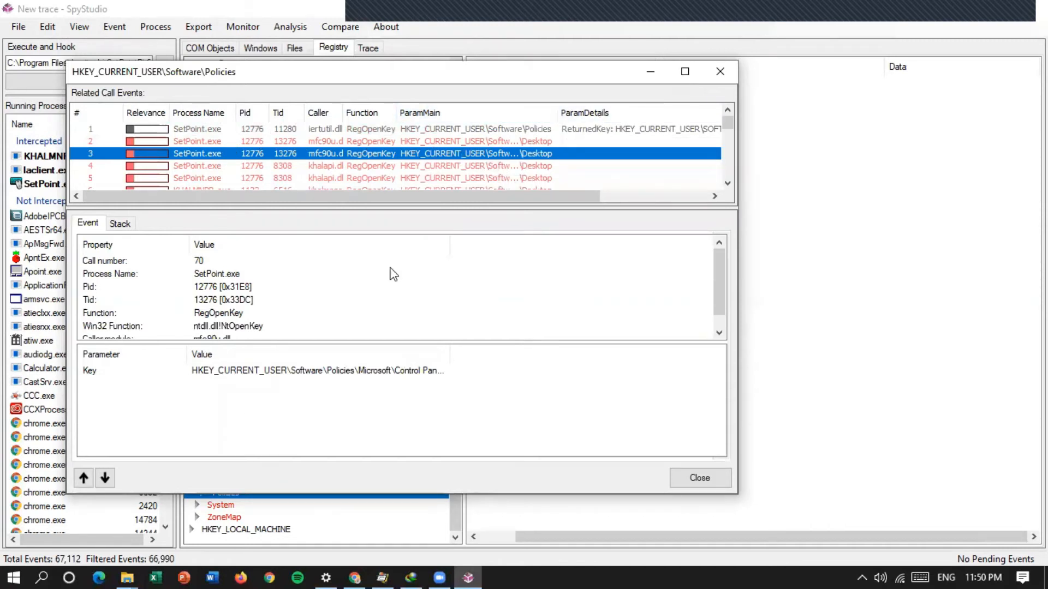
Close the Policies call details and expand HKEY_LOCAL_MACHINE > Software > AMD and Microsoft
left_click(699, 478)
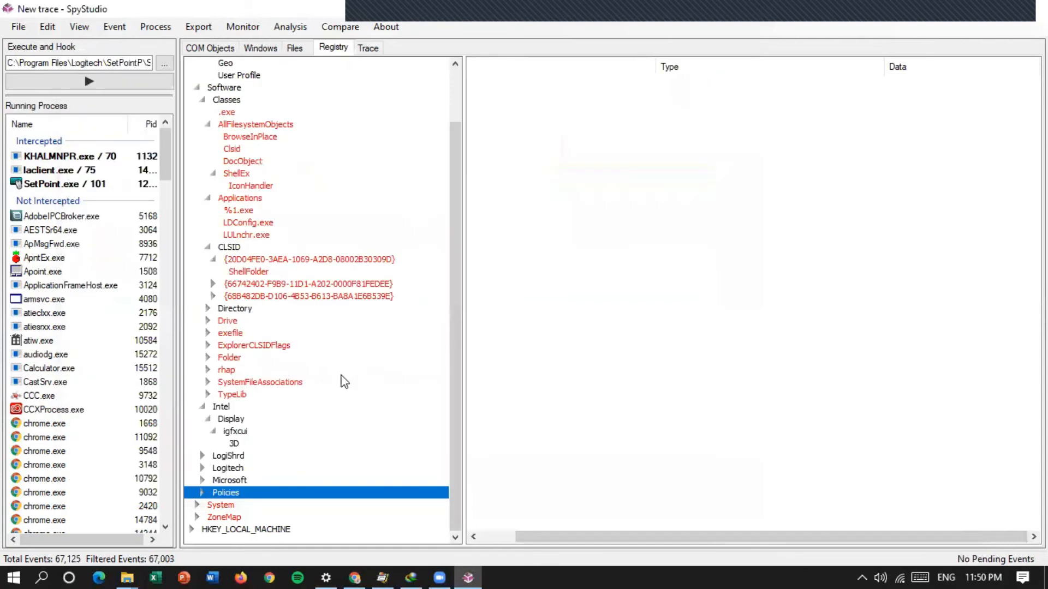
left_click(245, 529)
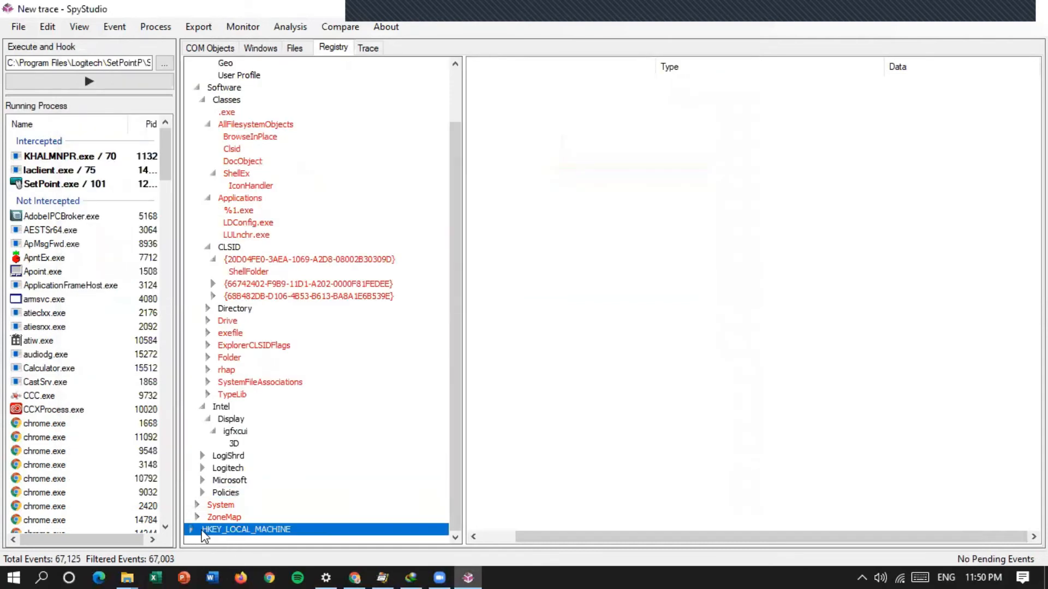
left_click(191, 529)
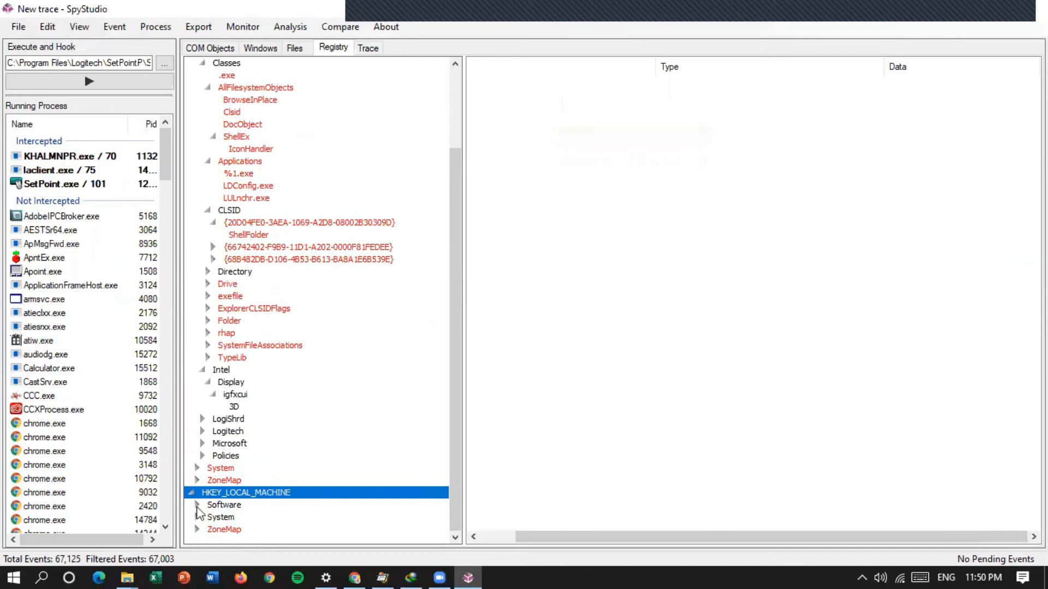
left_click(196, 506)
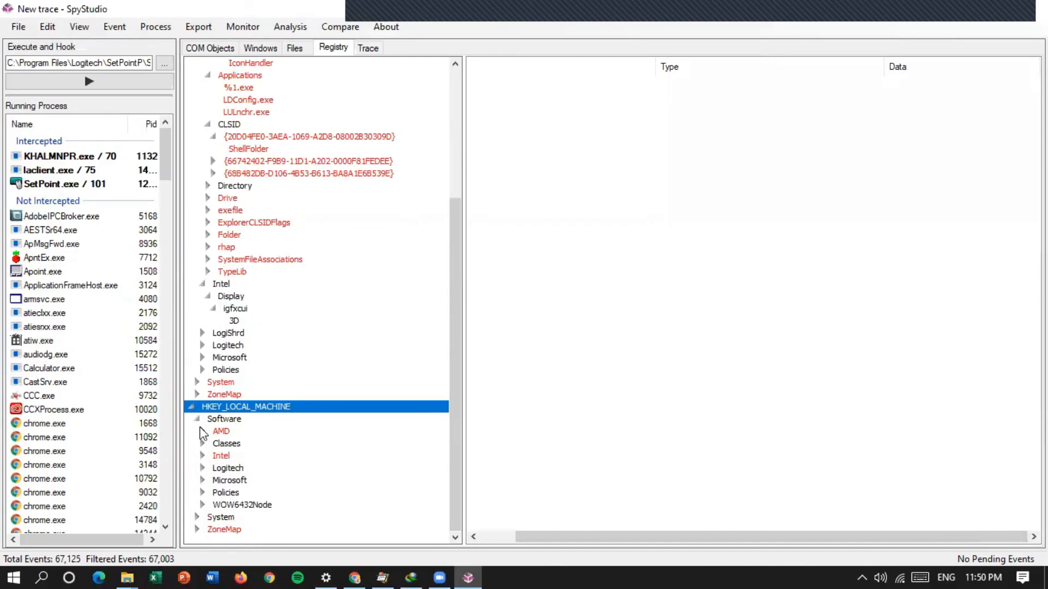
left_click(203, 432)
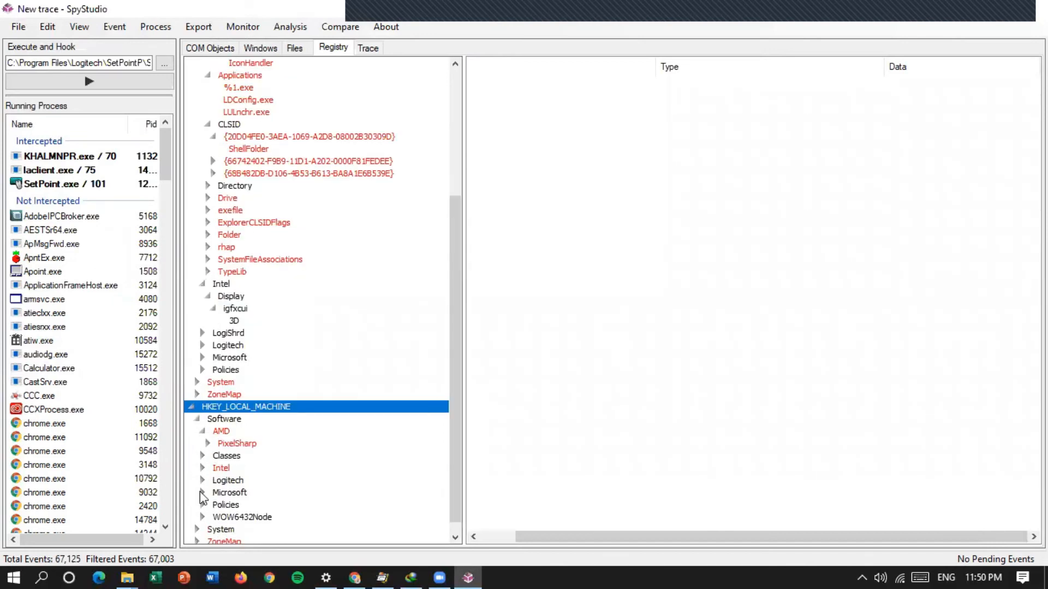
left_click(203, 492)
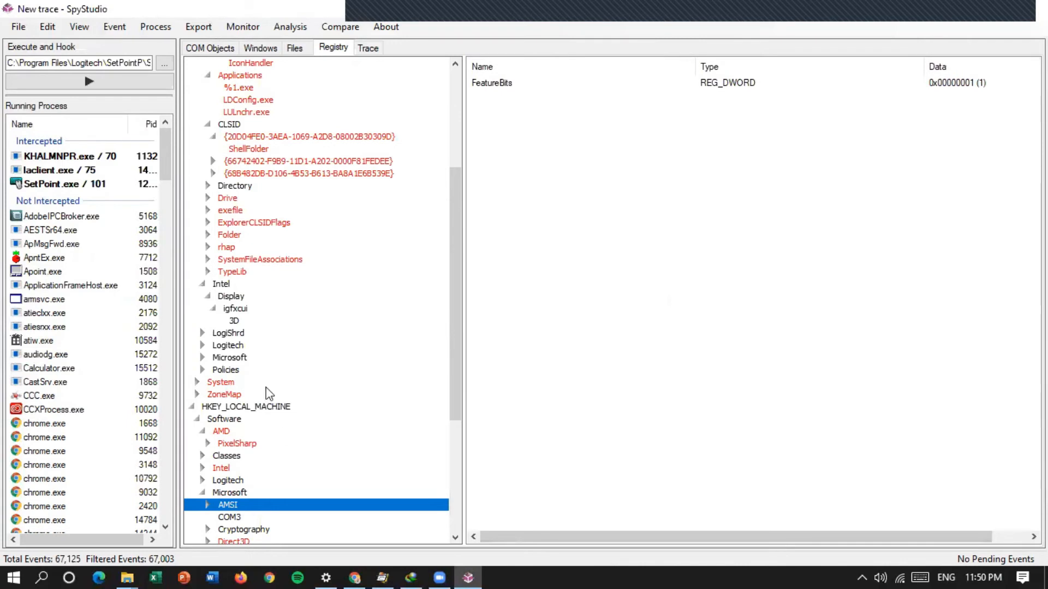
left_click(367, 47)
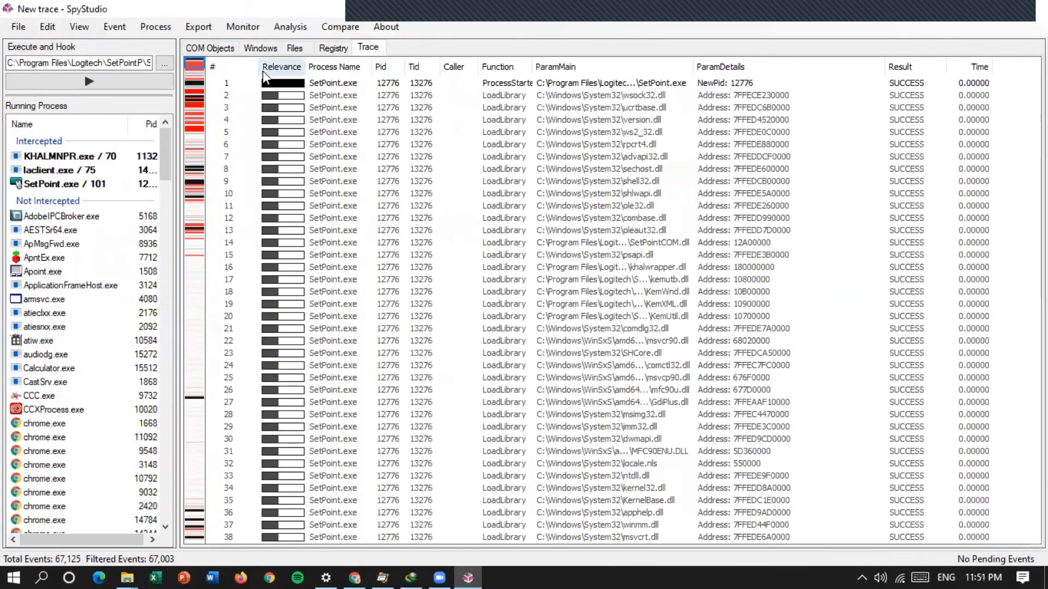
Scroll through the trace from ProcessStart across the LoadLibrary and registry query events
scroll("down", 3)
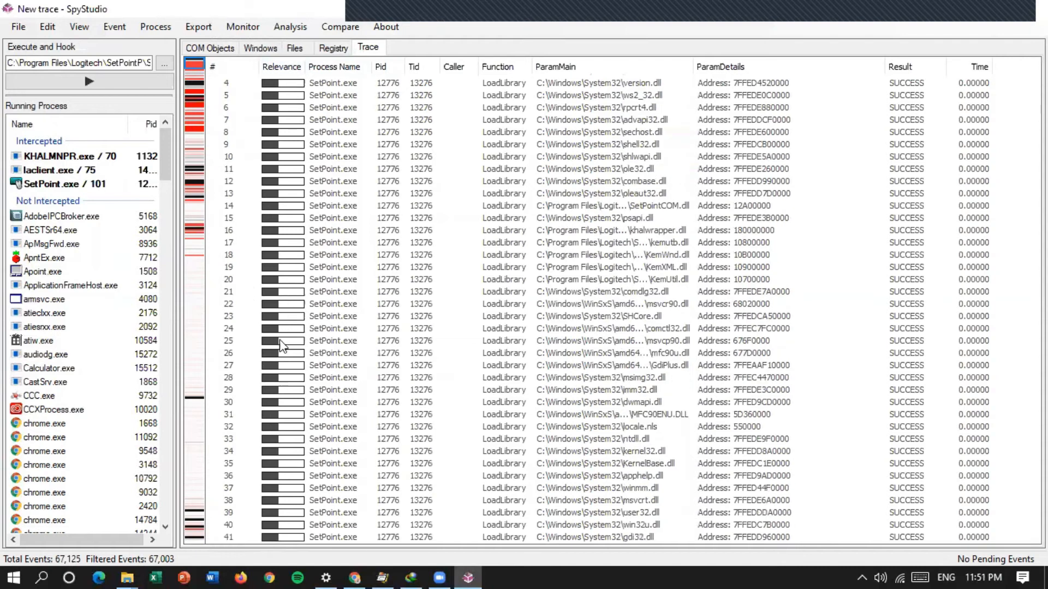
scroll("down", 3)
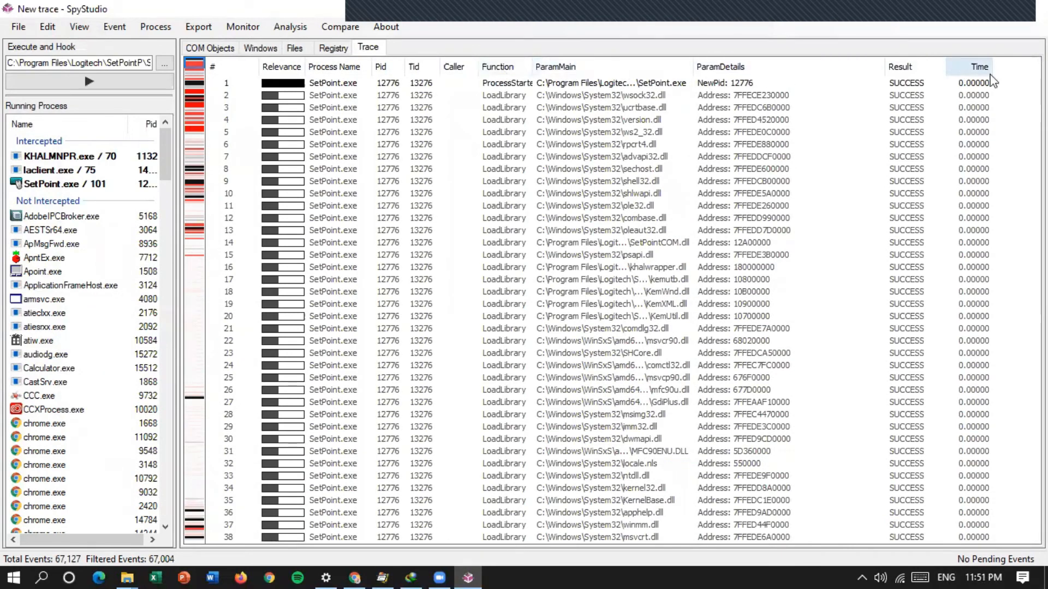
scroll("down", 3)
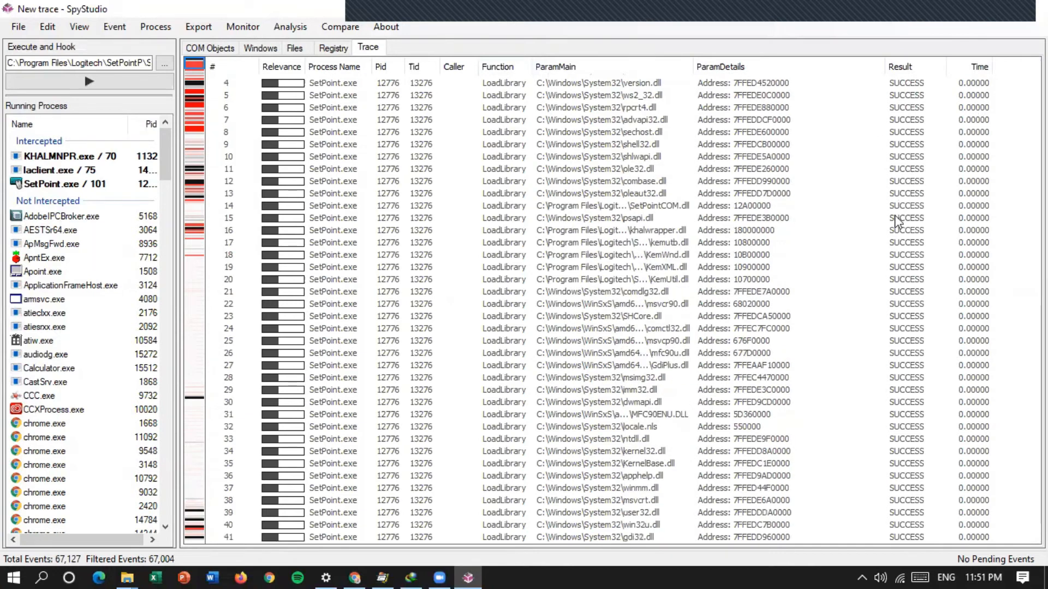
scroll("down", 3)
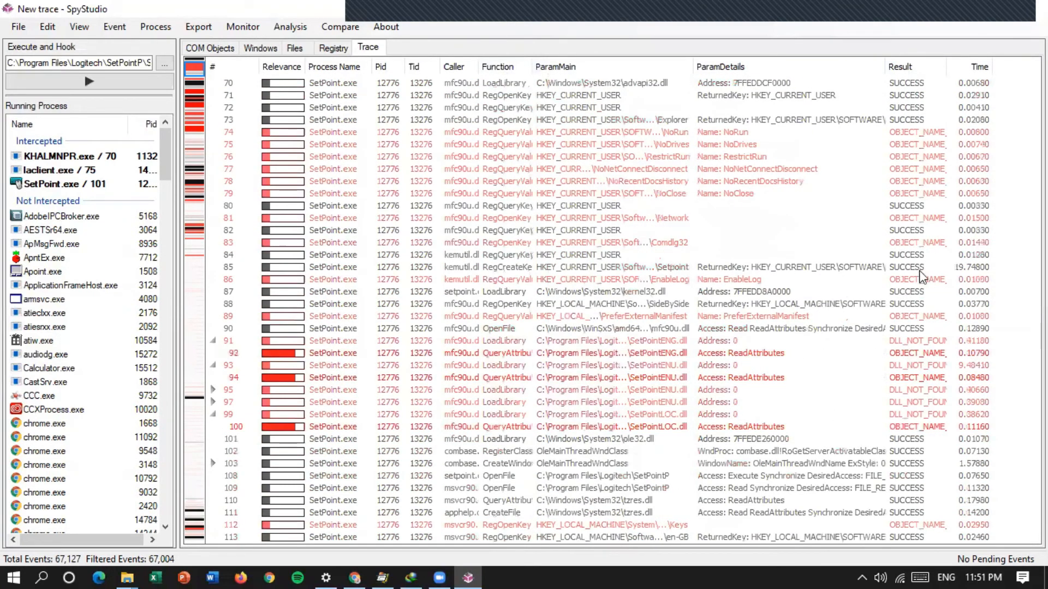
mouse_move(914, 339)
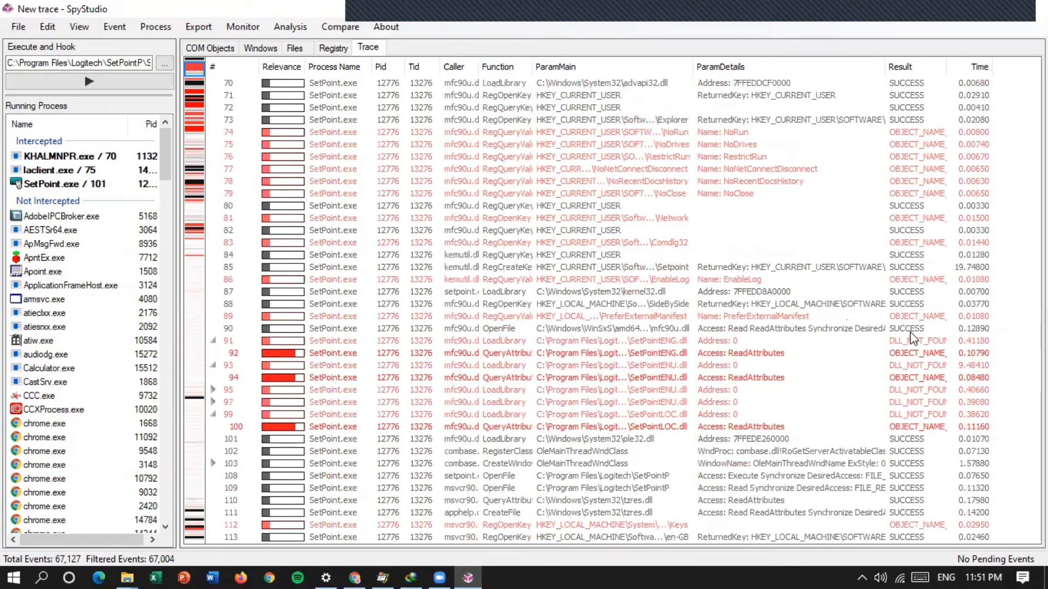
scroll("down", 3)
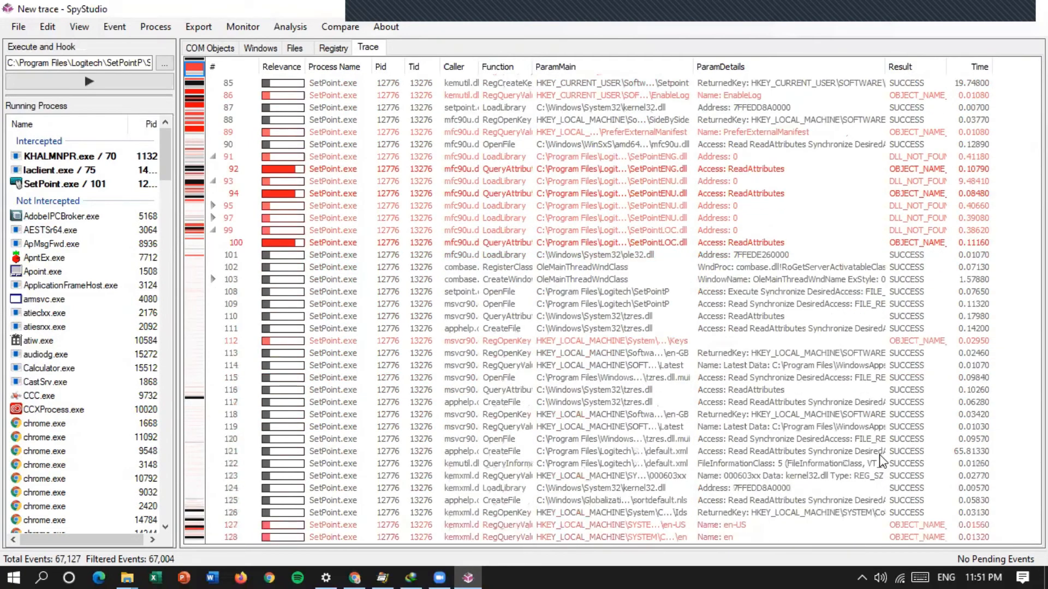
scroll("up", 3)
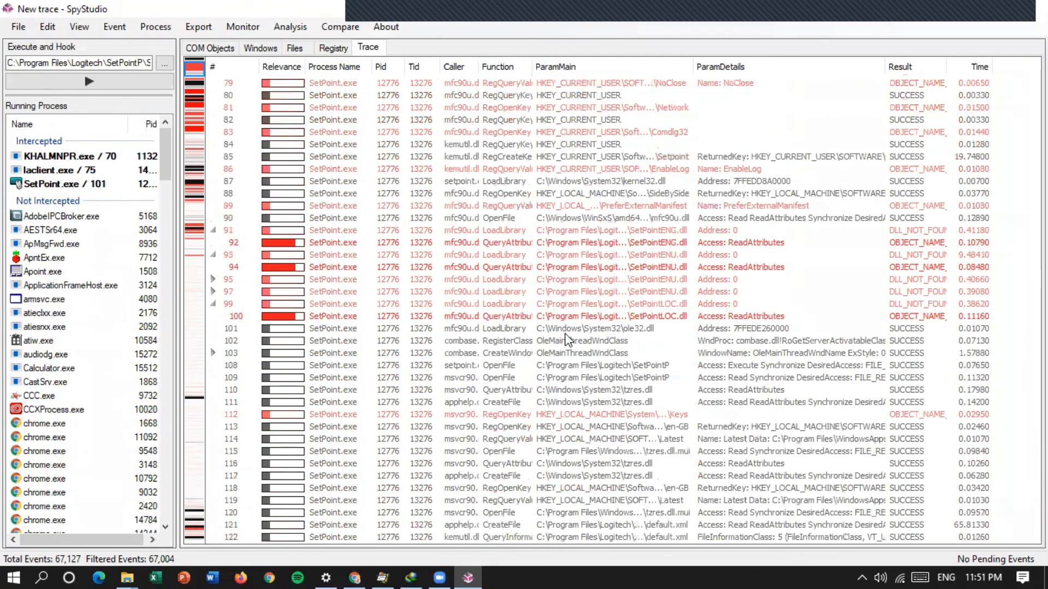
scroll("up", 3)
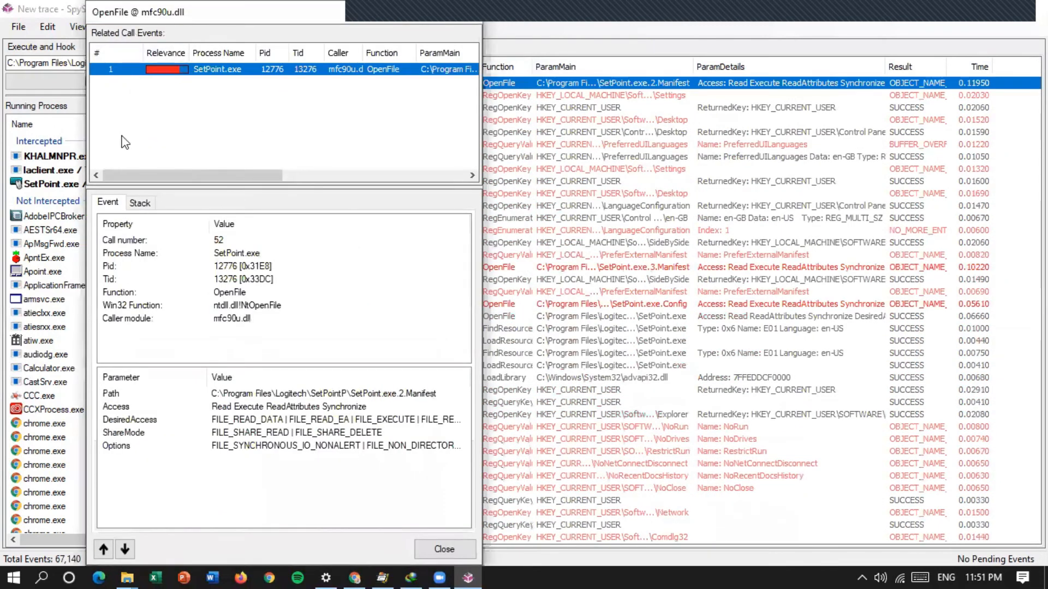
mouse_move(214, 300)
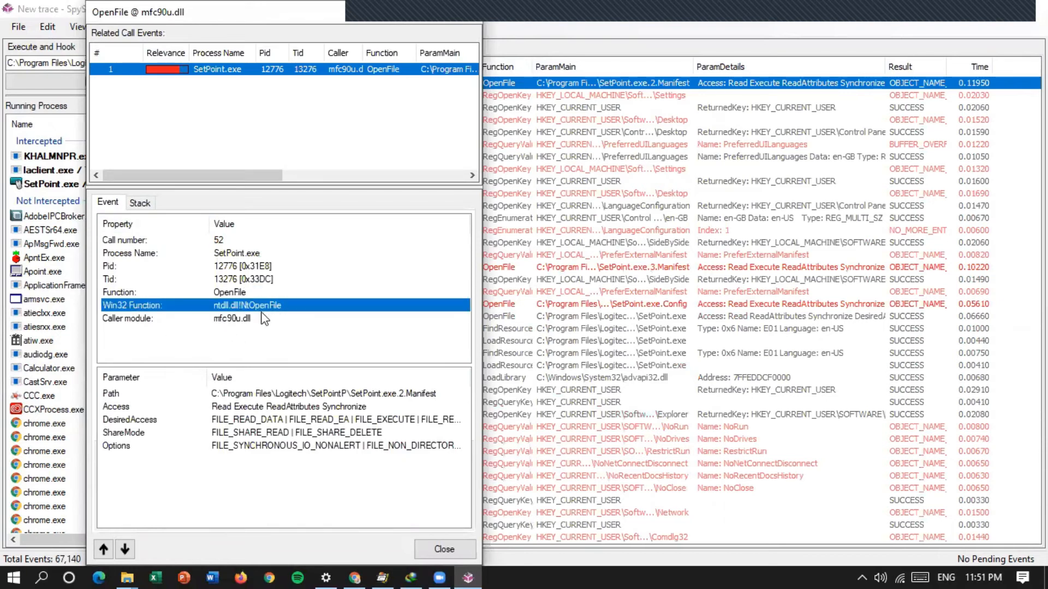
Check the OpenFile call's path to SetPoint.exe.2.Manifest, then close its details
left_click(268, 393)
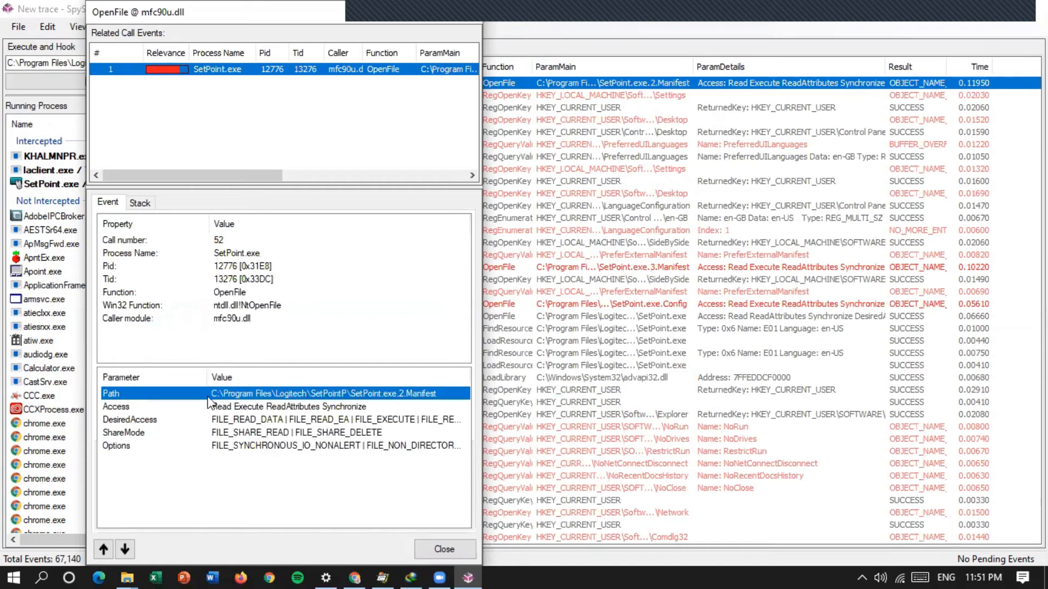
mouse_move(336, 413)
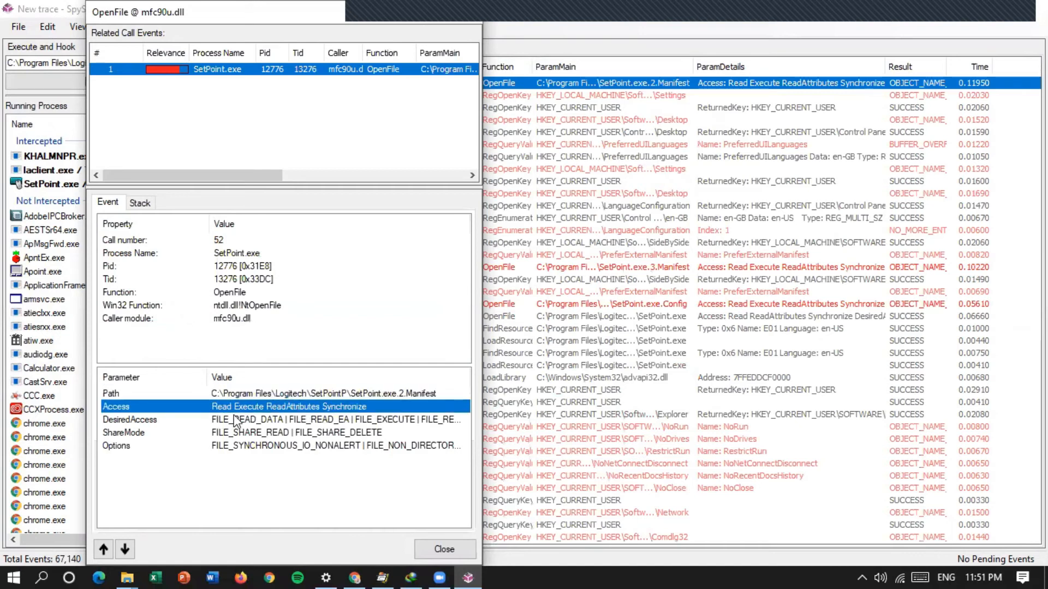
mouse_move(333, 418)
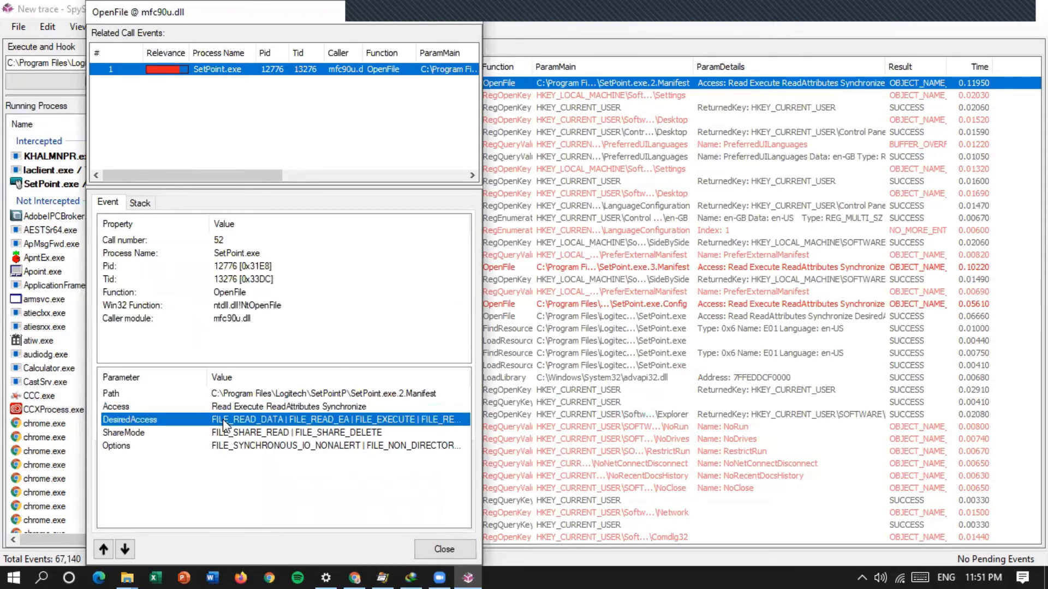
mouse_move(277, 430)
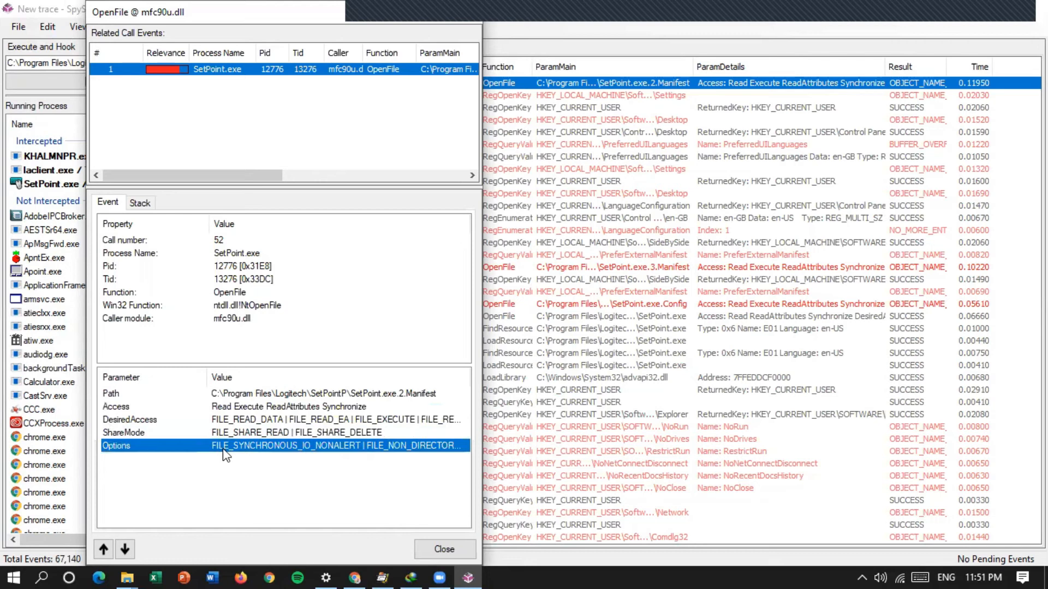
left_click(443, 548)
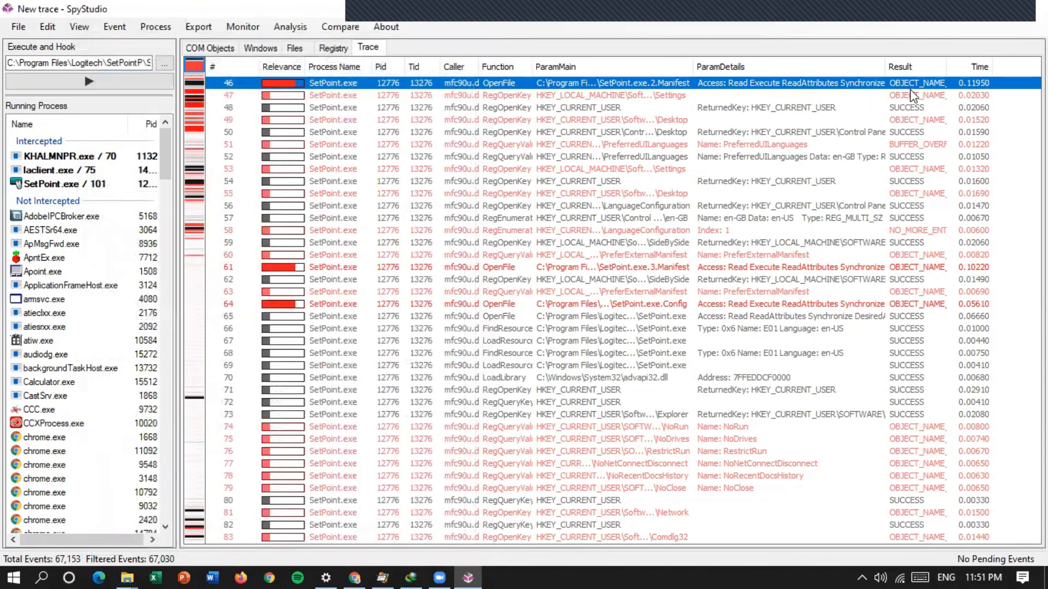
Review the PreferredUILanguages RegQueryValue call stack, then close the details
scroll("up", 3)
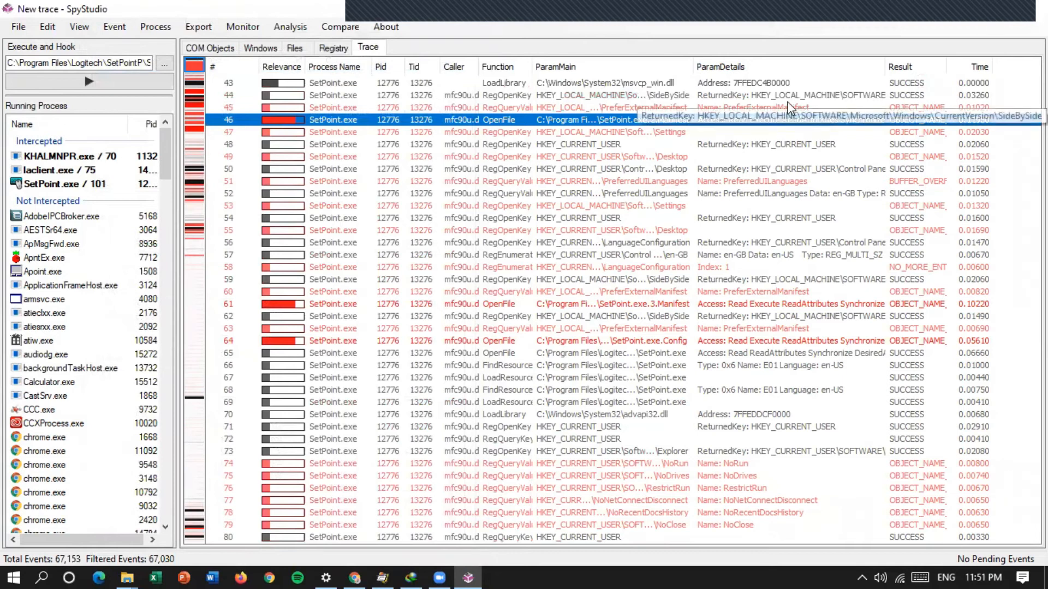
mouse_move(708, 191)
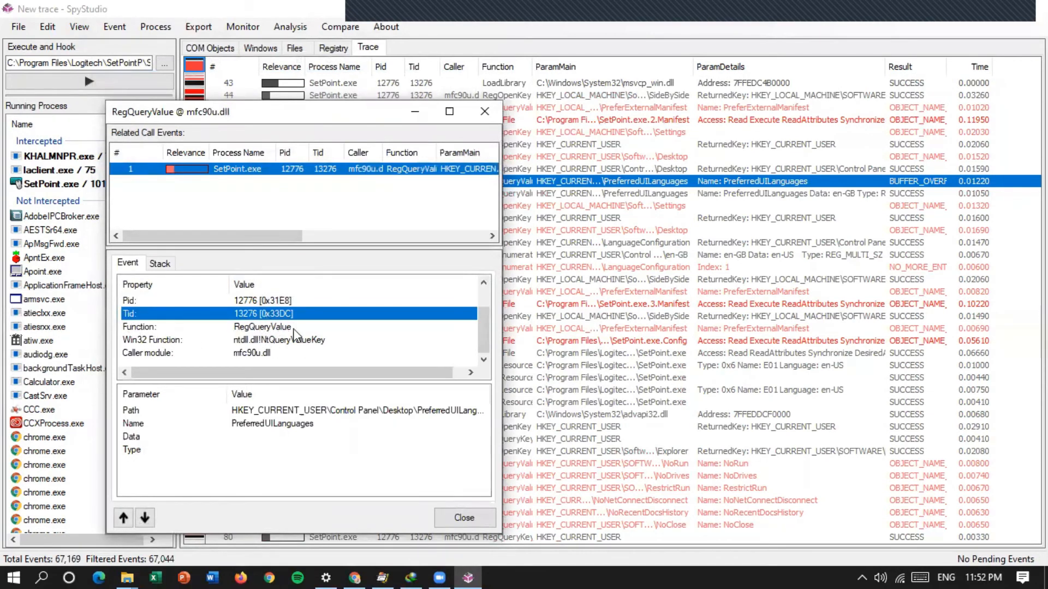
mouse_move(275, 429)
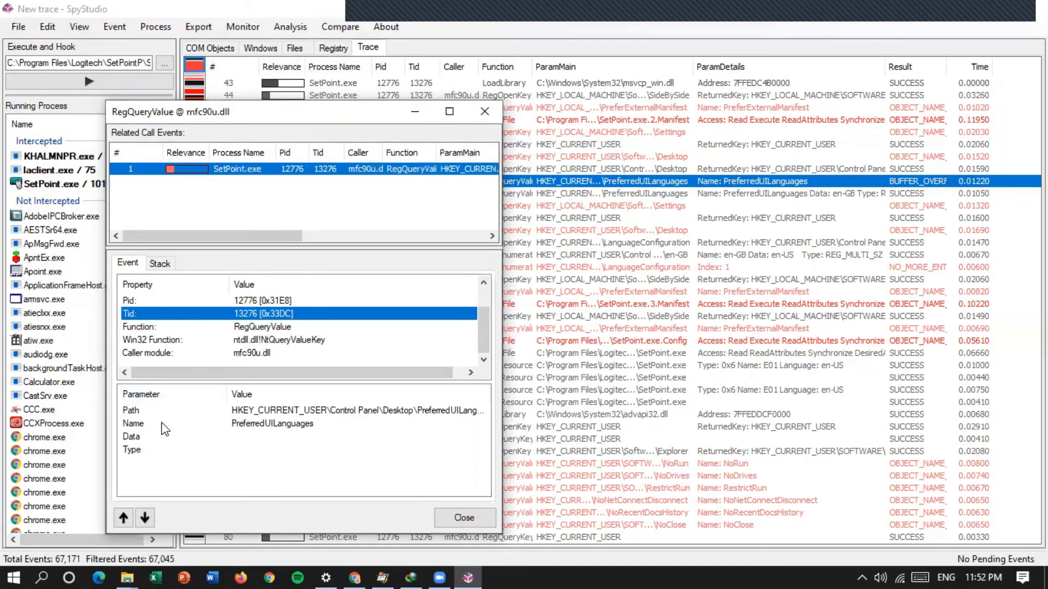
mouse_move(372, 416)
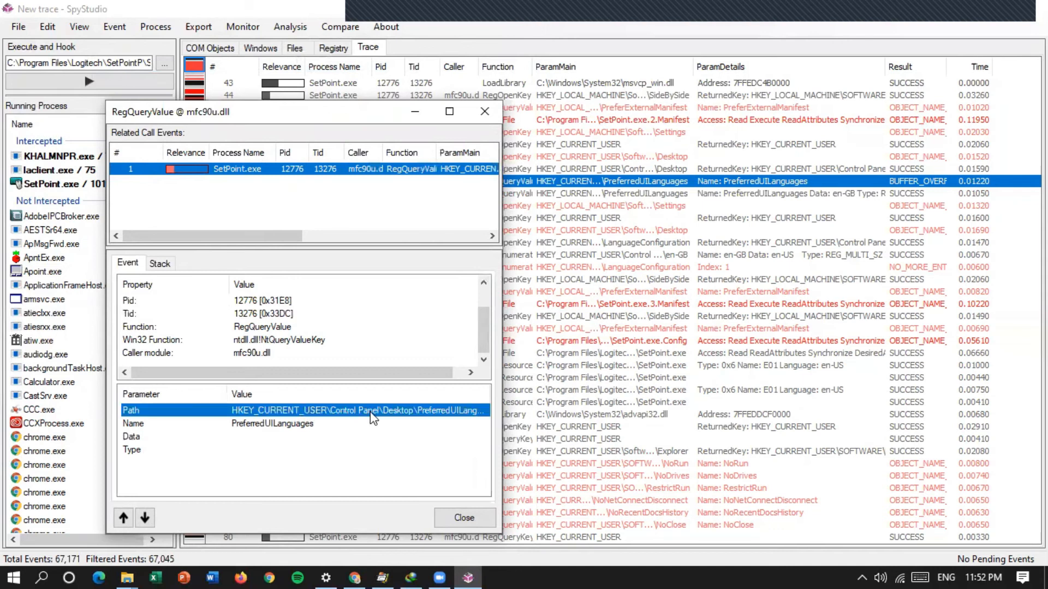
mouse_move(360, 426)
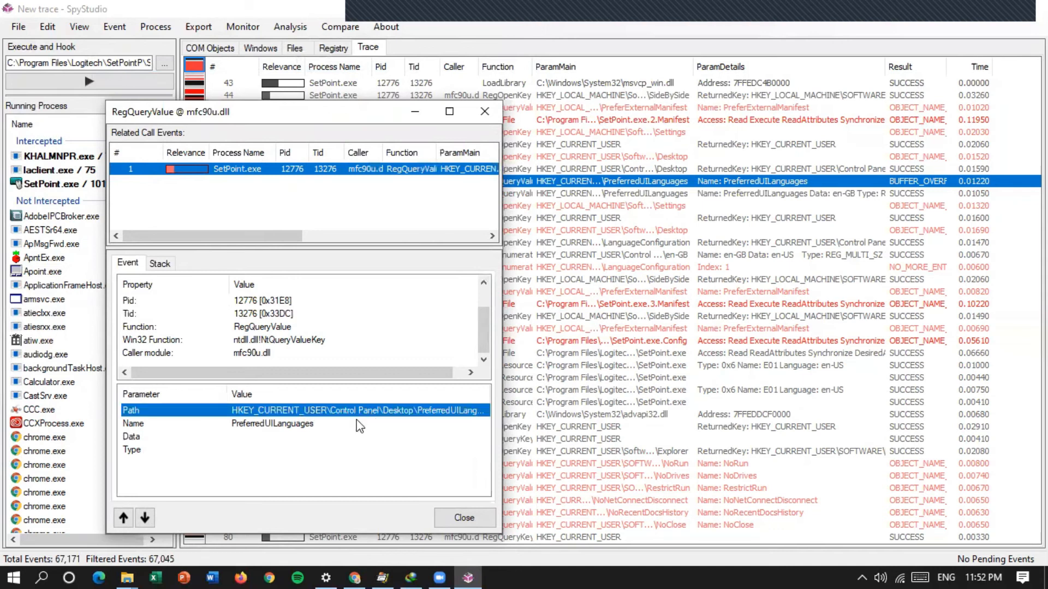
mouse_move(270, 435)
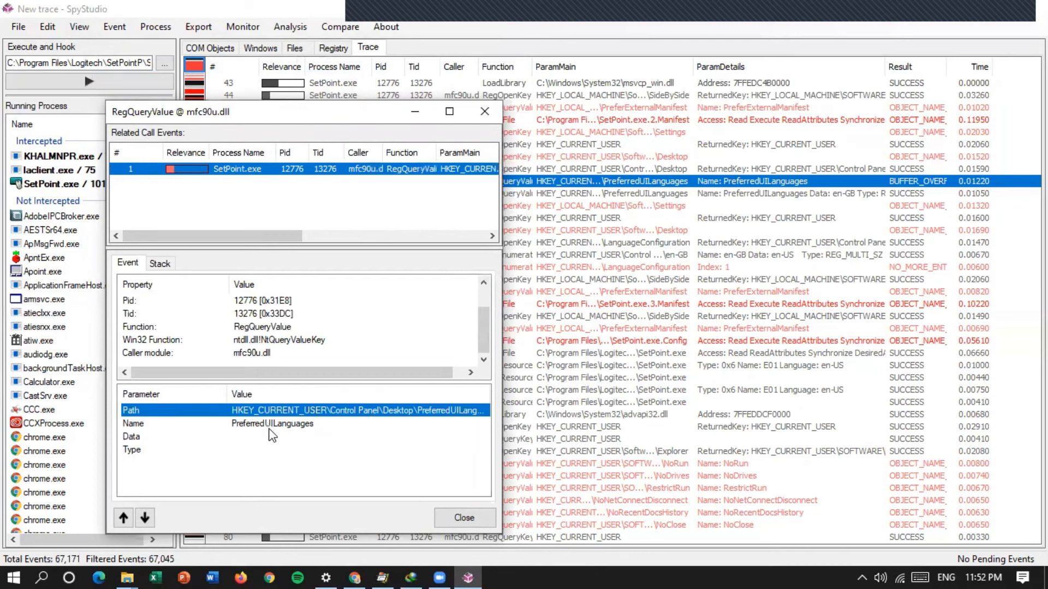
left_click(160, 262)
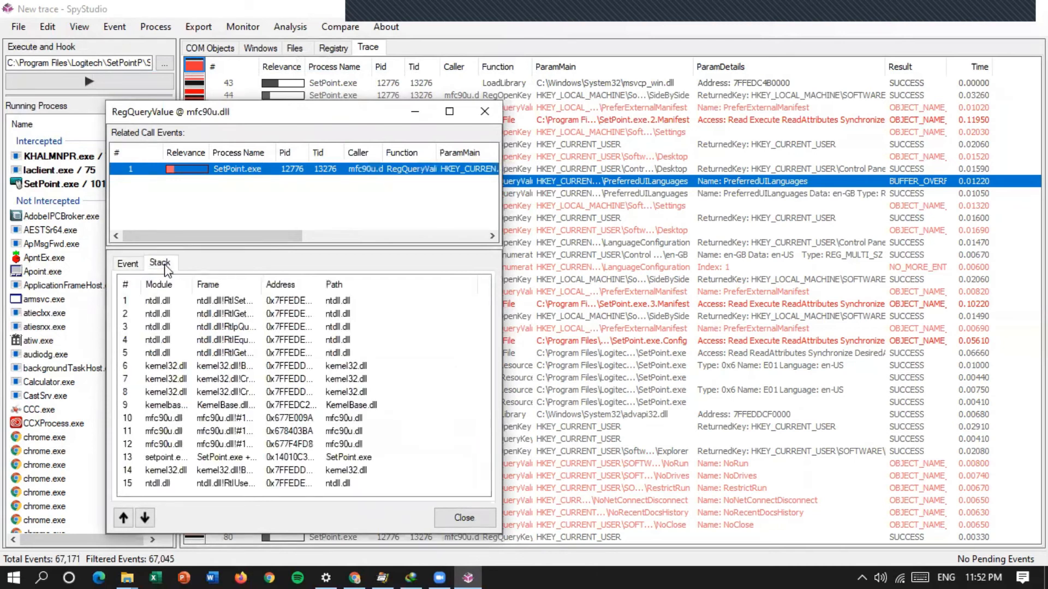
mouse_move(227, 523)
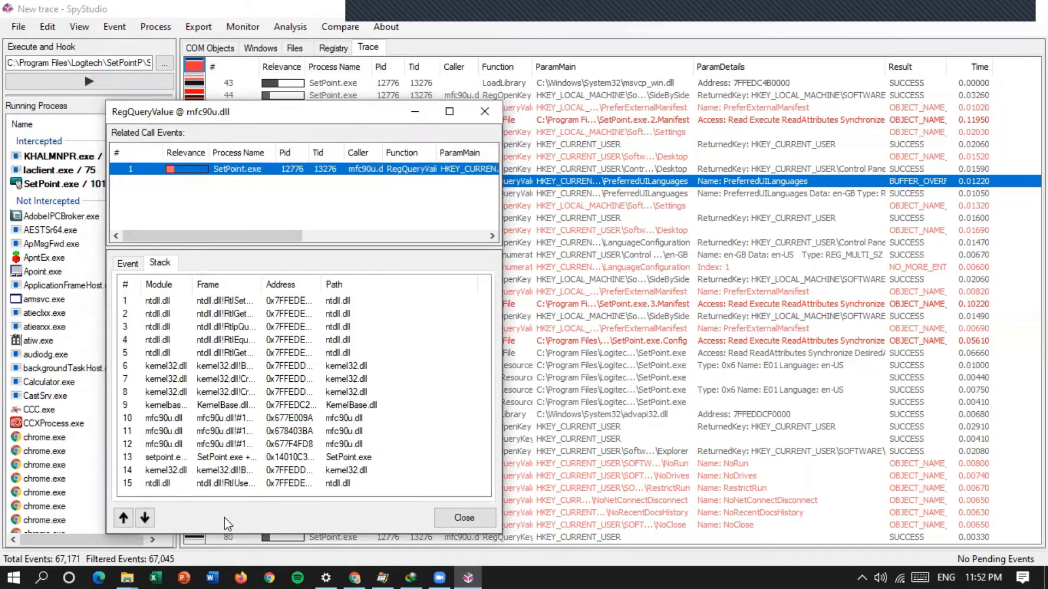
left_click(464, 518)
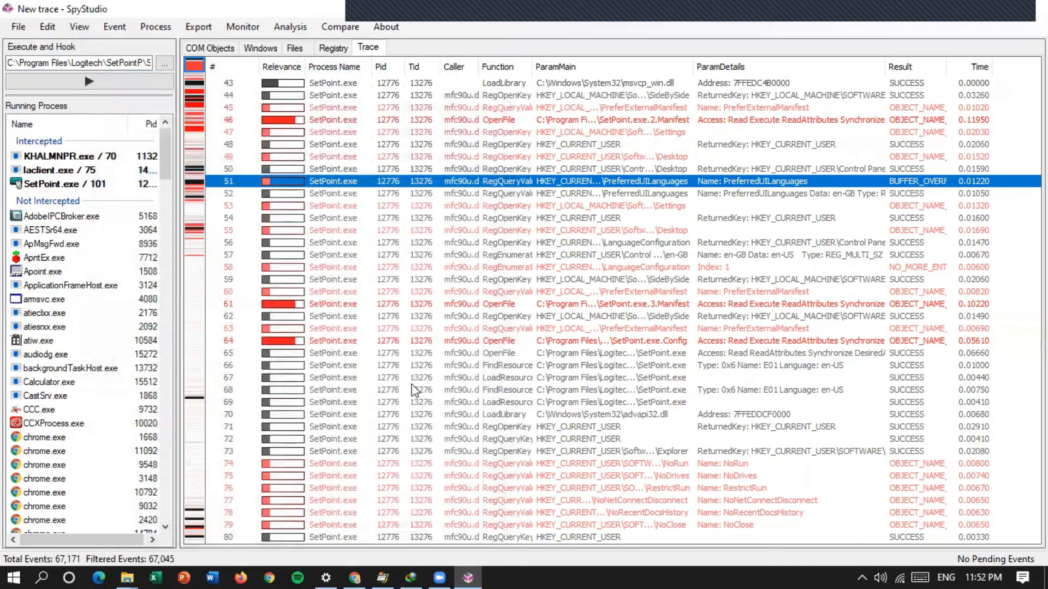
Choose Analysis > Statistics to see per-function call counts and times
left_click(289, 26)
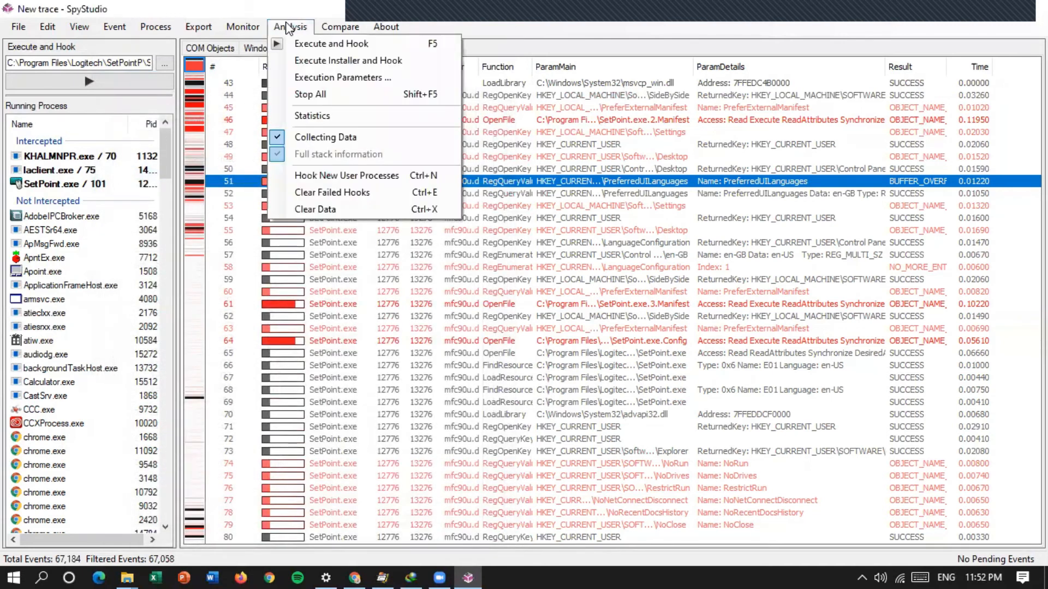
left_click(312, 115)
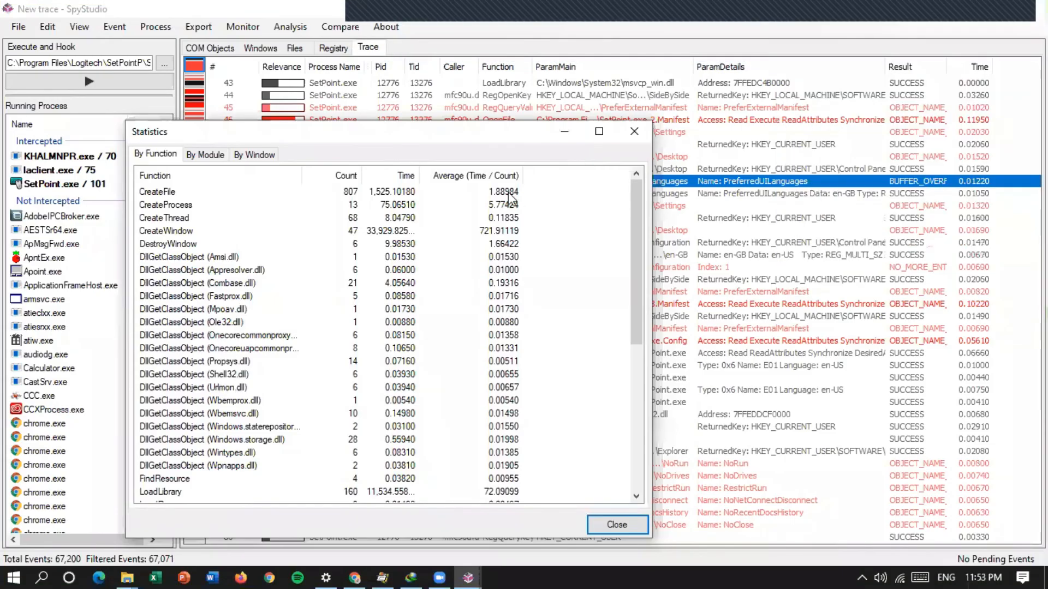
mouse_move(523, 217)
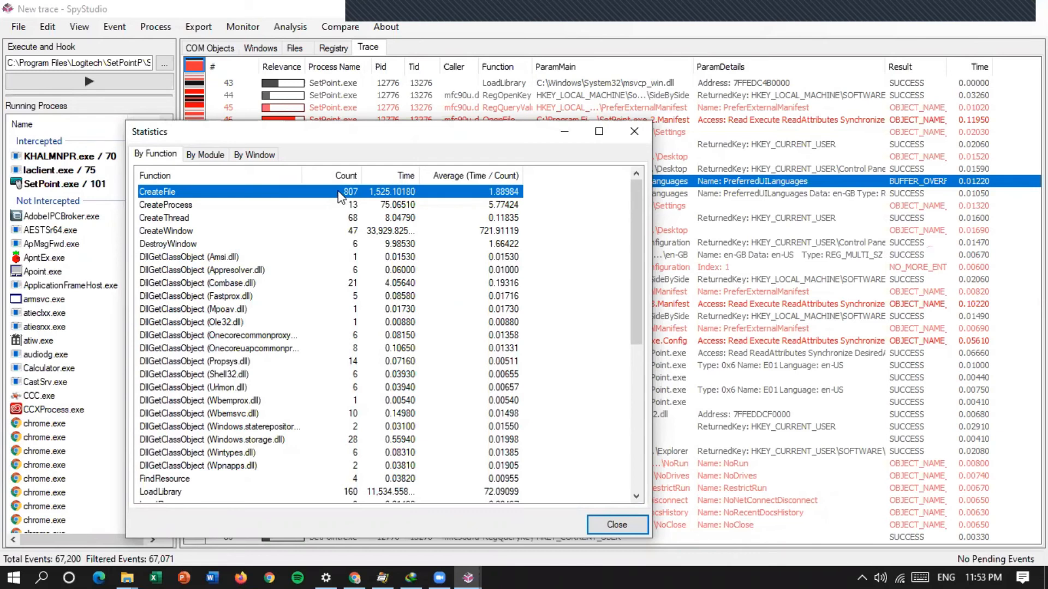
mouse_move(358, 212)
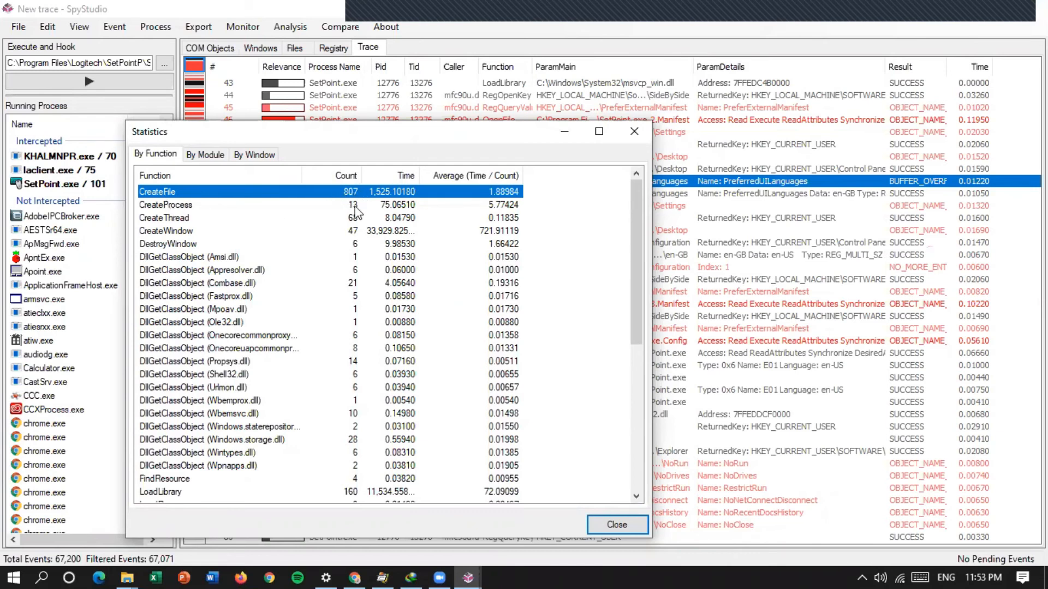
left_click(163, 218)
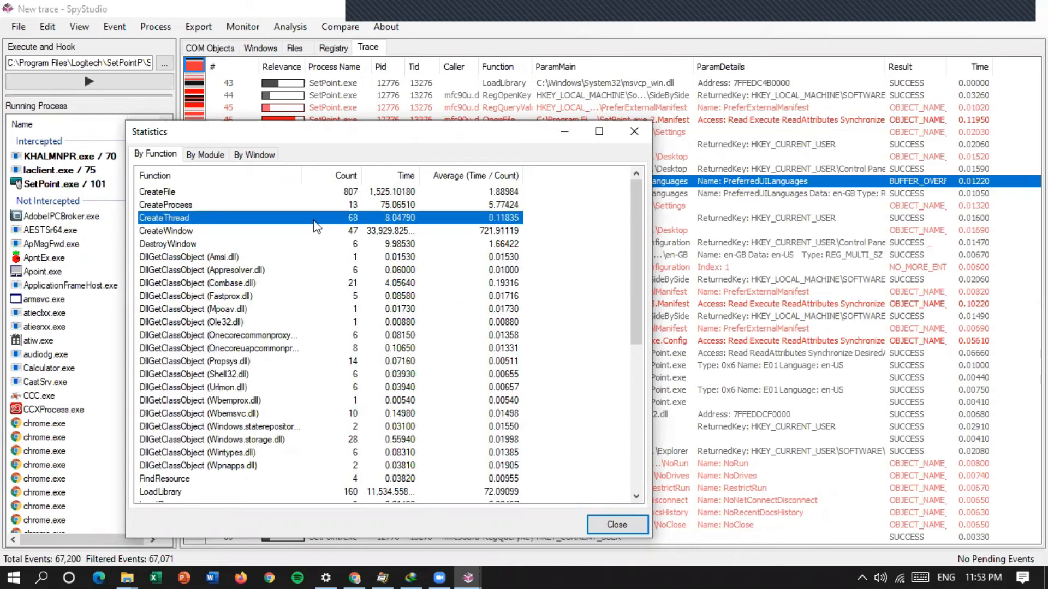
mouse_move(413, 206)
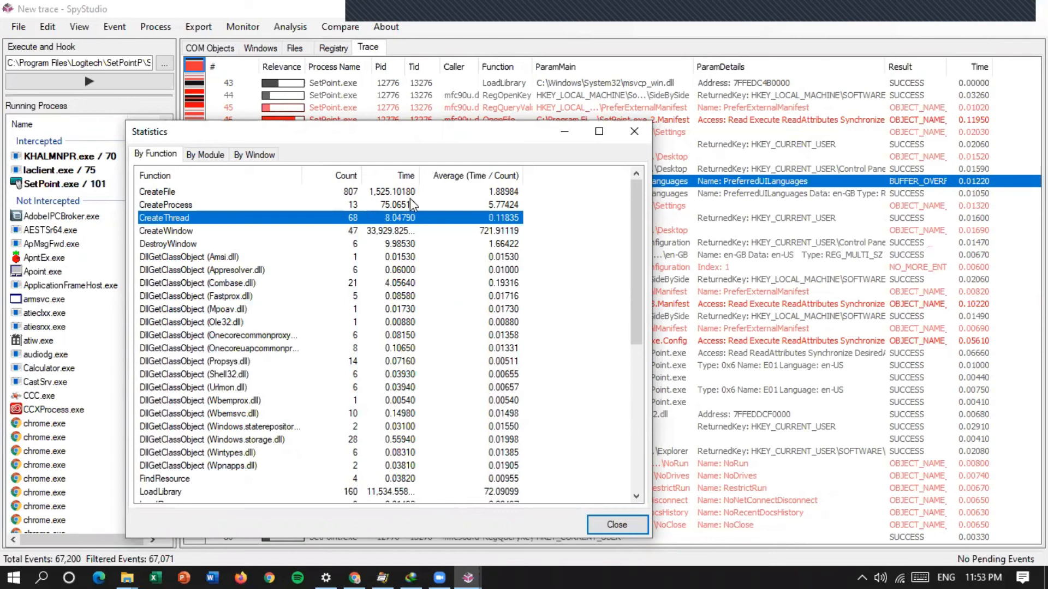
mouse_move(463, 190)
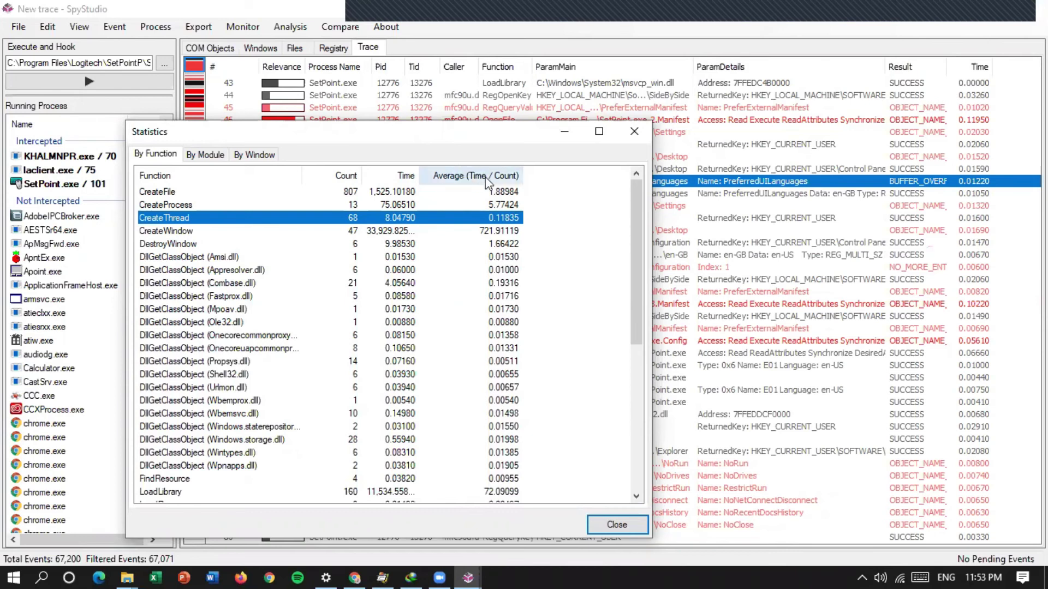
mouse_move(461, 227)
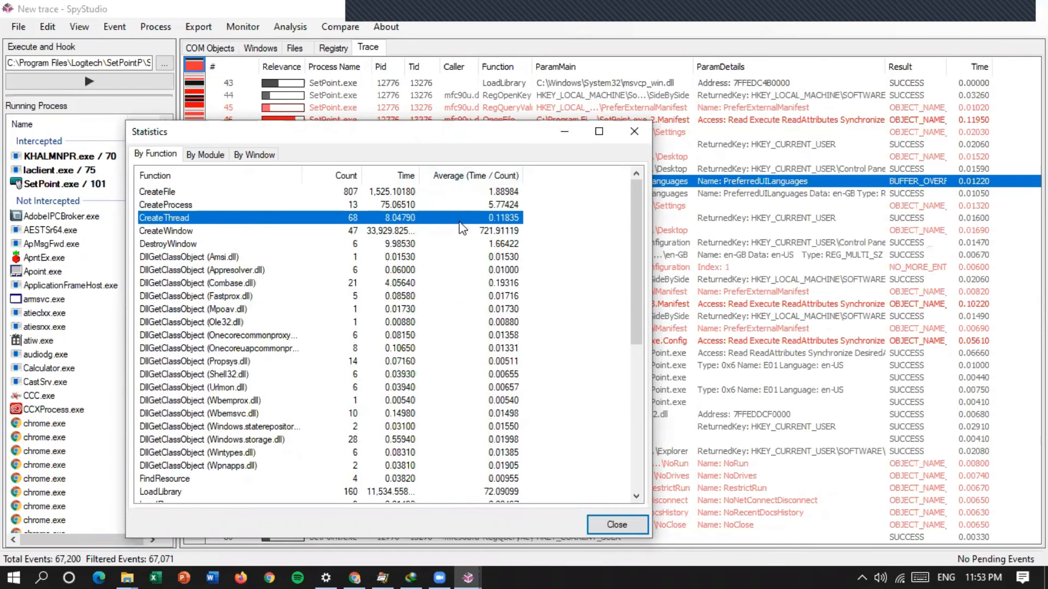
mouse_move(345, 235)
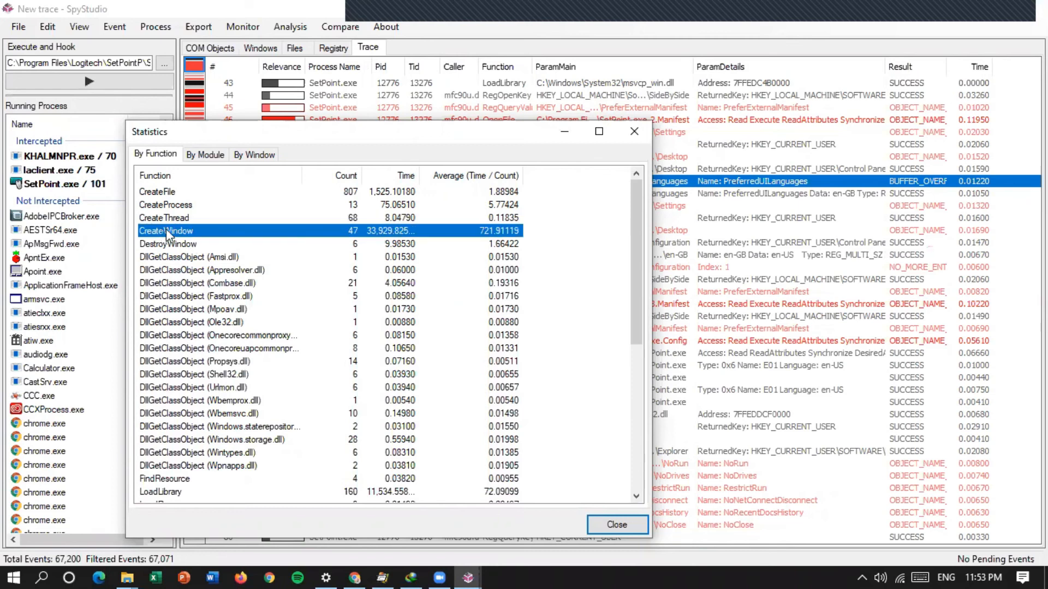
left_click(168, 243)
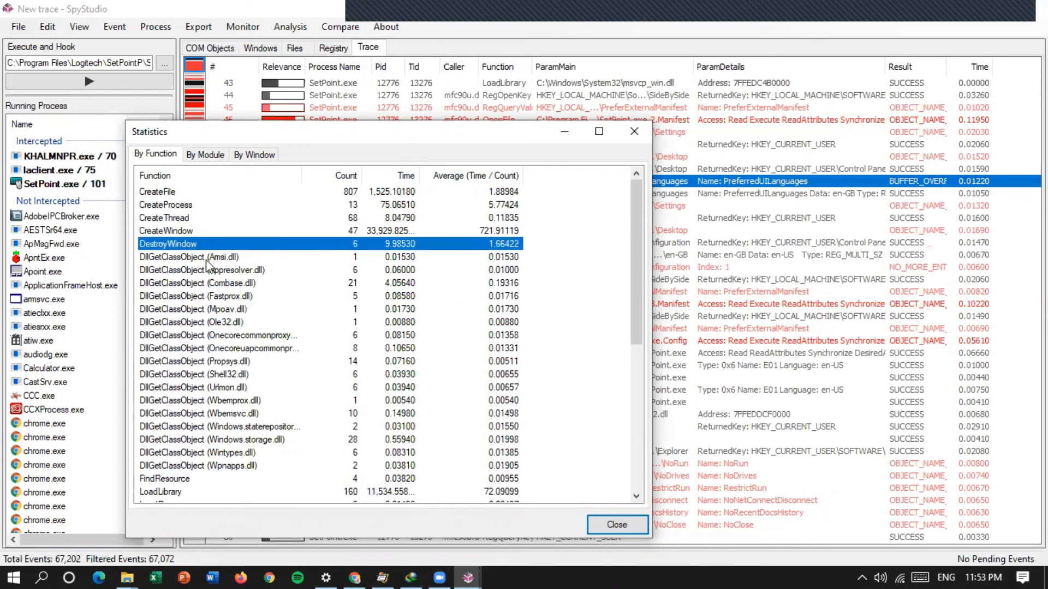
left_click(190, 256)
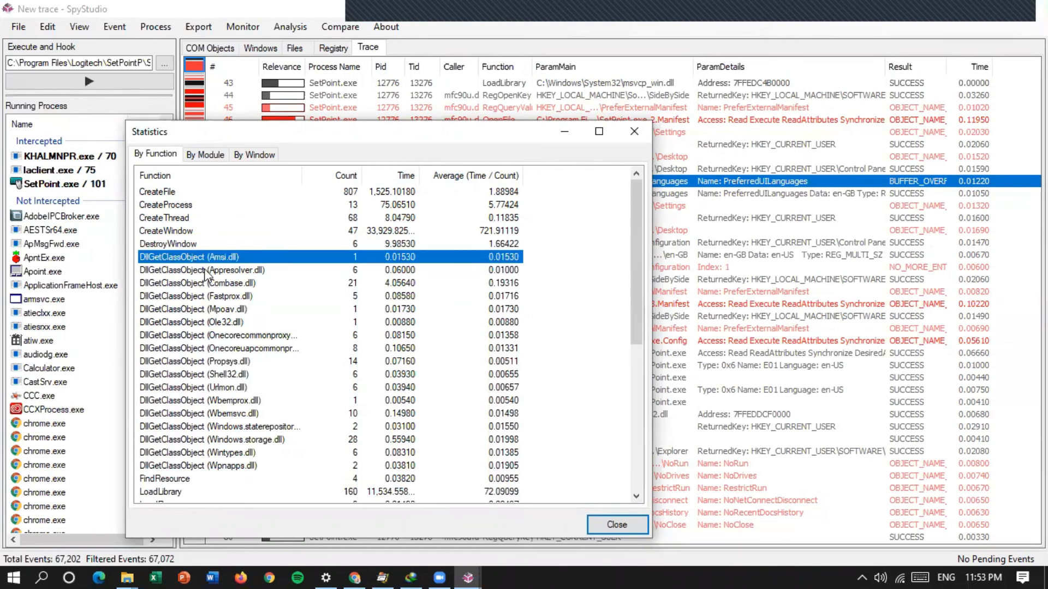
left_click(201, 296)
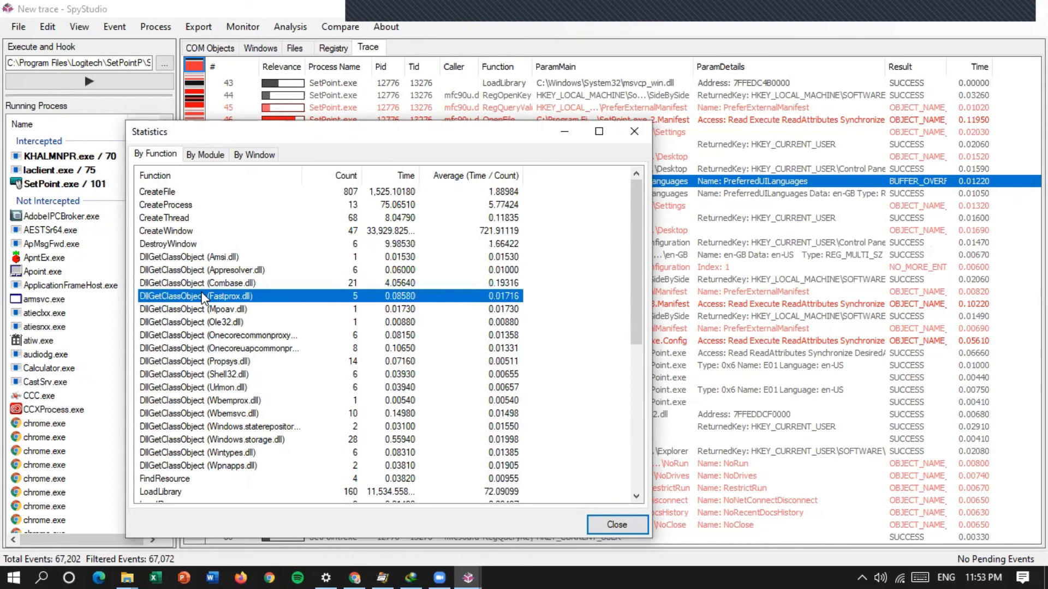
scroll("down", 3)
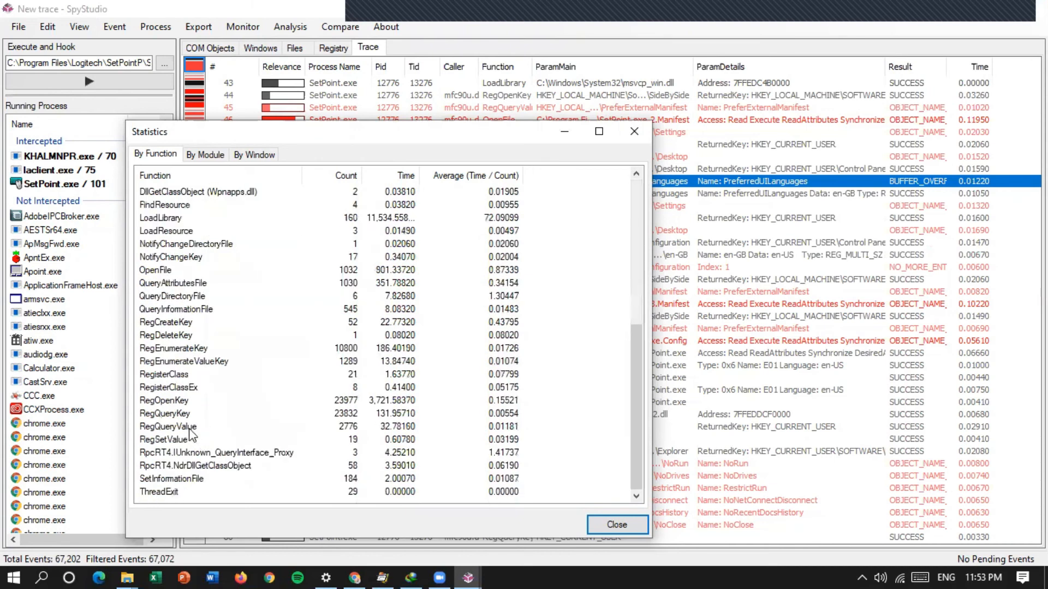
mouse_move(203, 311)
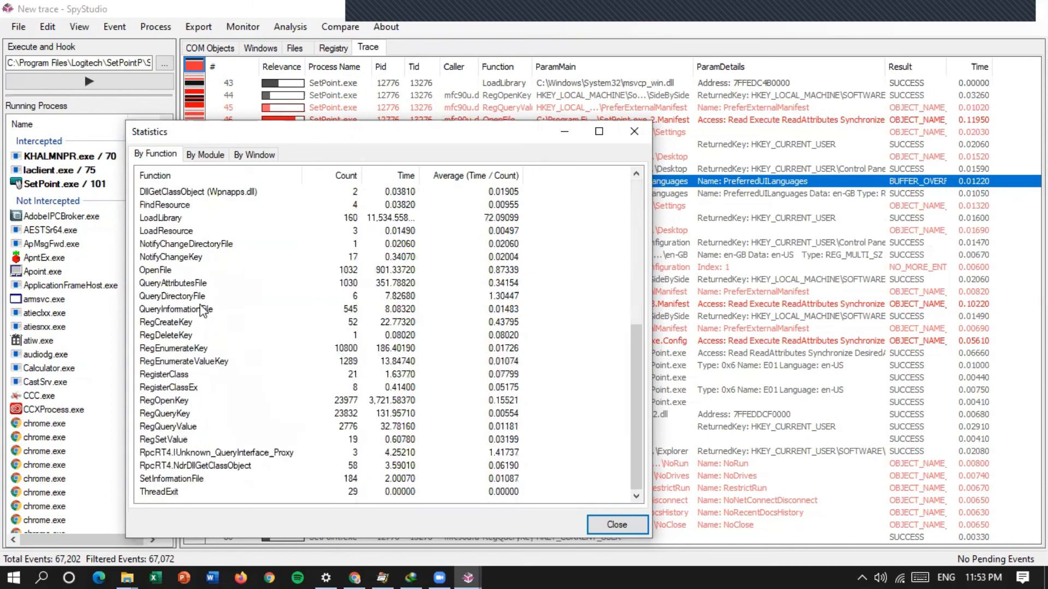
left_click(205, 155)
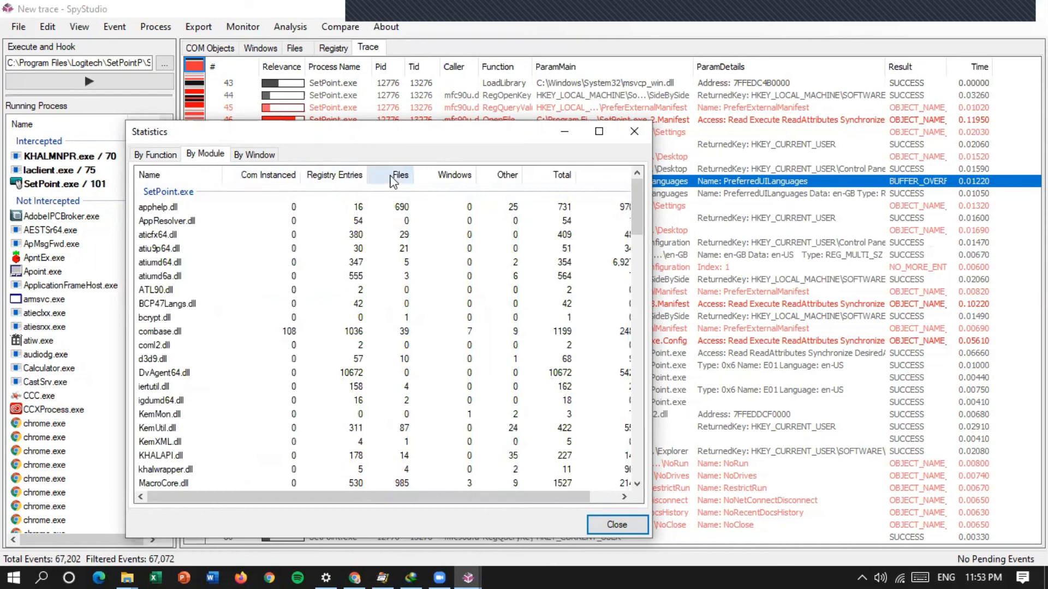
mouse_move(390, 242)
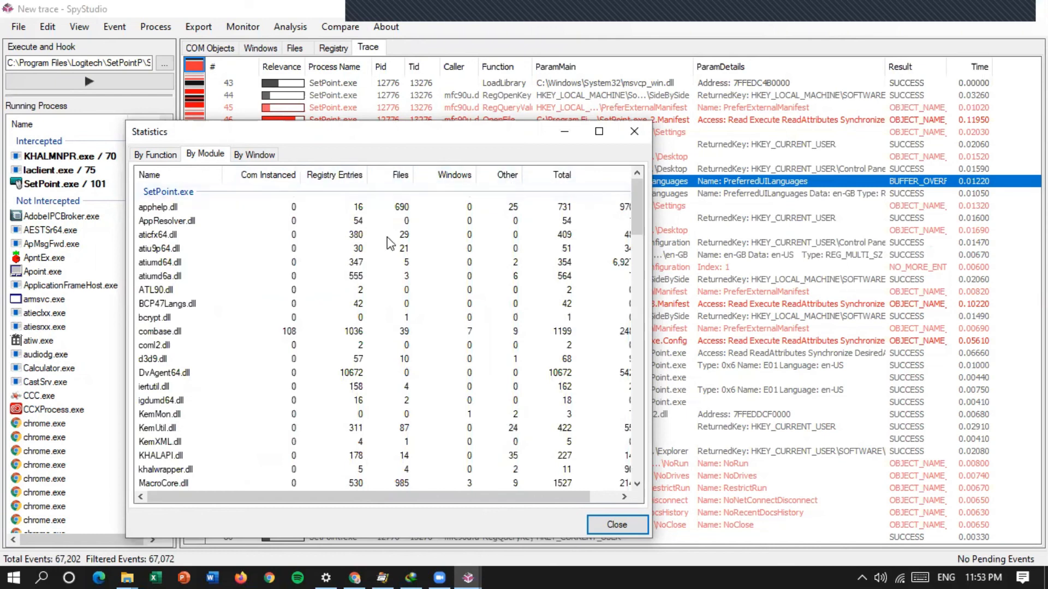
Scroll the per-module statistics from SetPoint.exe down and select LDConfig.exe
scroll("down", 3)
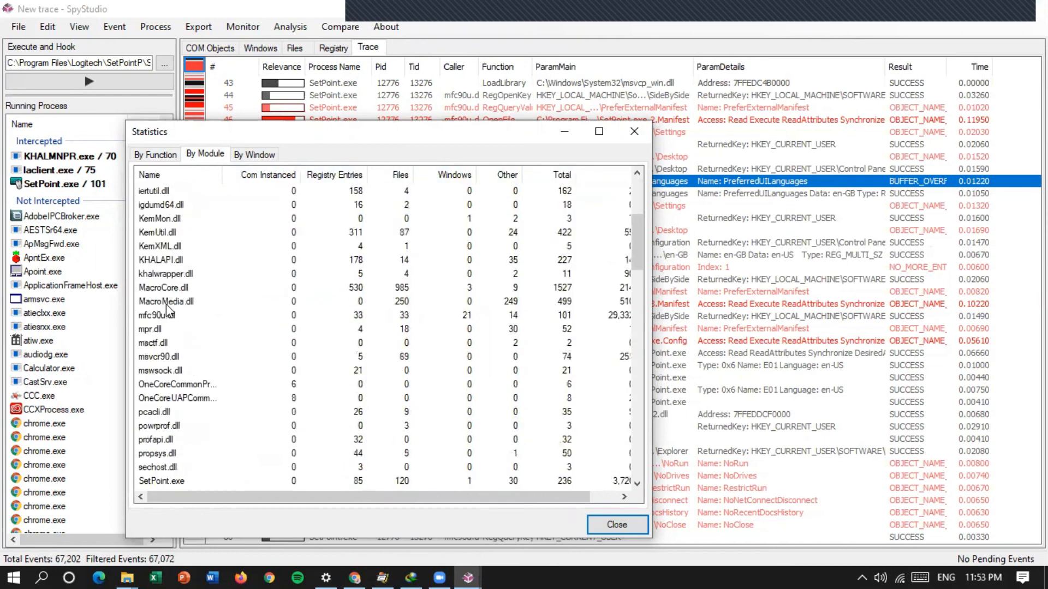
scroll("down", 3)
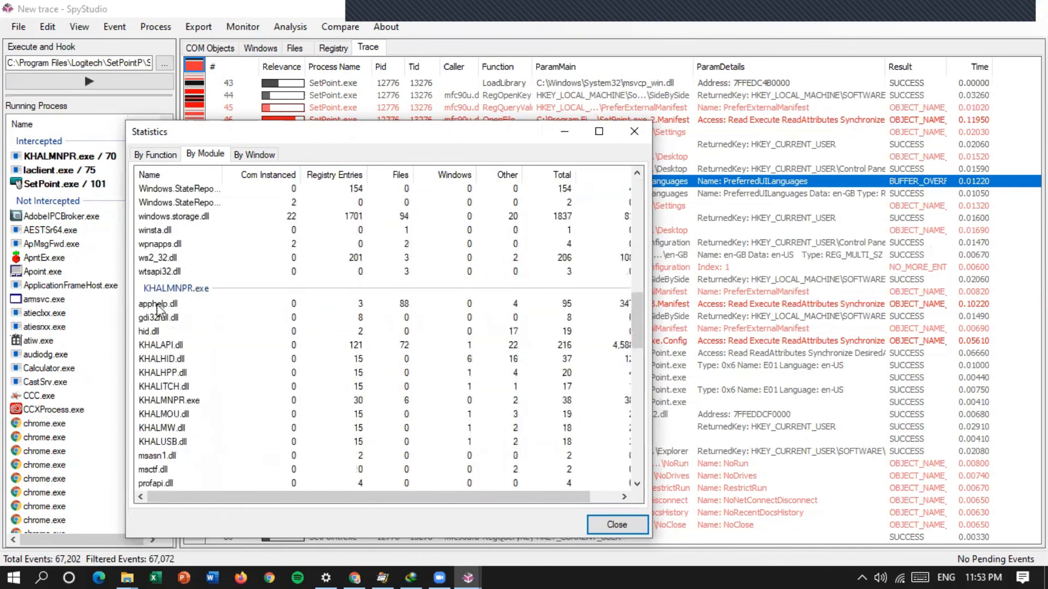
scroll("down", 3)
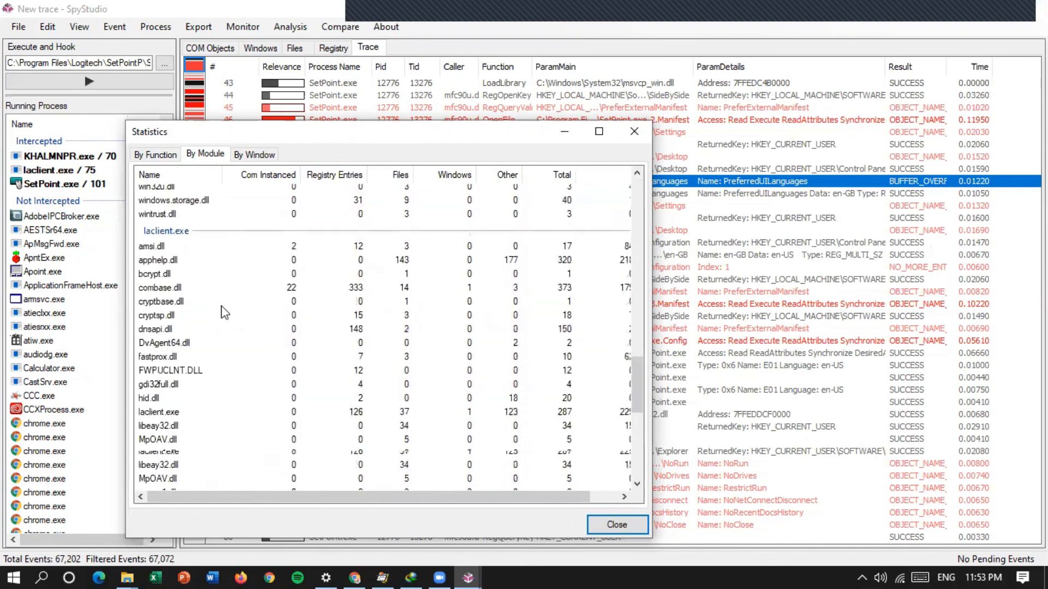
scroll("down", 3)
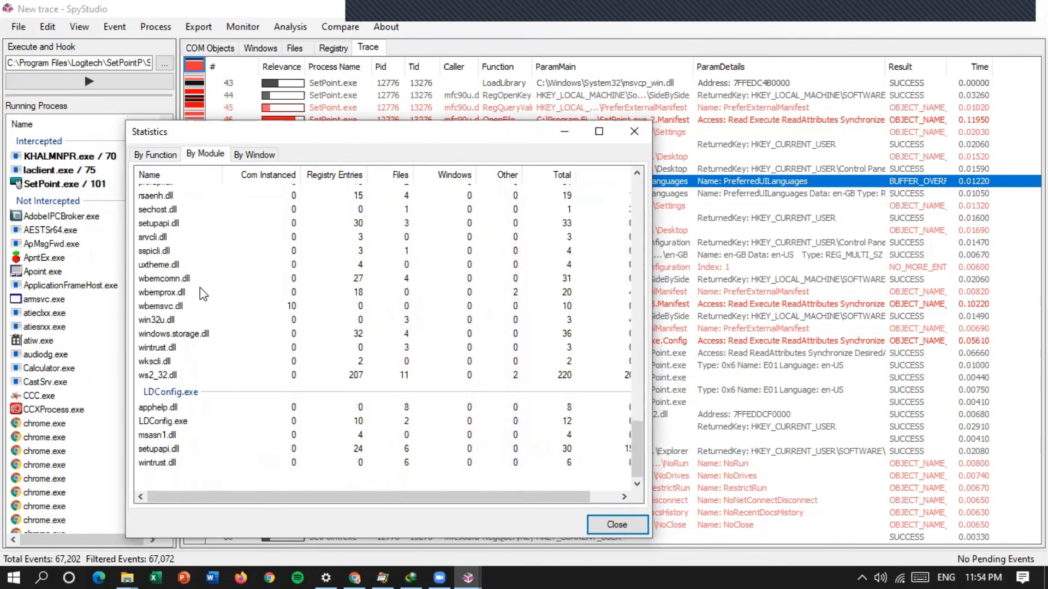
mouse_move(165, 418)
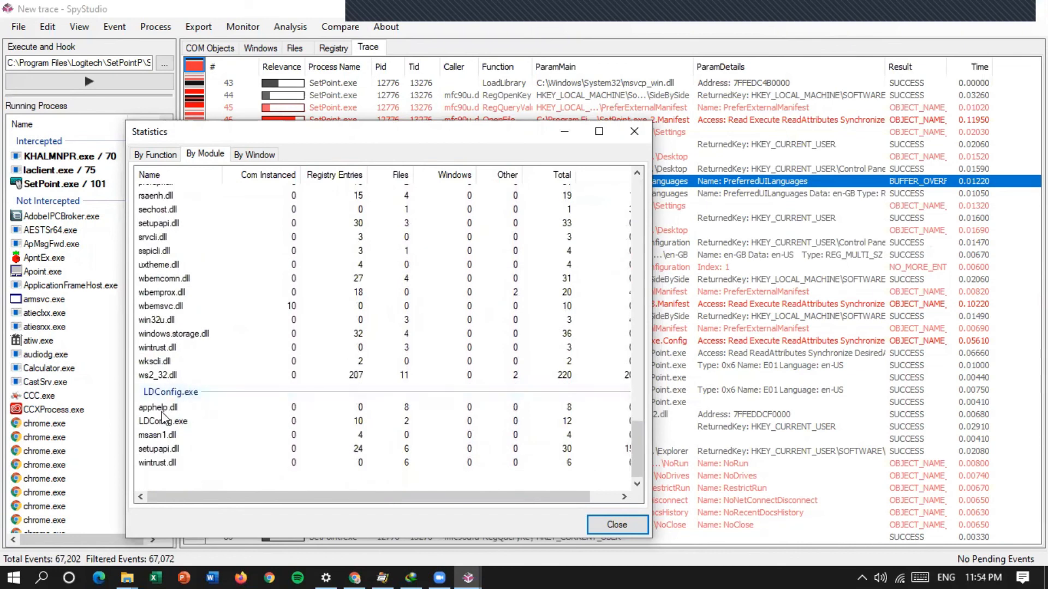
left_click(162, 420)
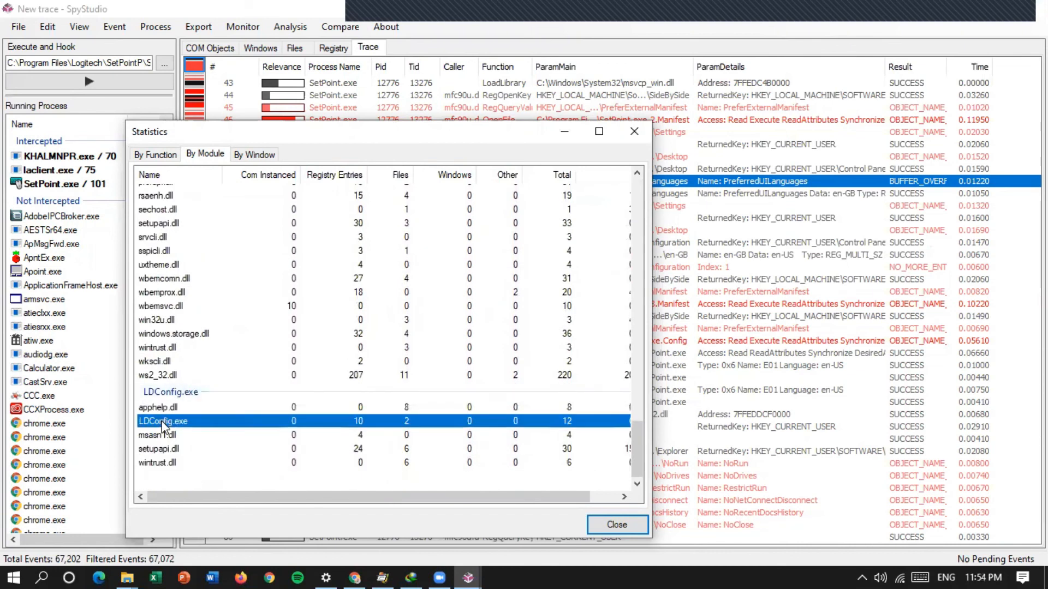
left_click(254, 154)
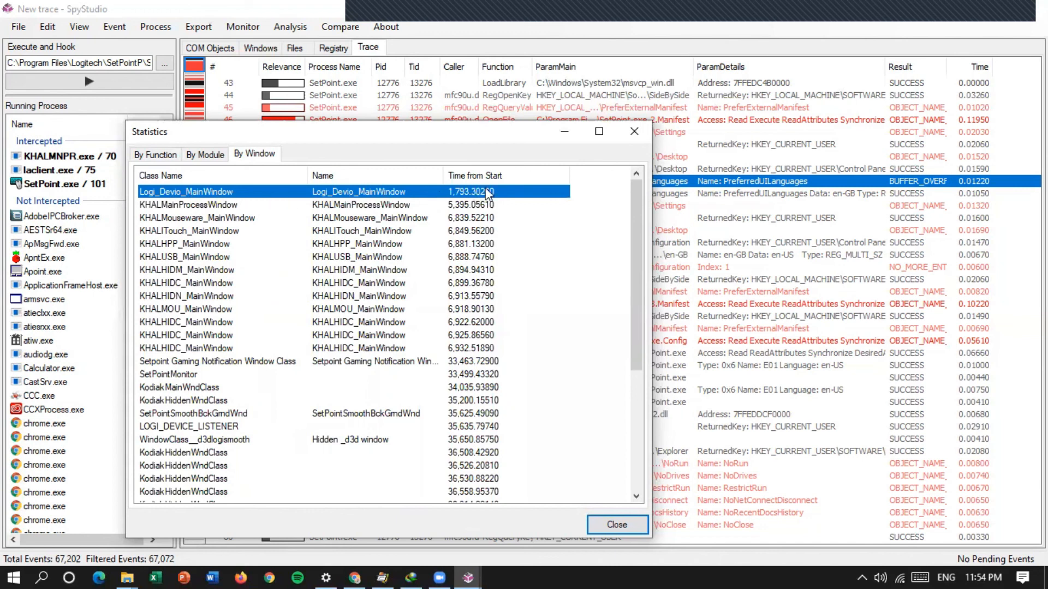
mouse_move(173, 261)
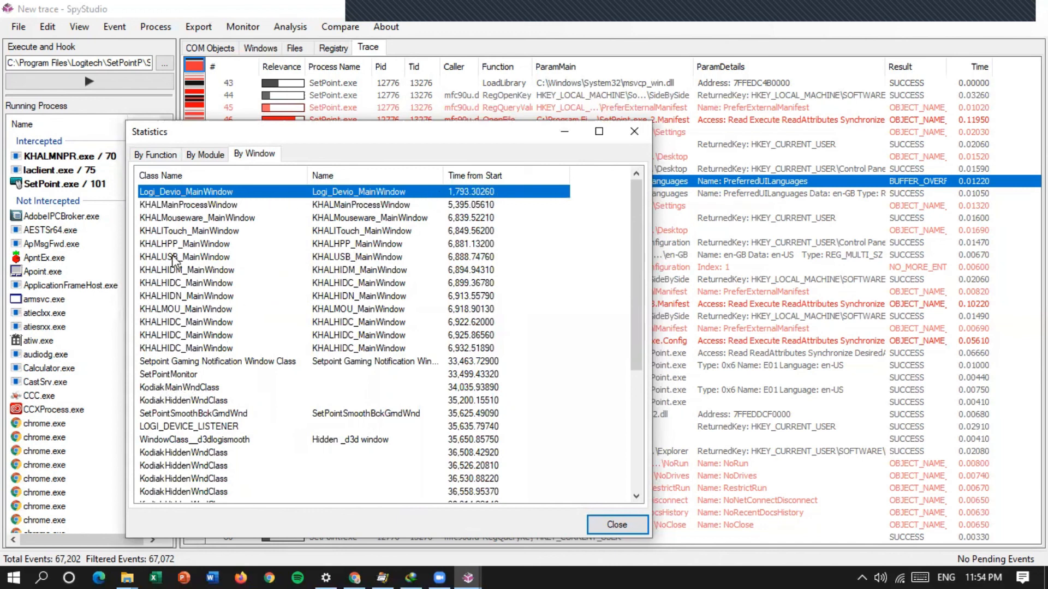
mouse_move(352, 205)
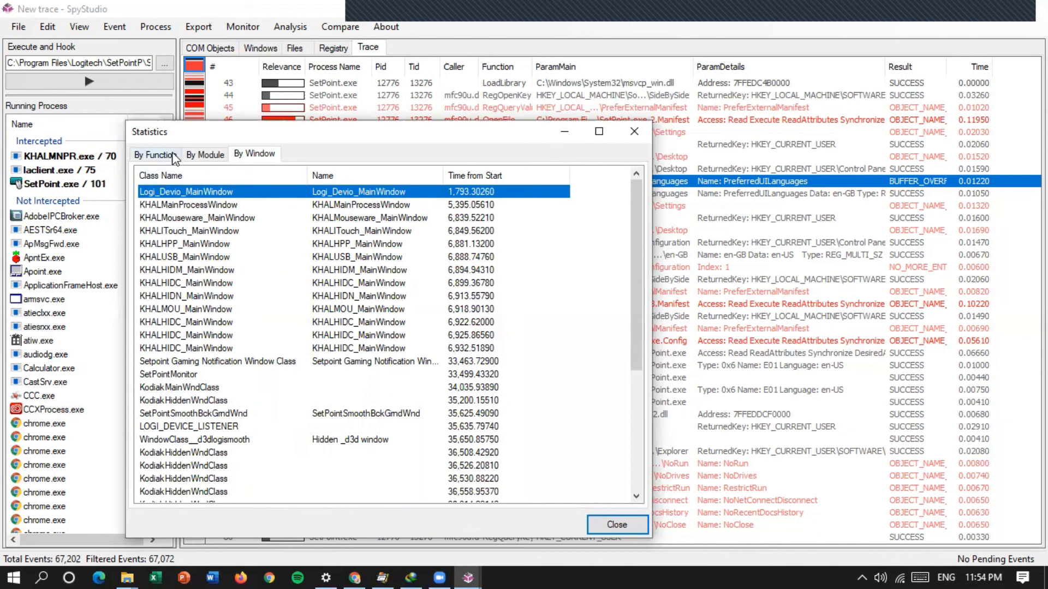
Switch the statistics back to the By Function breakdown
left_click(156, 154)
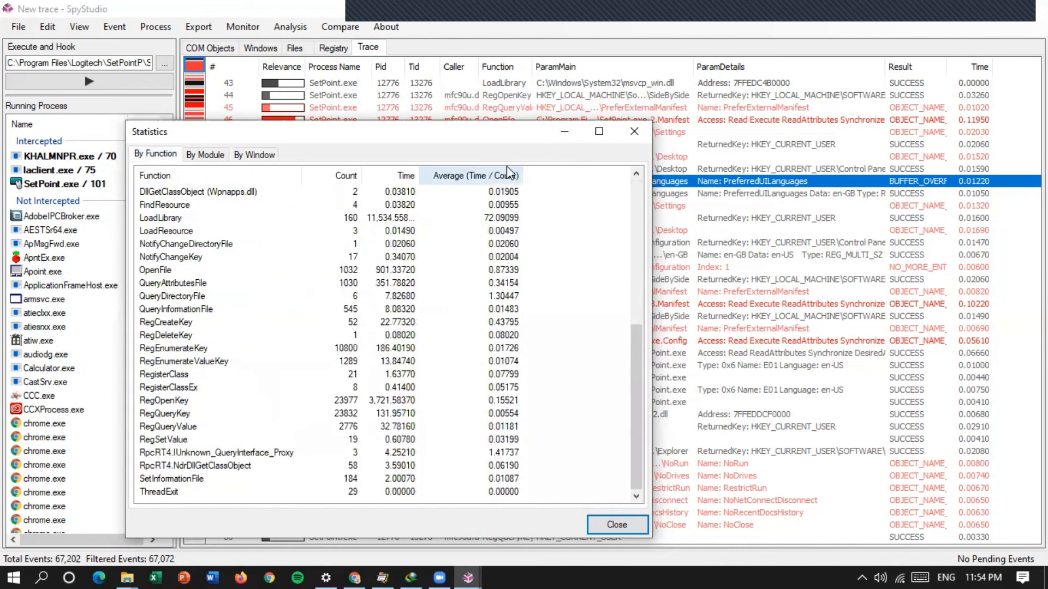